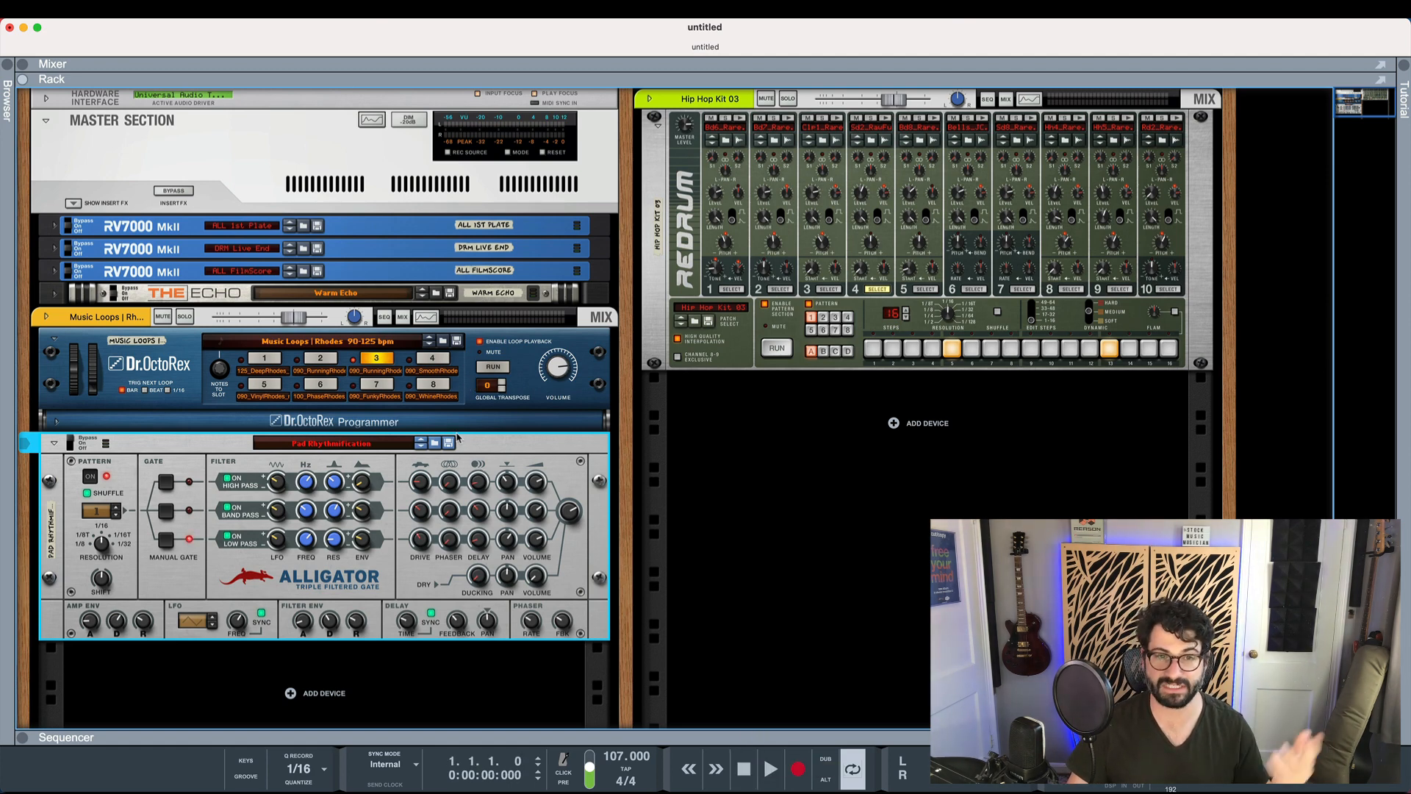
mouse_move(693, 324)
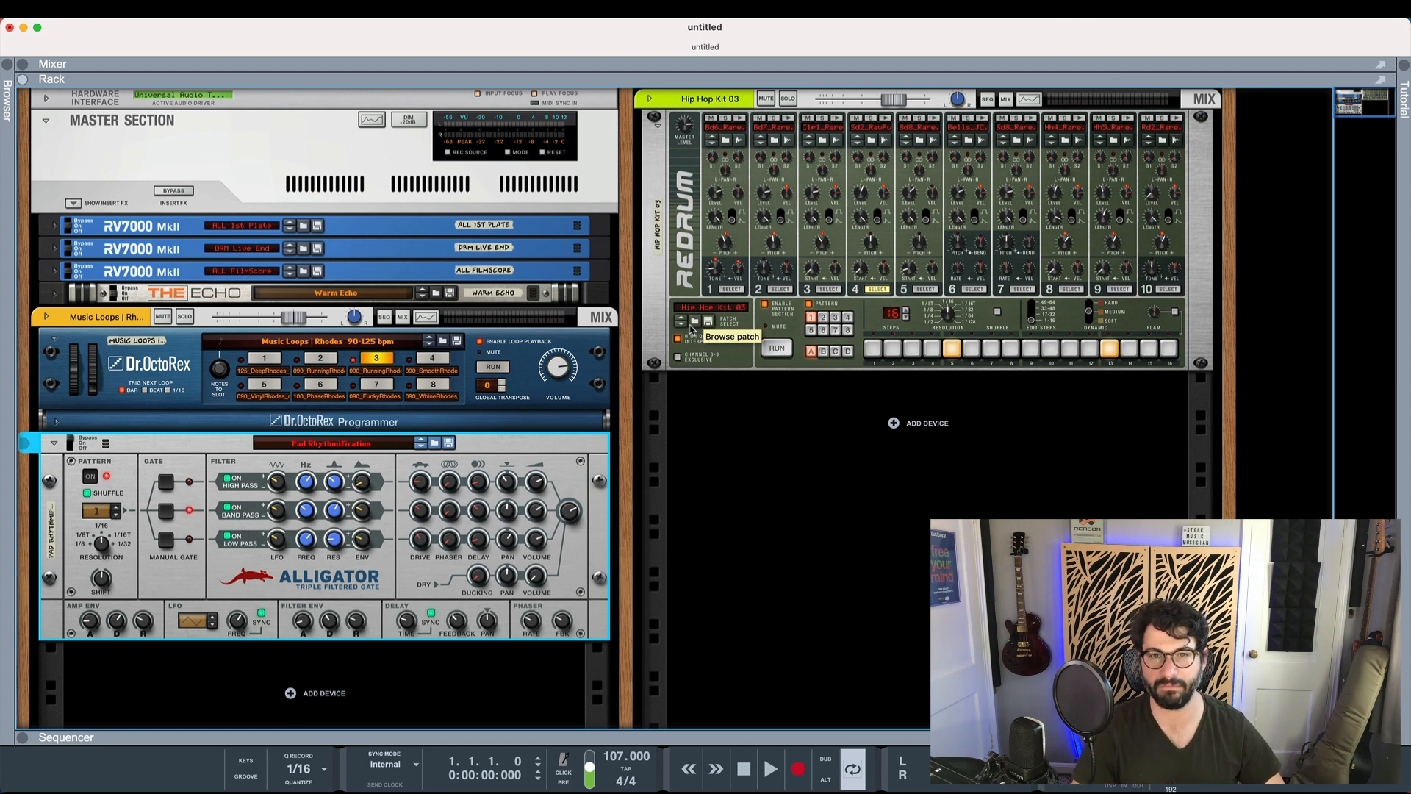
Audition the chopped Rhodes loop twice, then step the Alligator gate to pattern 7.
click(770, 767)
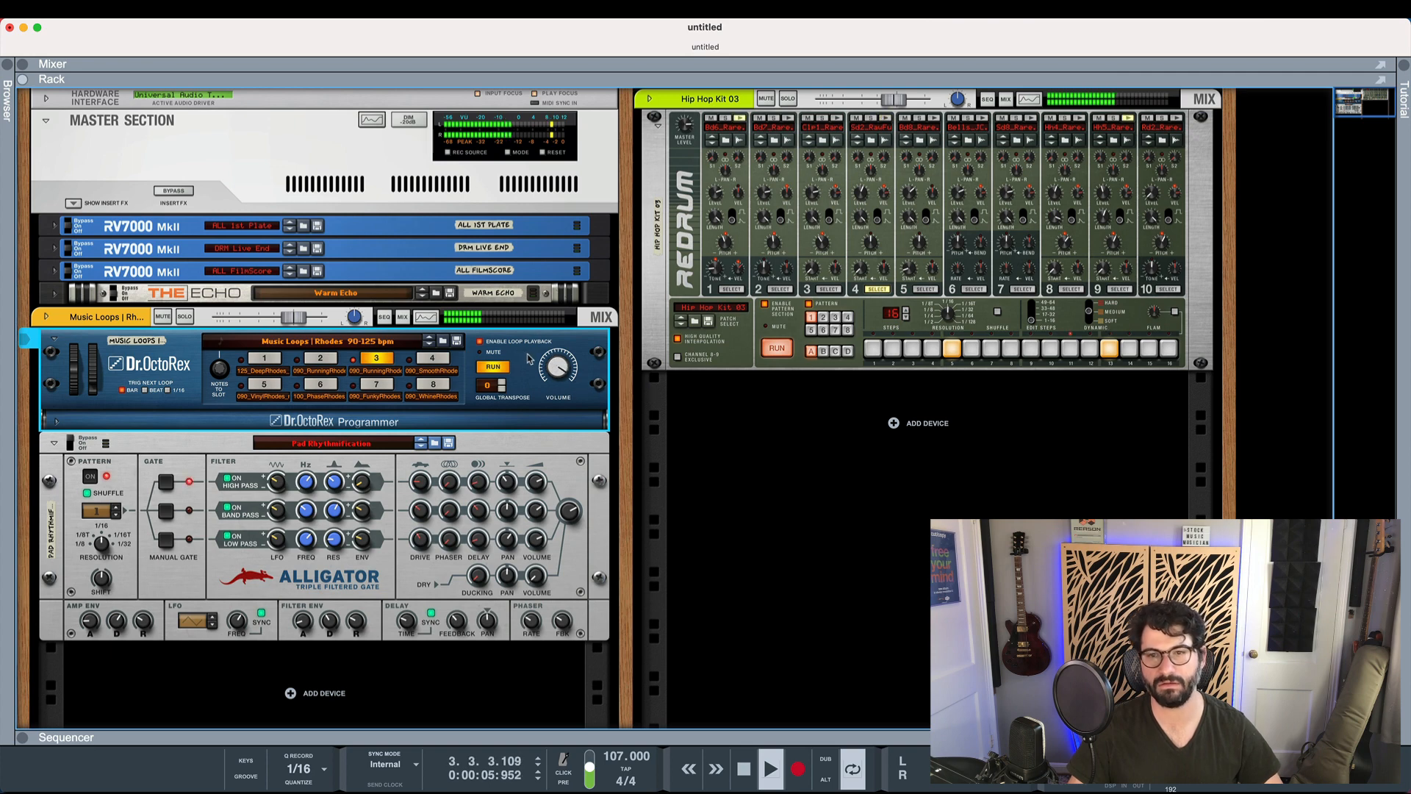
click(769, 767)
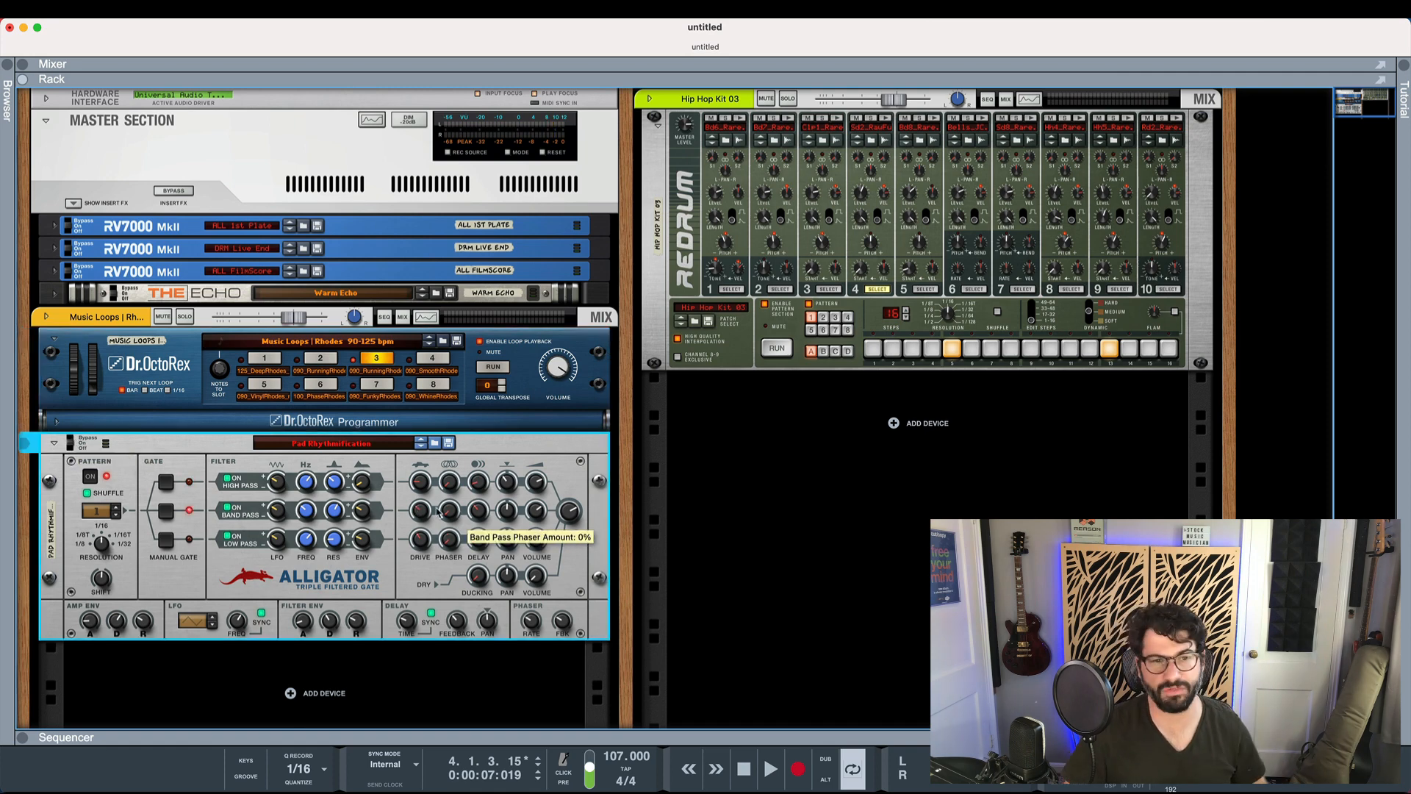
mouse_move(354, 438)
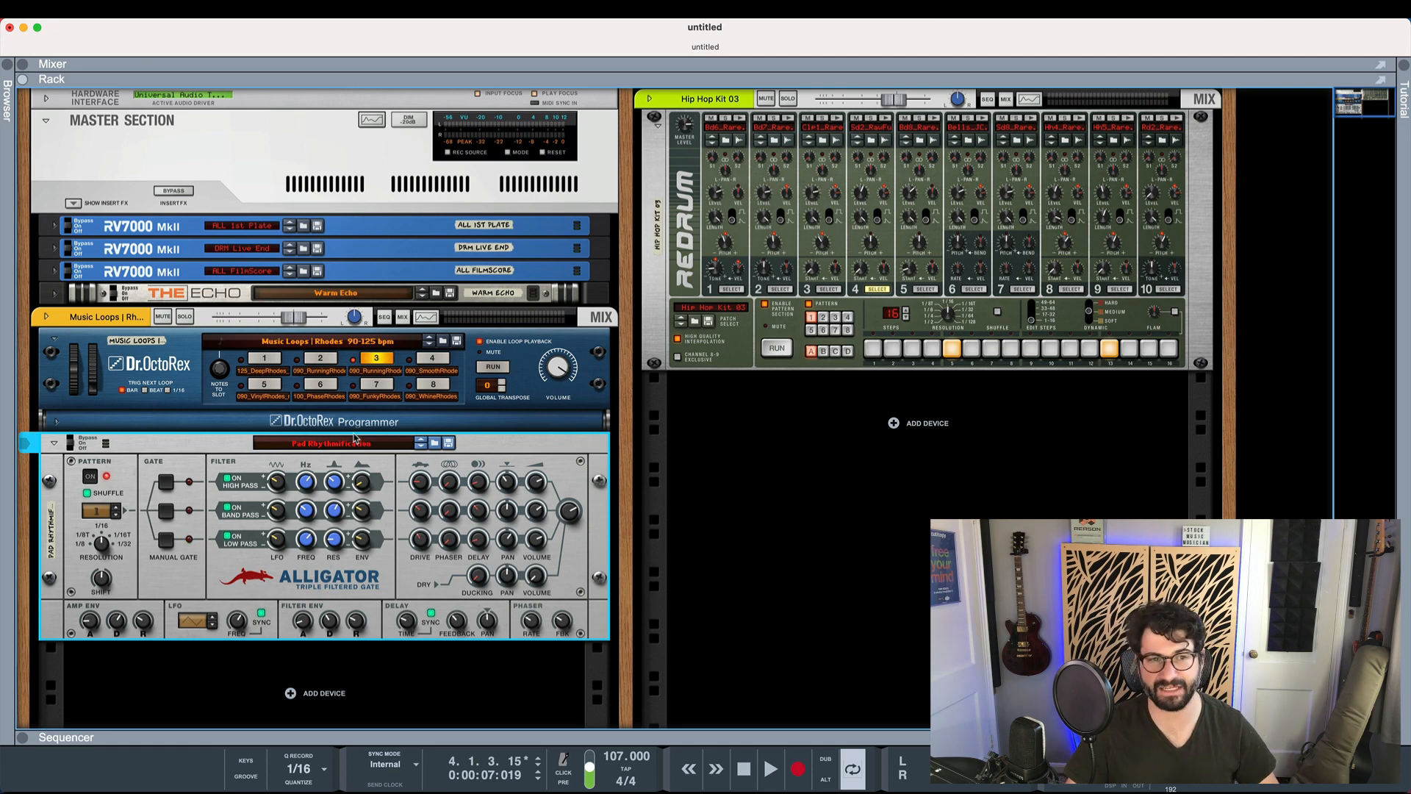
mouse_move(274, 442)
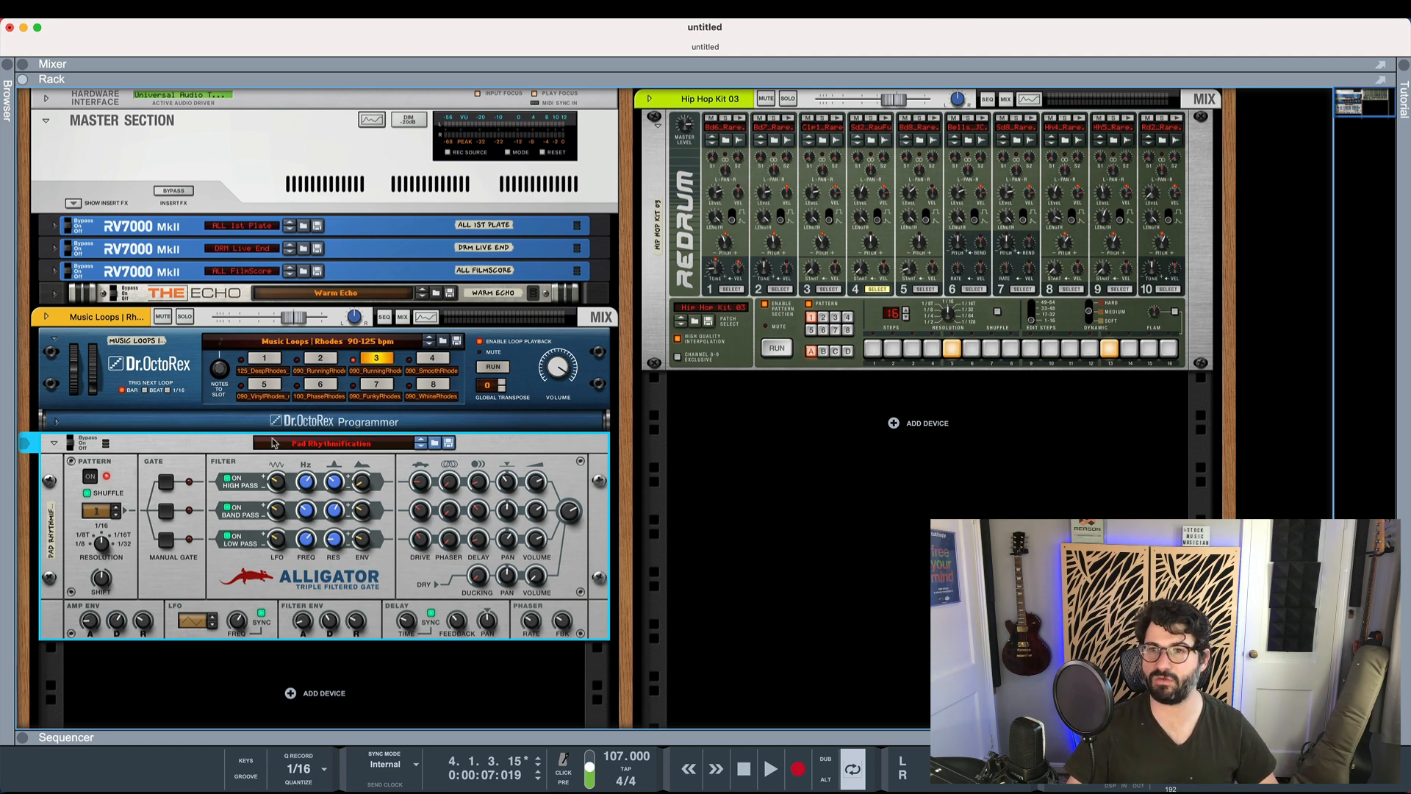
click(770, 769)
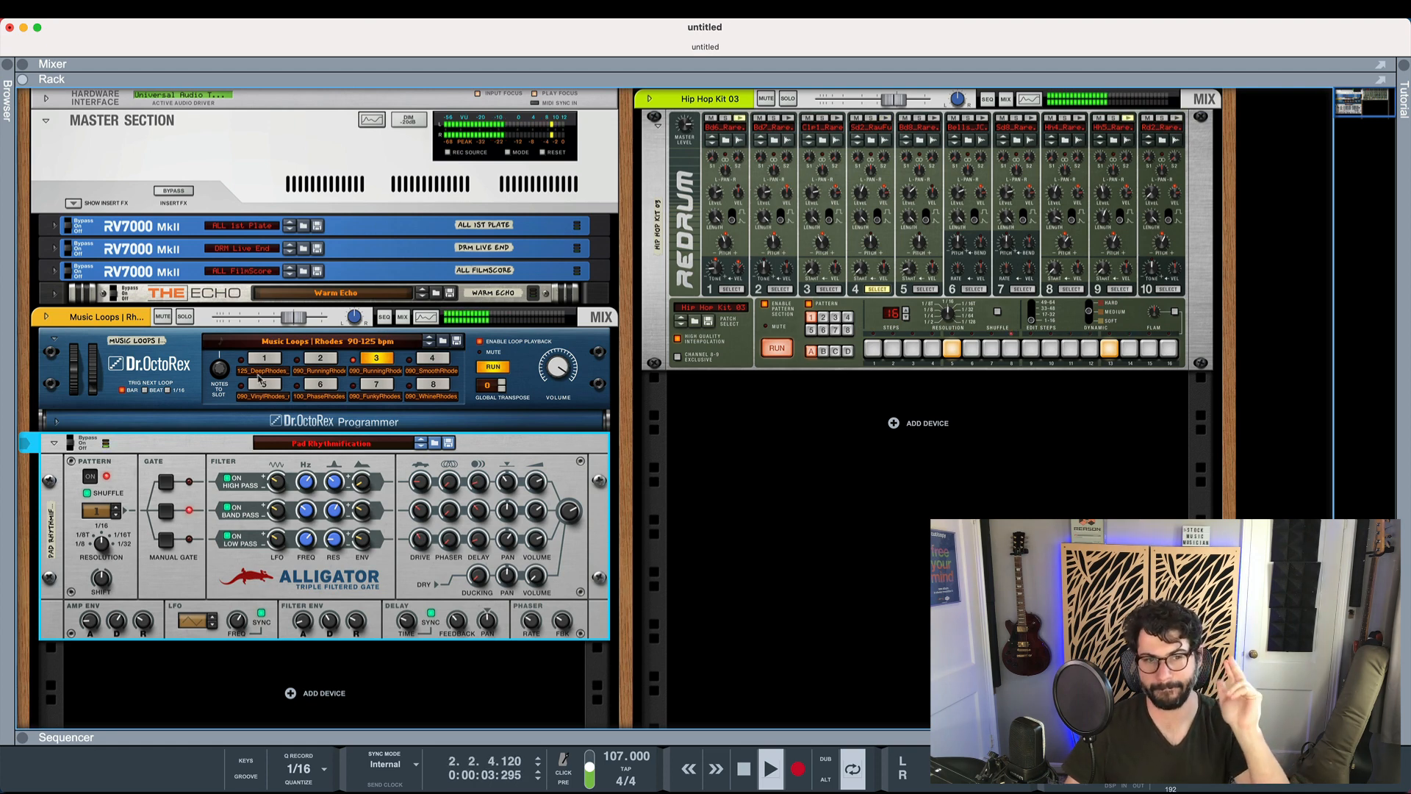
click(770, 767)
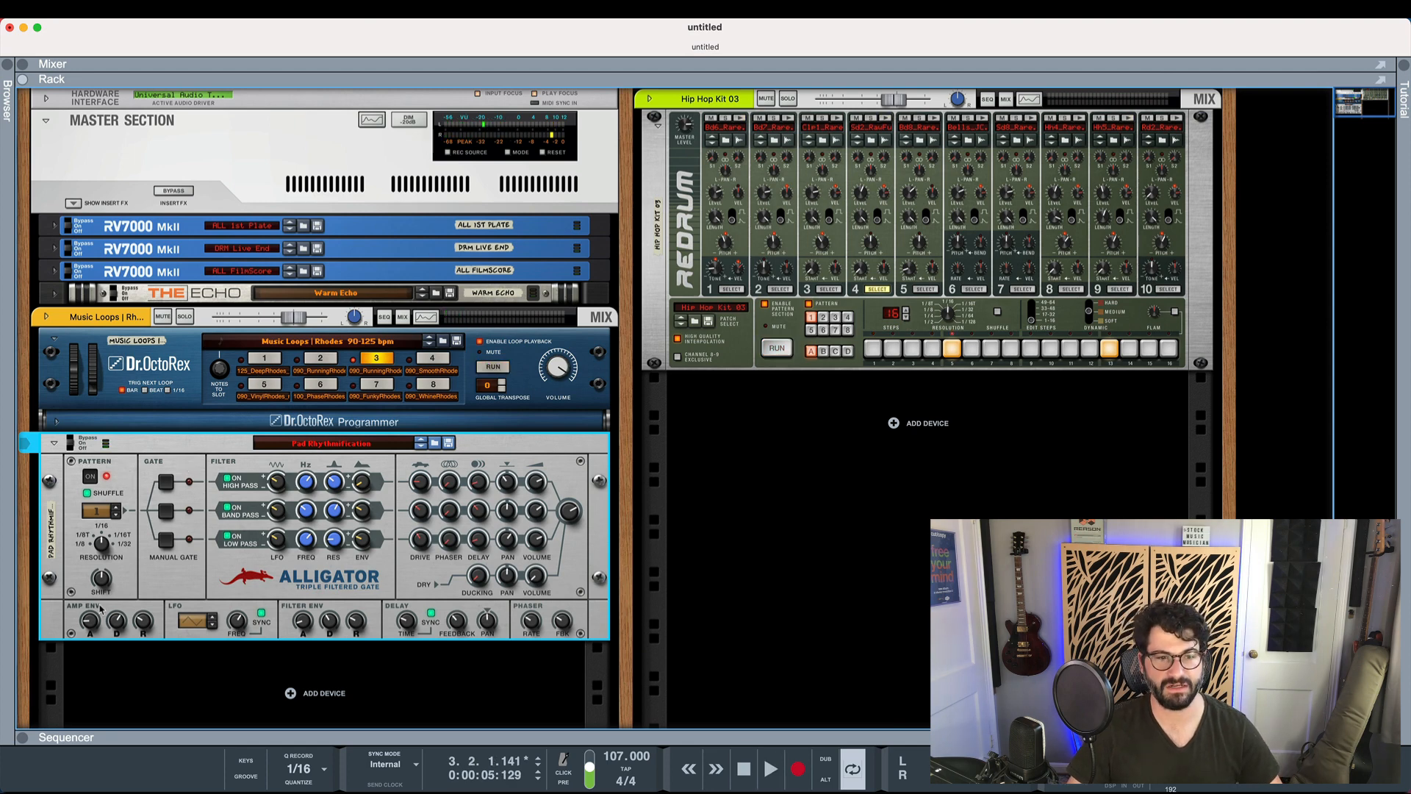
mouse_move(74, 520)
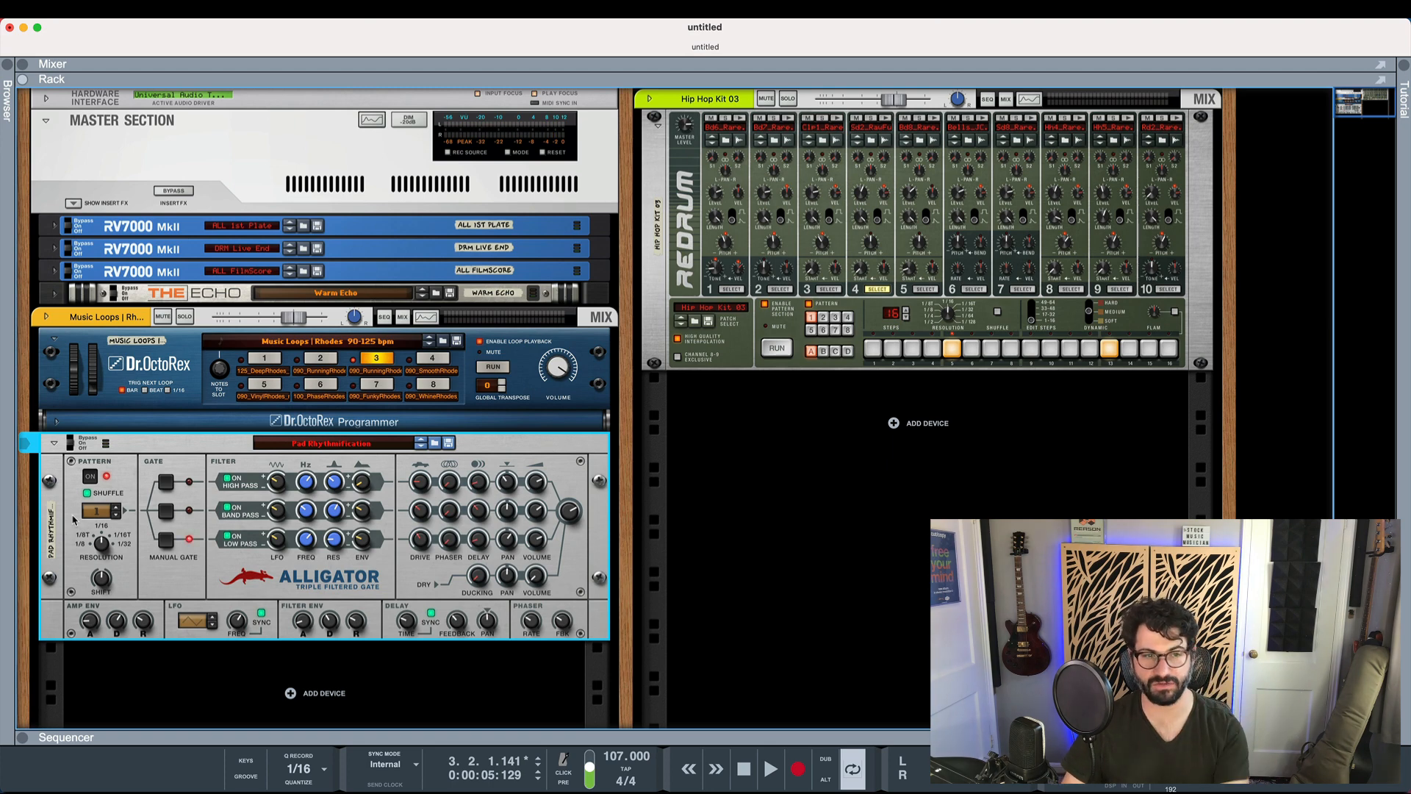
mouse_move(166, 478)
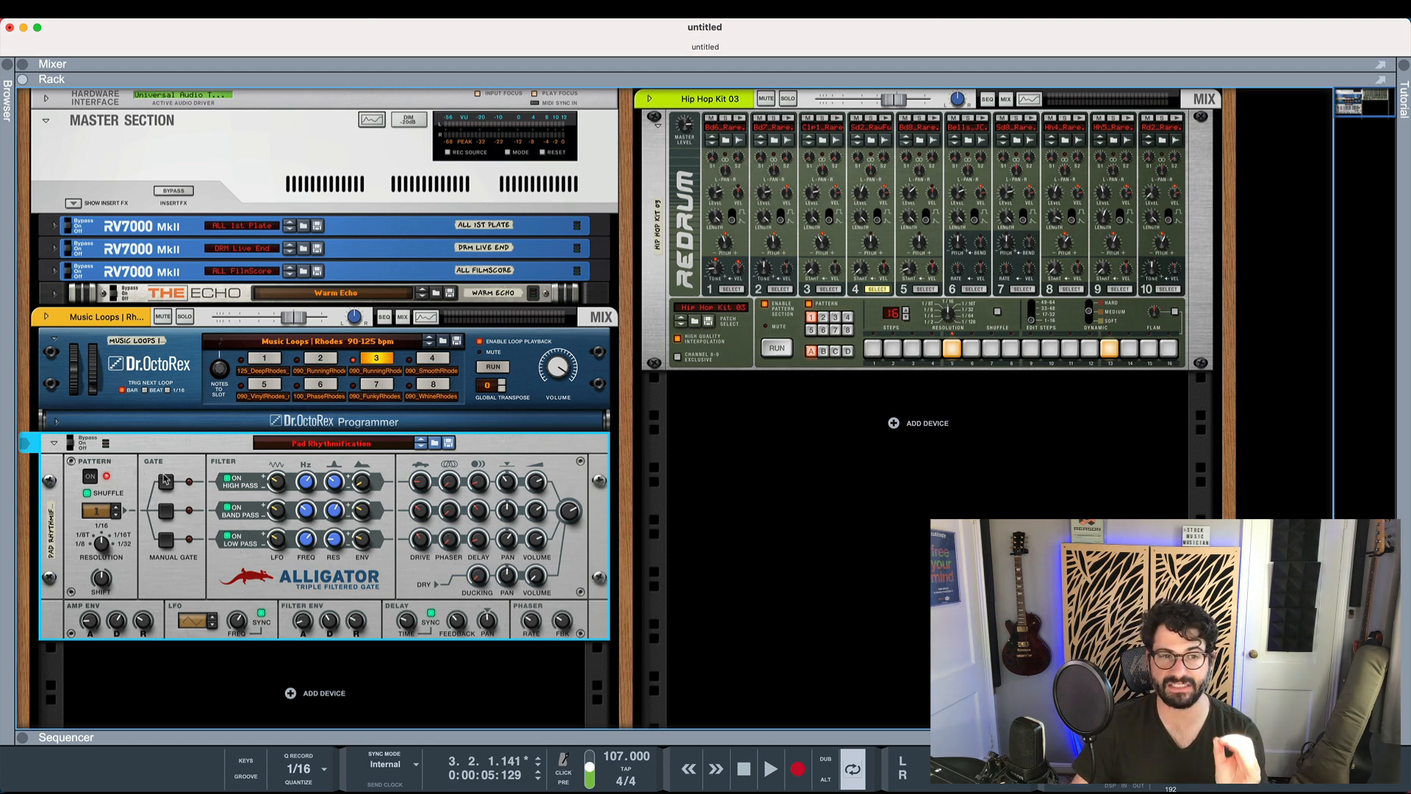
mouse_move(160, 540)
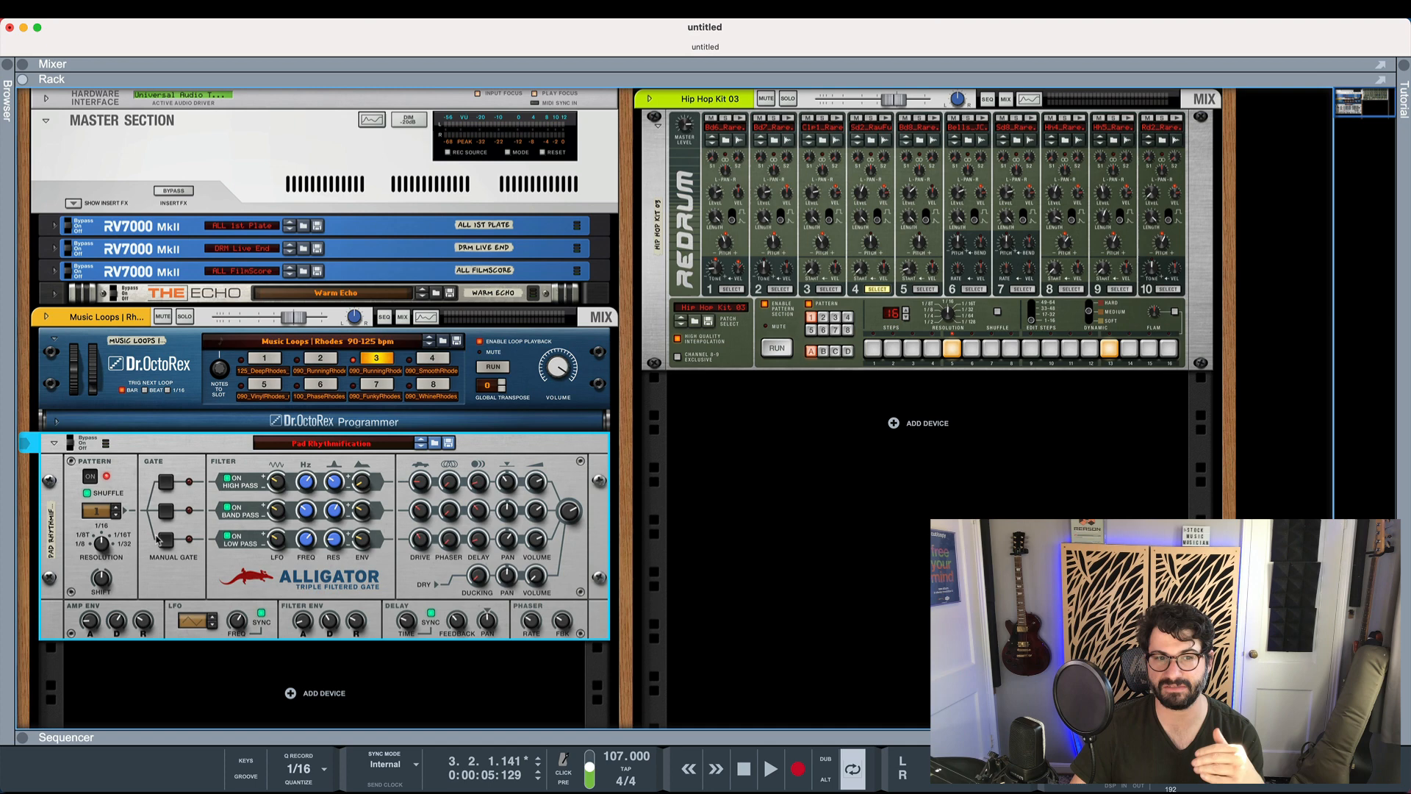
mouse_move(181, 504)
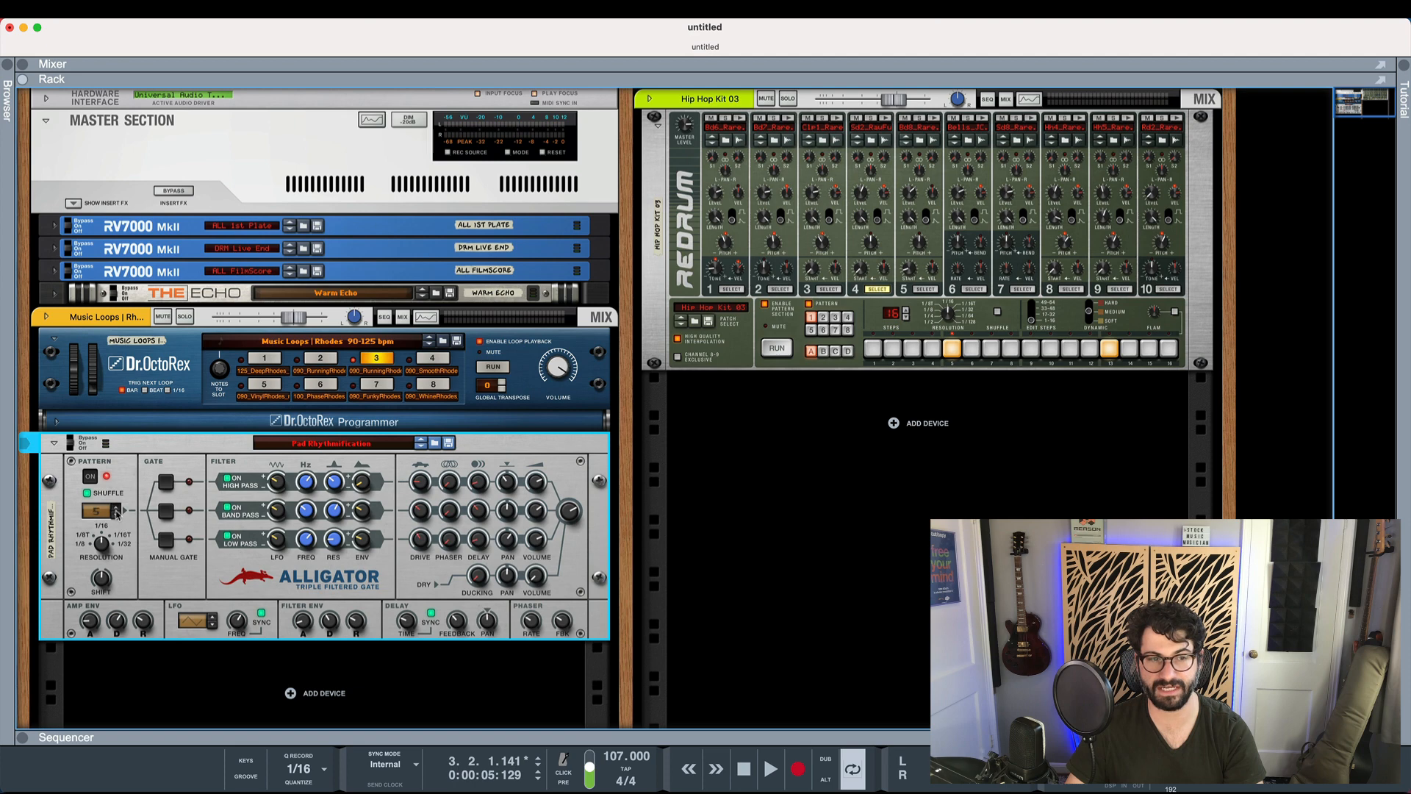
click(101, 512)
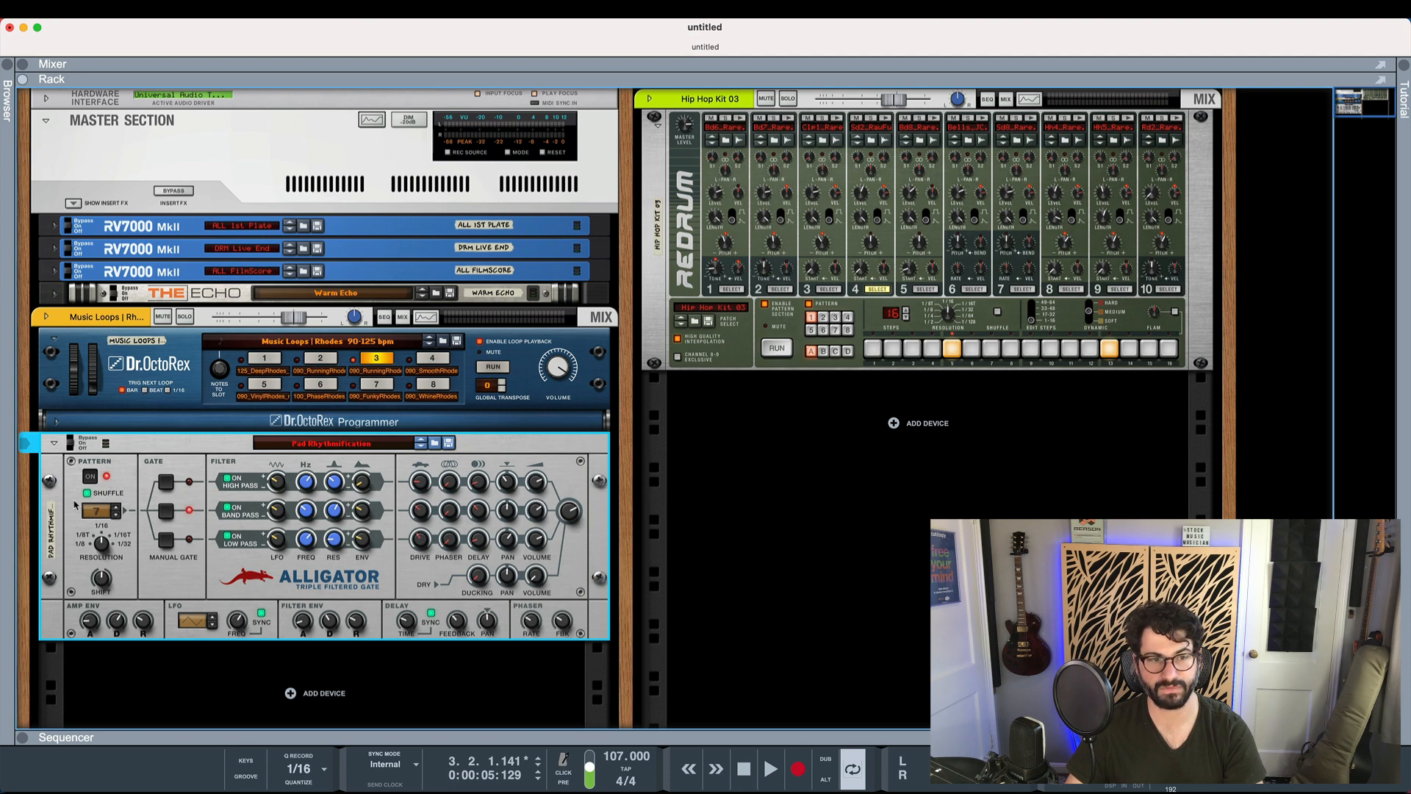
mouse_move(106, 547)
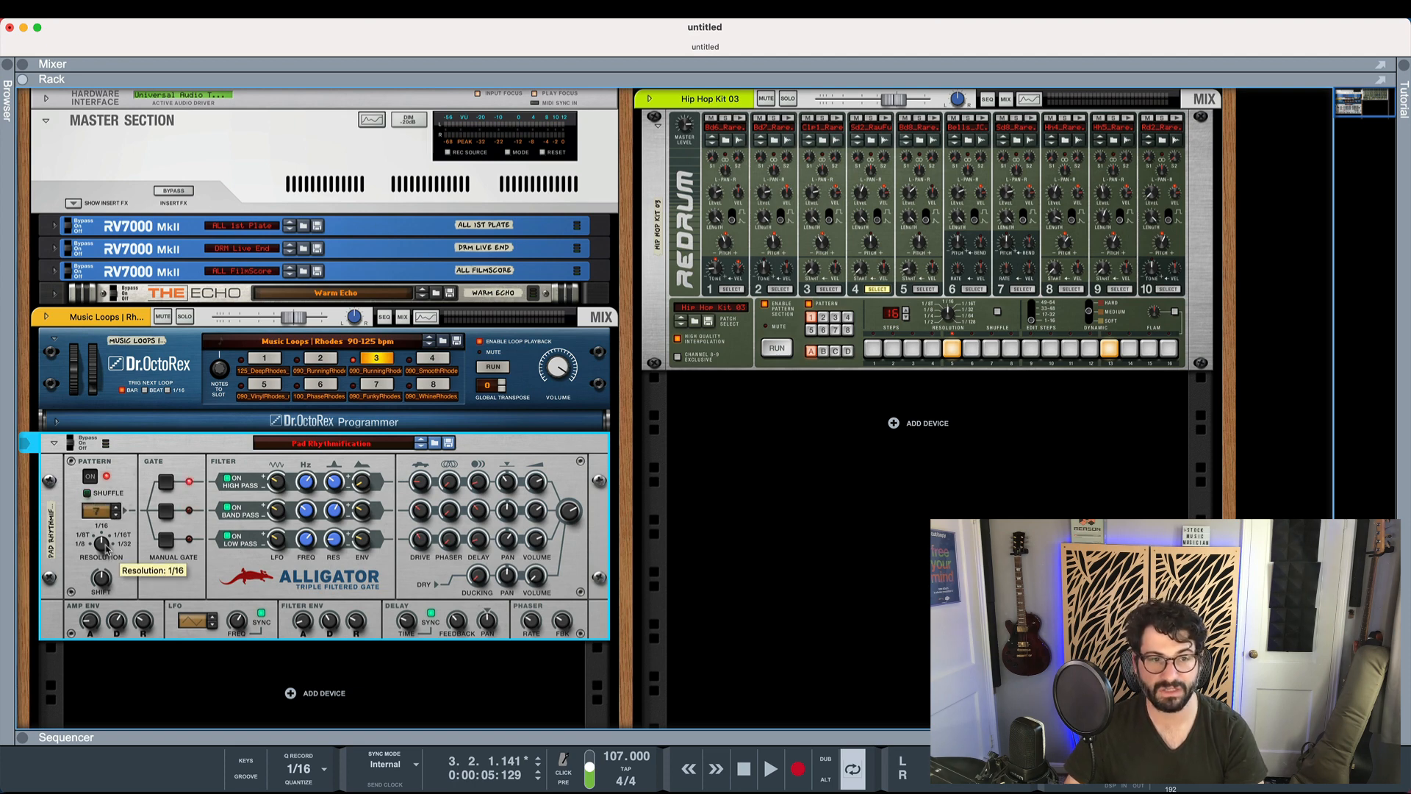
click(132, 539)
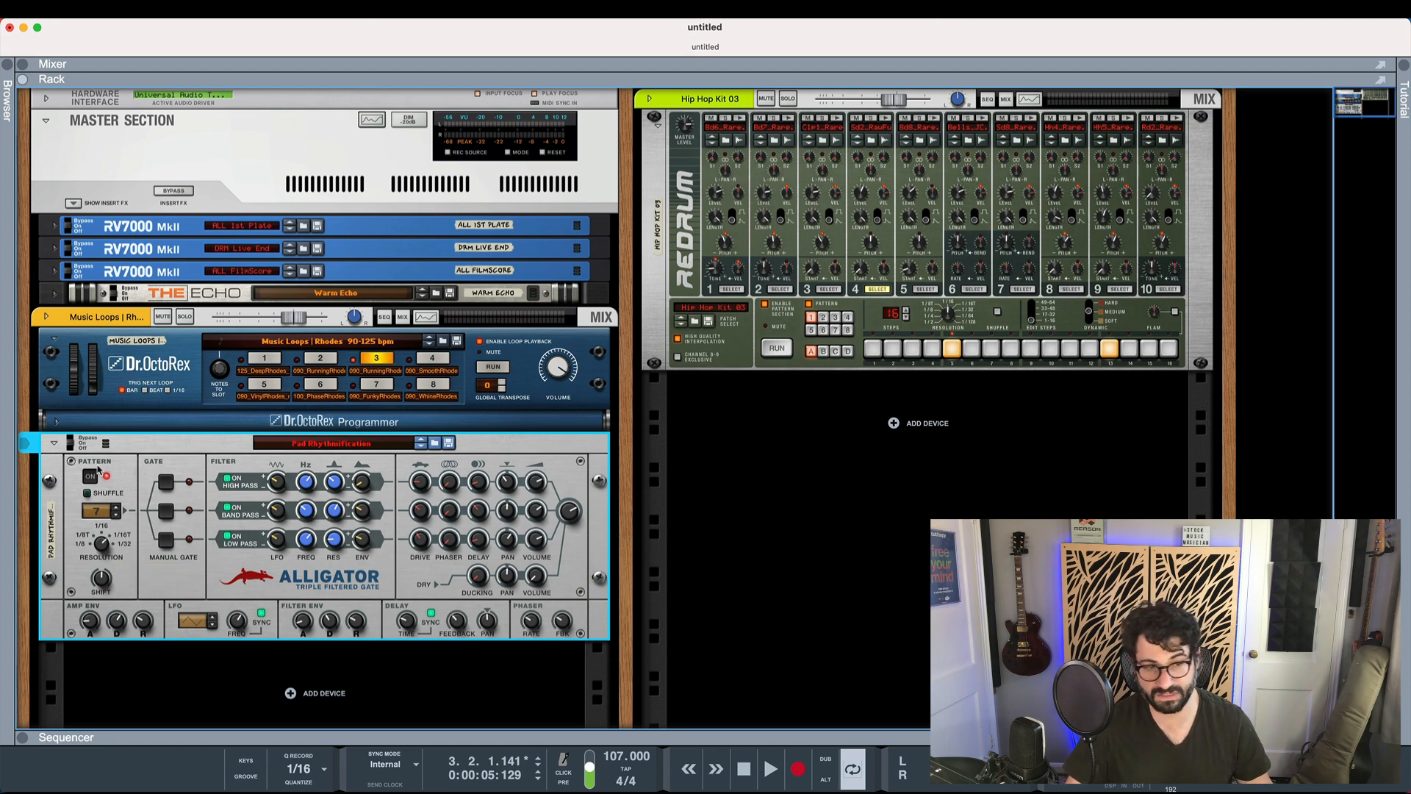
Switch the Alligator to pattern 26 and restart loop playback through it.
click(769, 770)
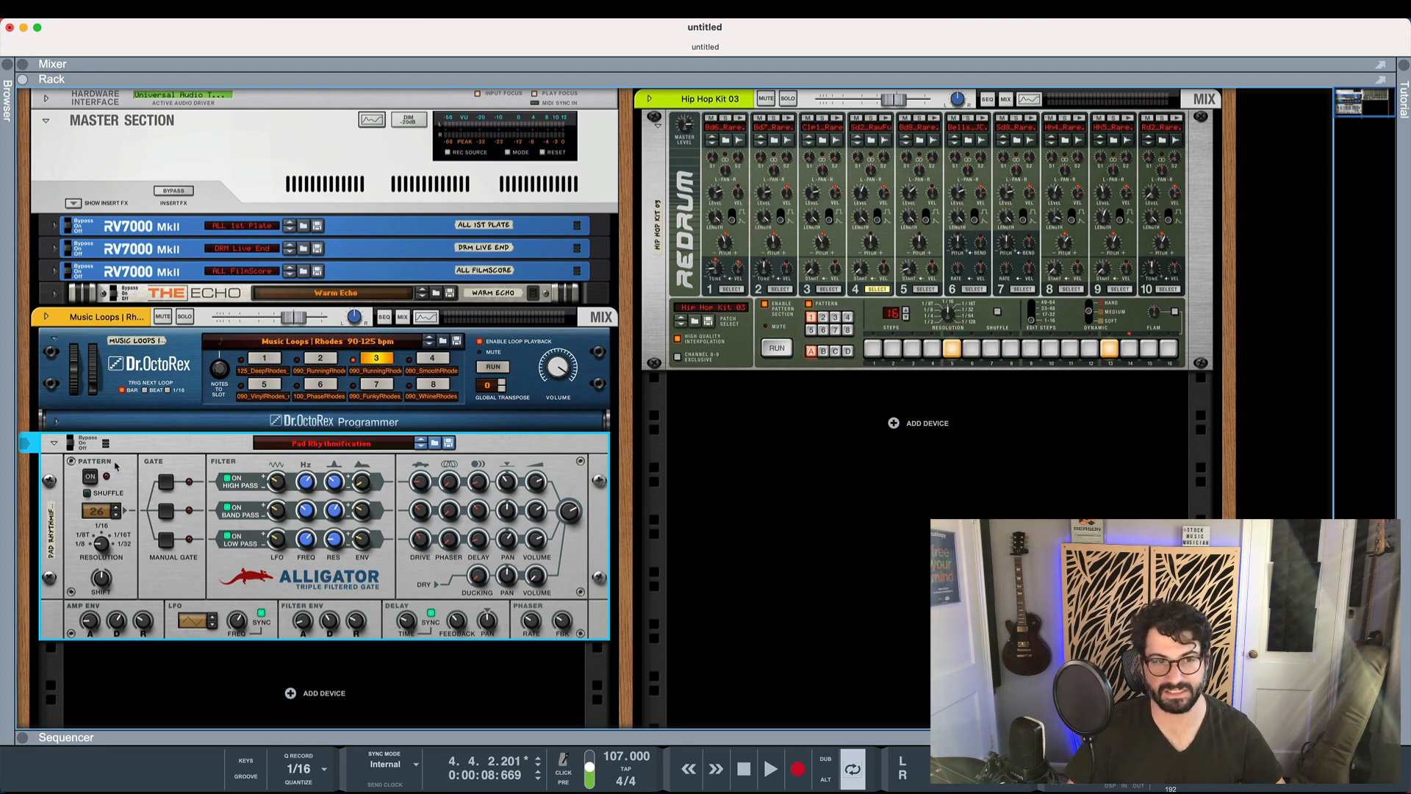
click(770, 769)
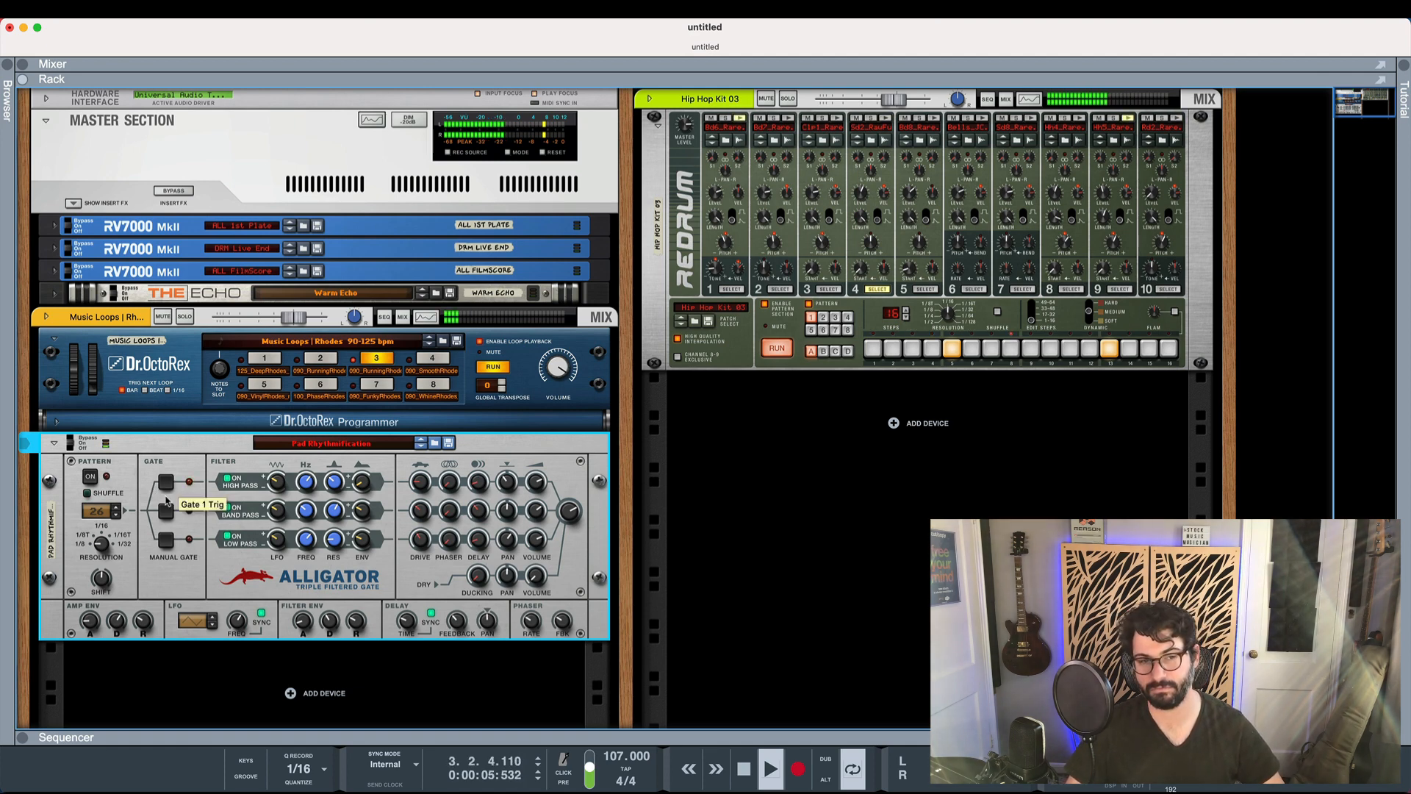
mouse_move(165, 538)
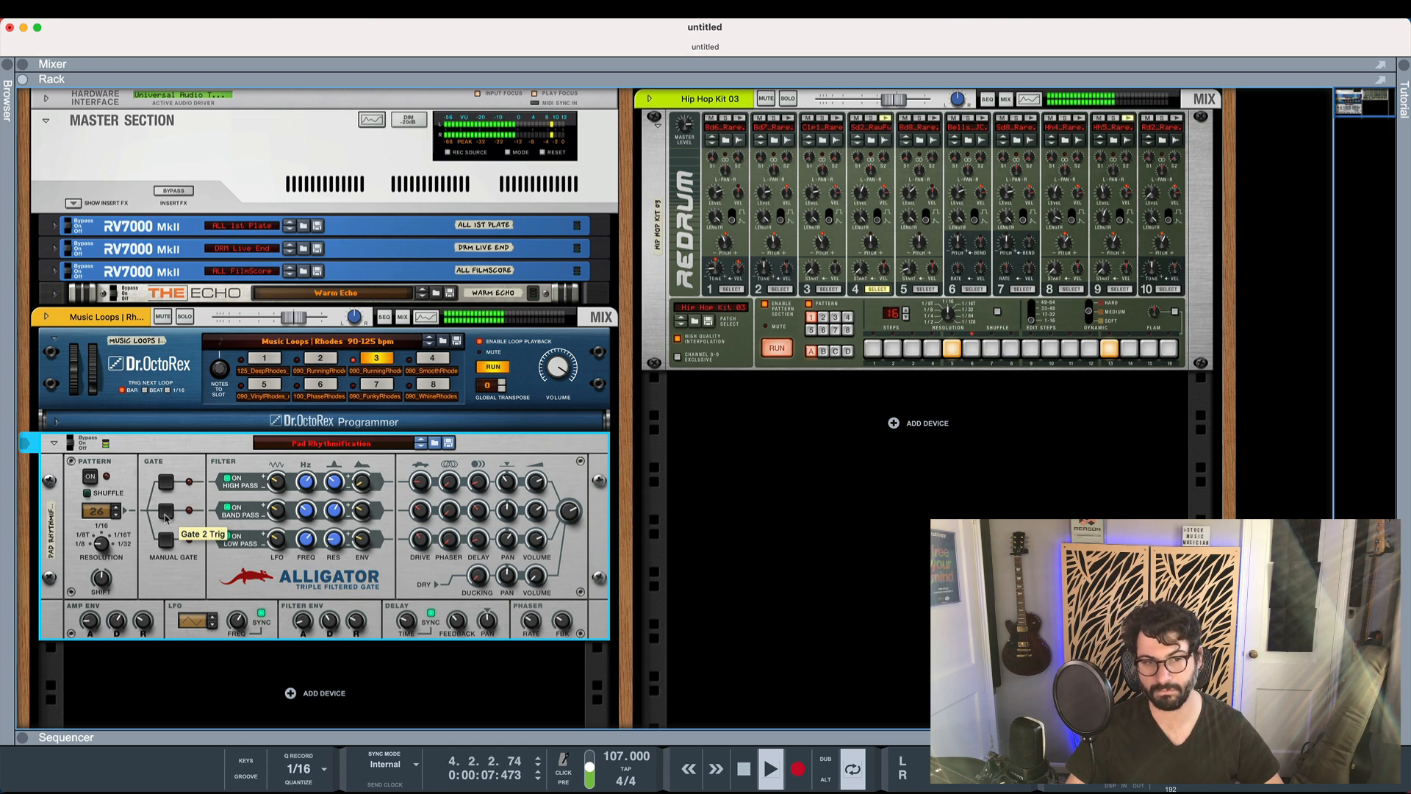
mouse_move(168, 543)
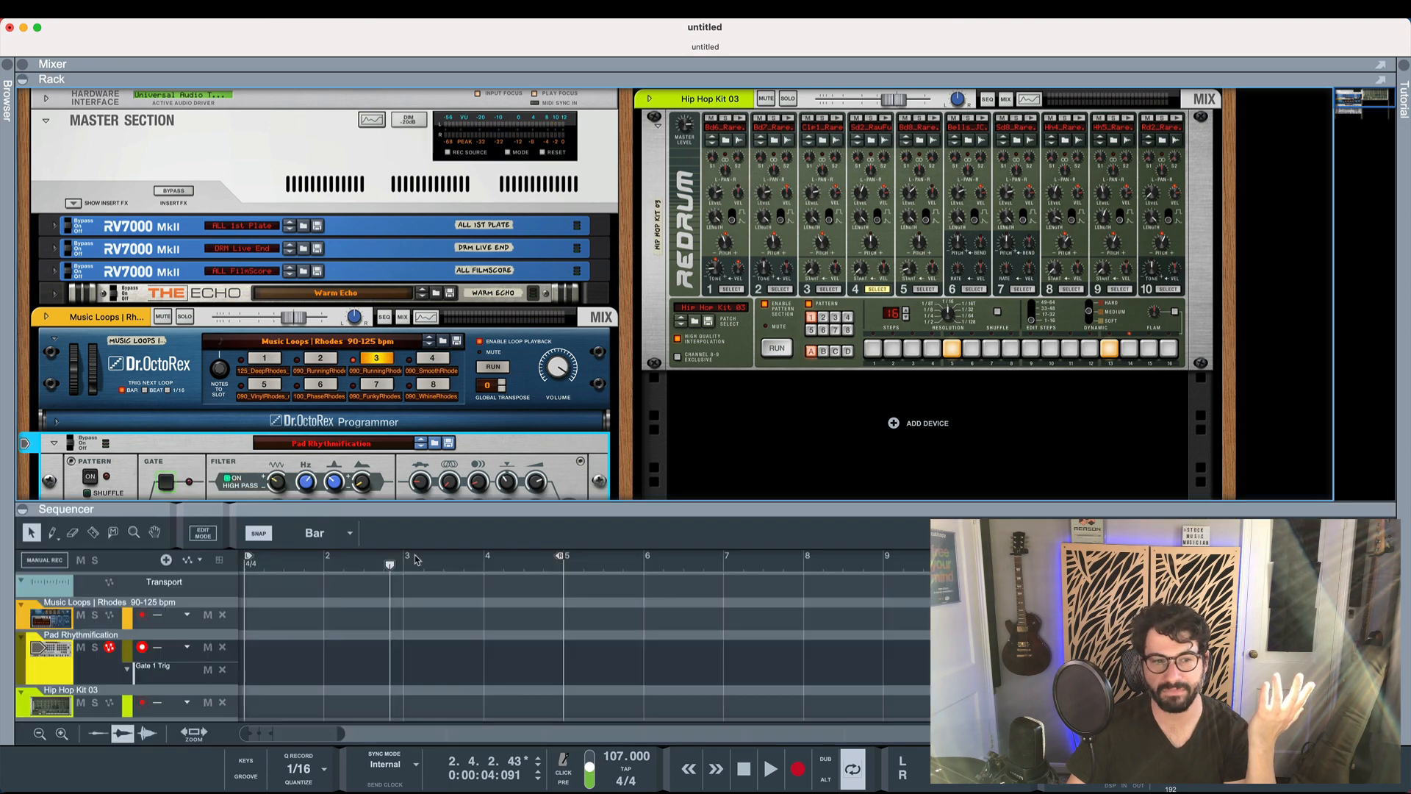
mouse_move(224, 670)
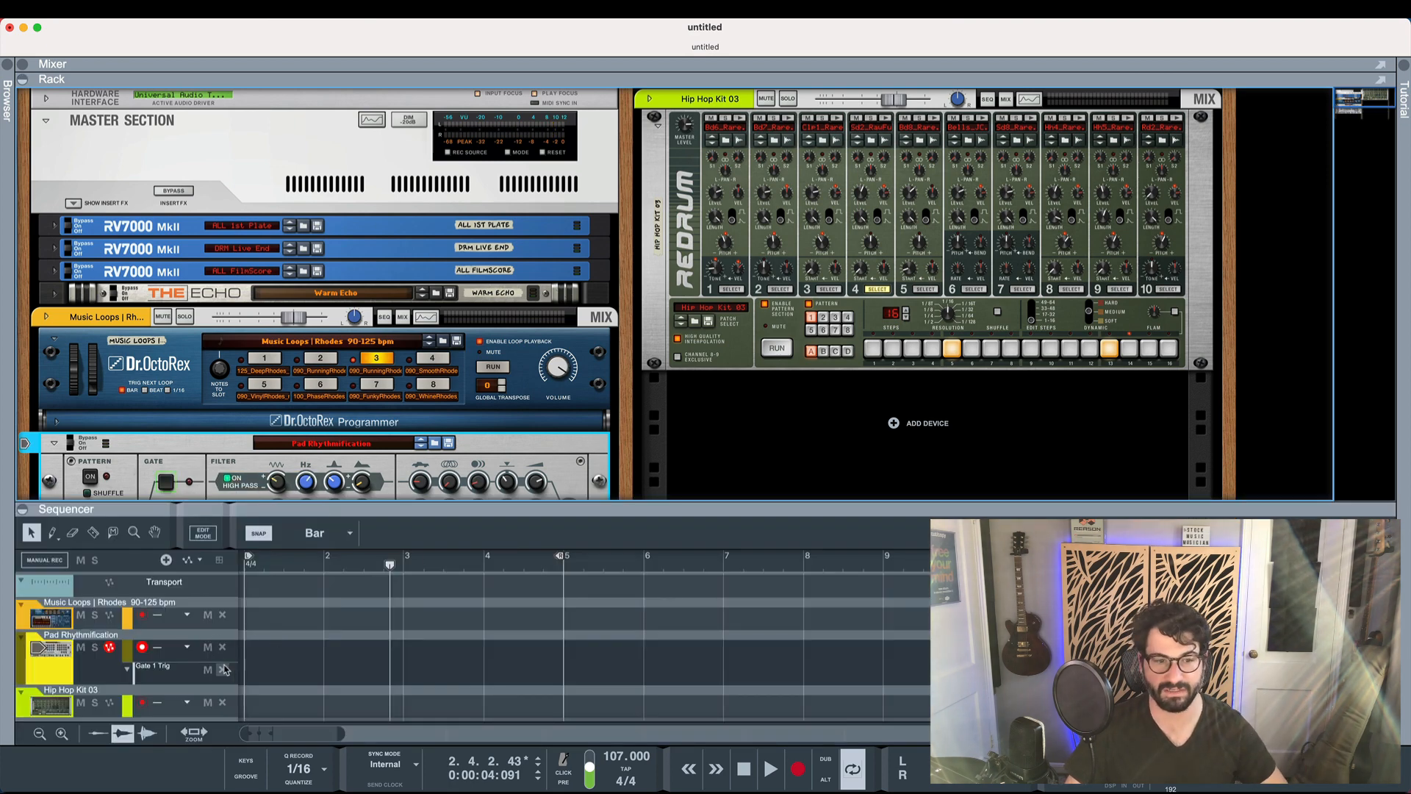
click(54, 442)
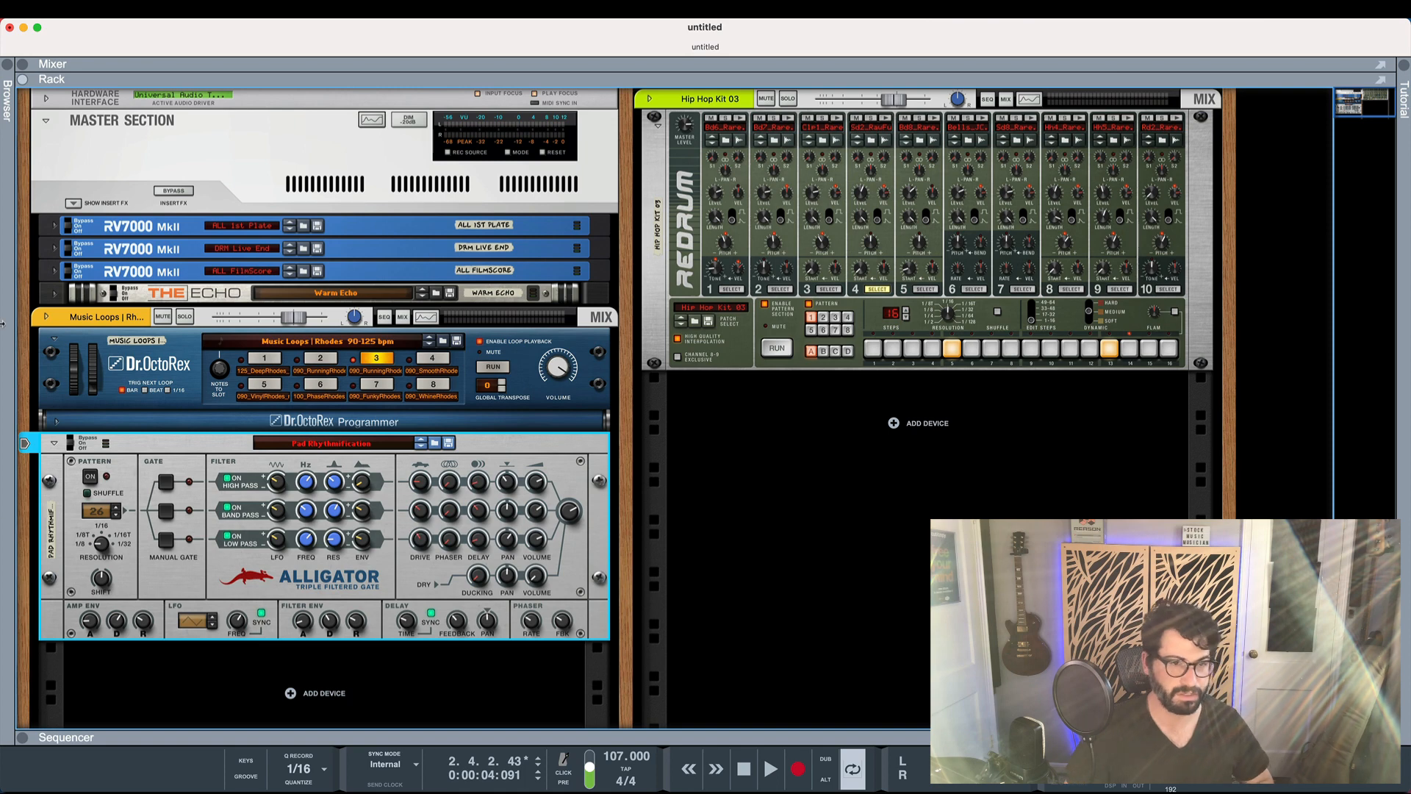
mouse_move(341, 521)
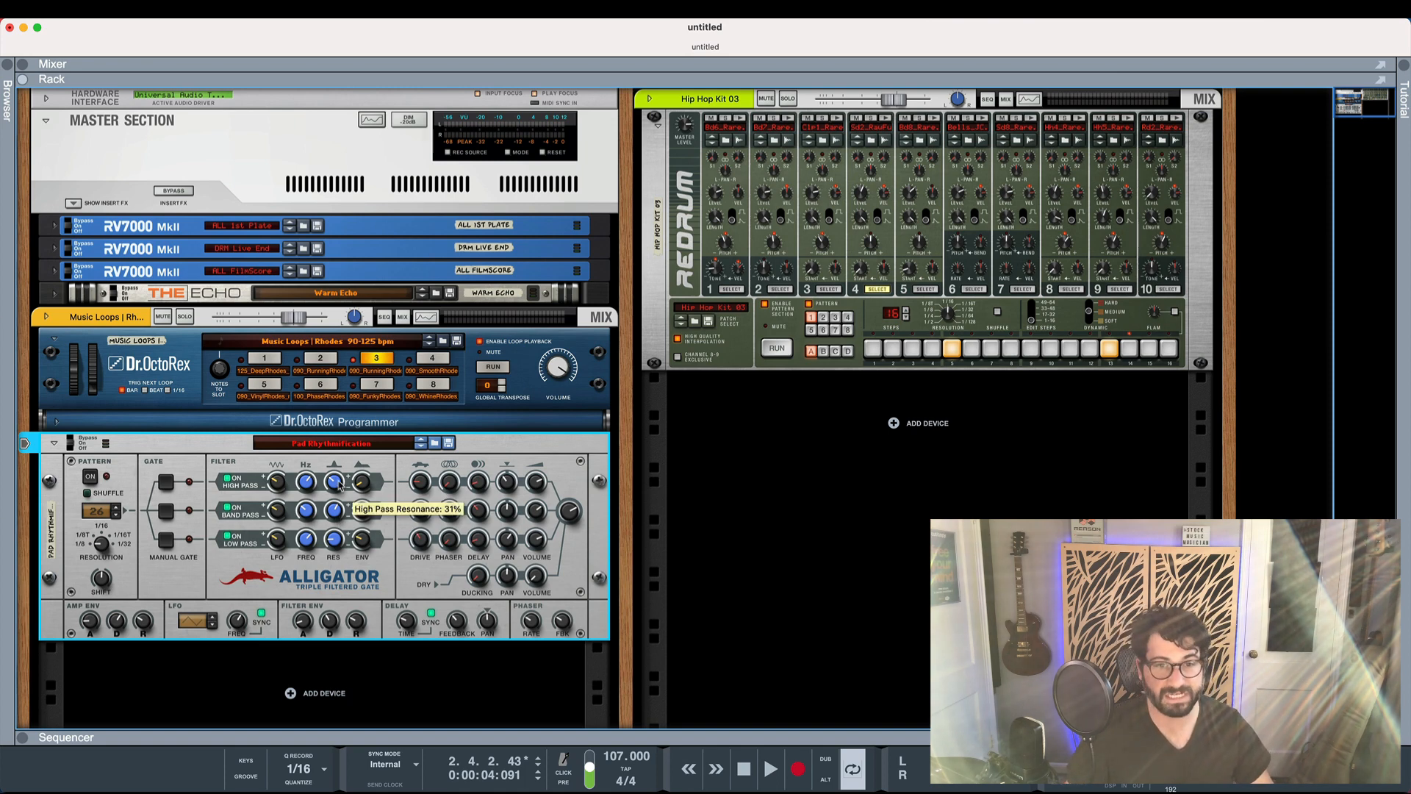
mouse_move(417, 480)
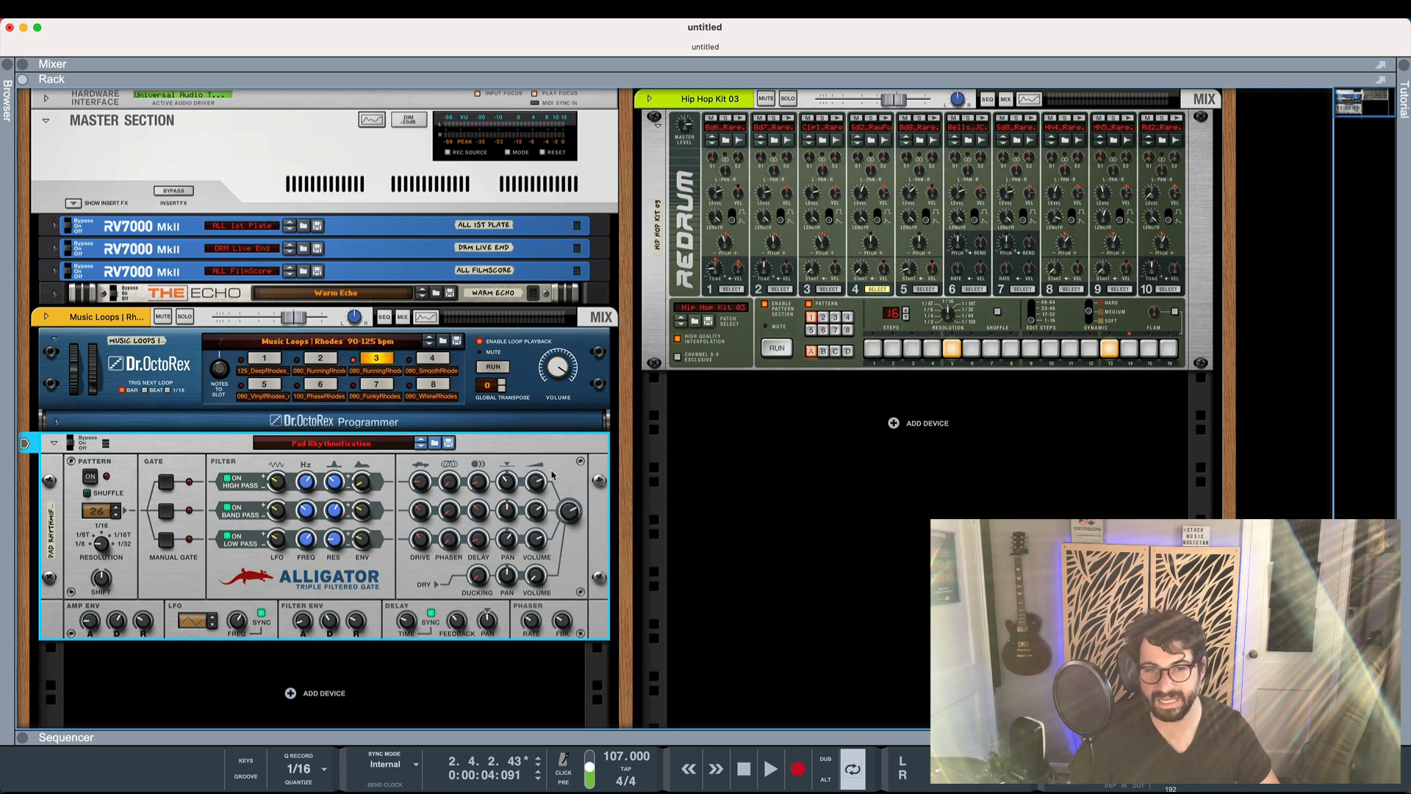
mouse_move(537, 644)
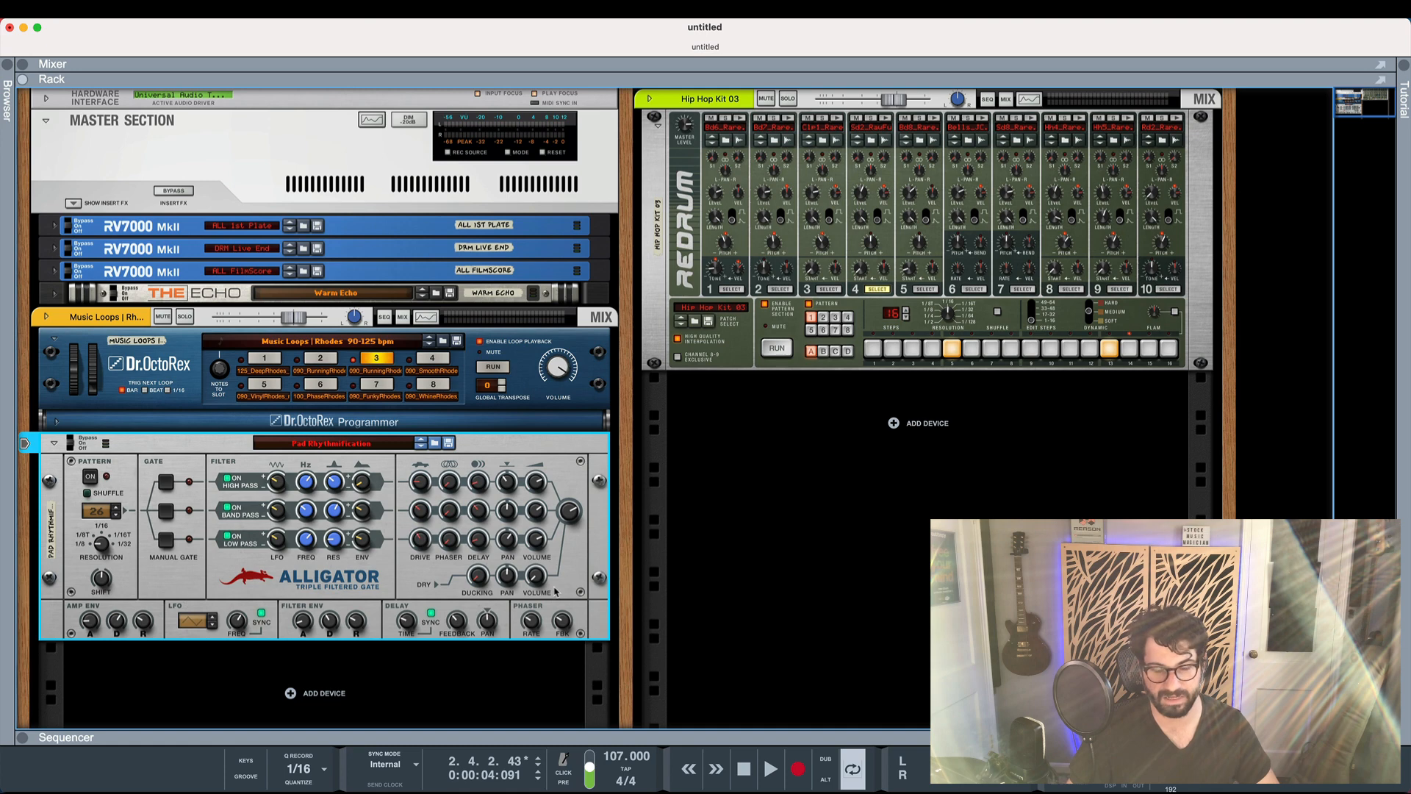
mouse_move(230, 606)
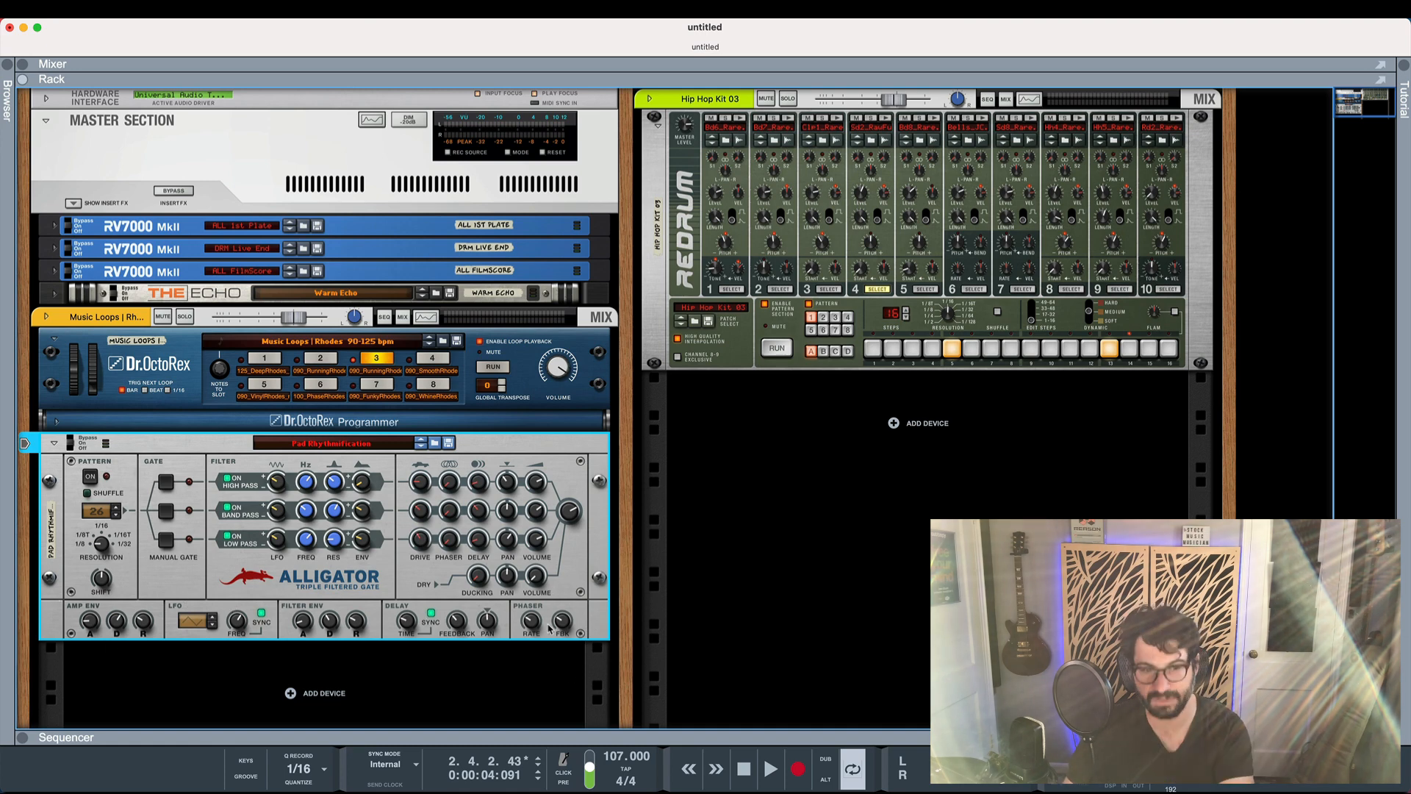
mouse_move(469, 429)
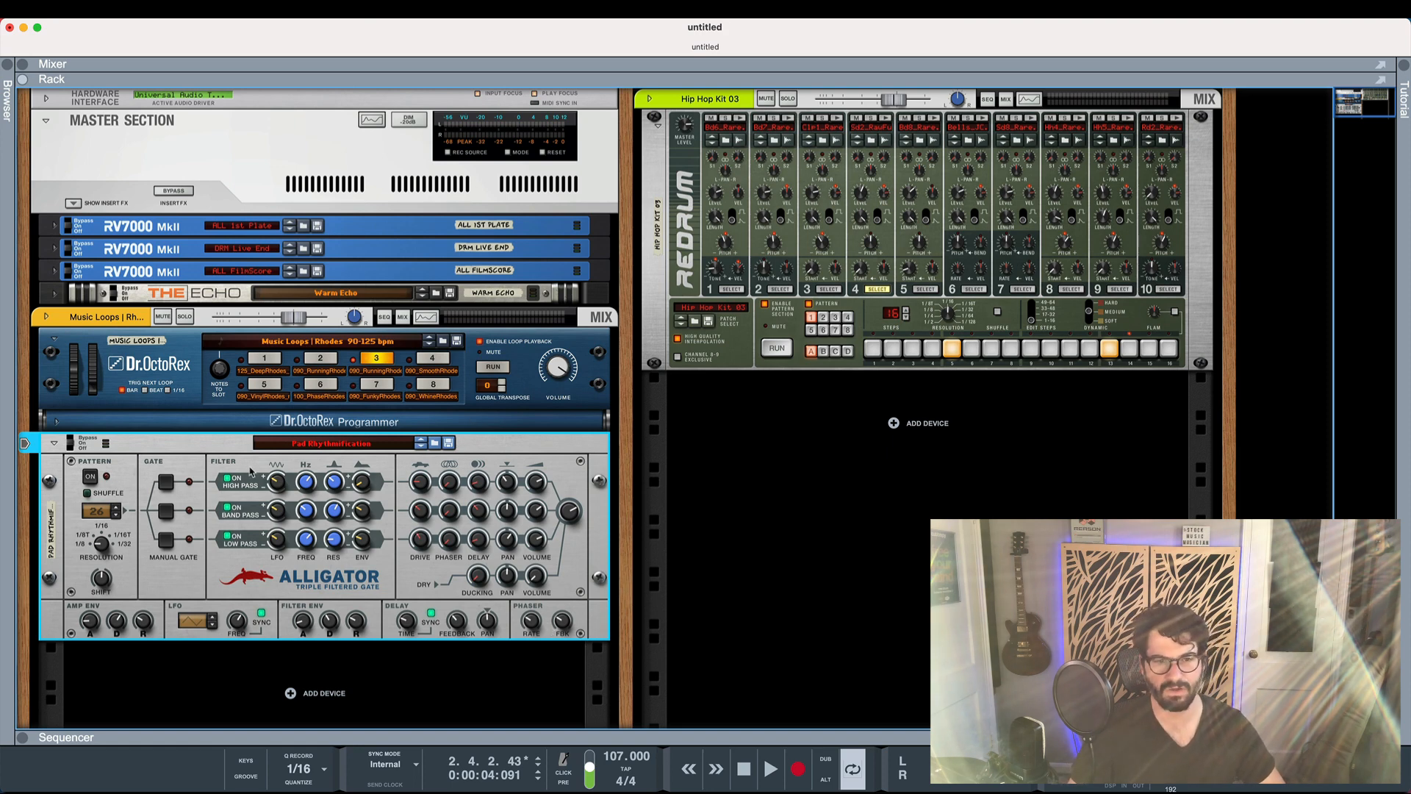
mouse_move(276, 449)
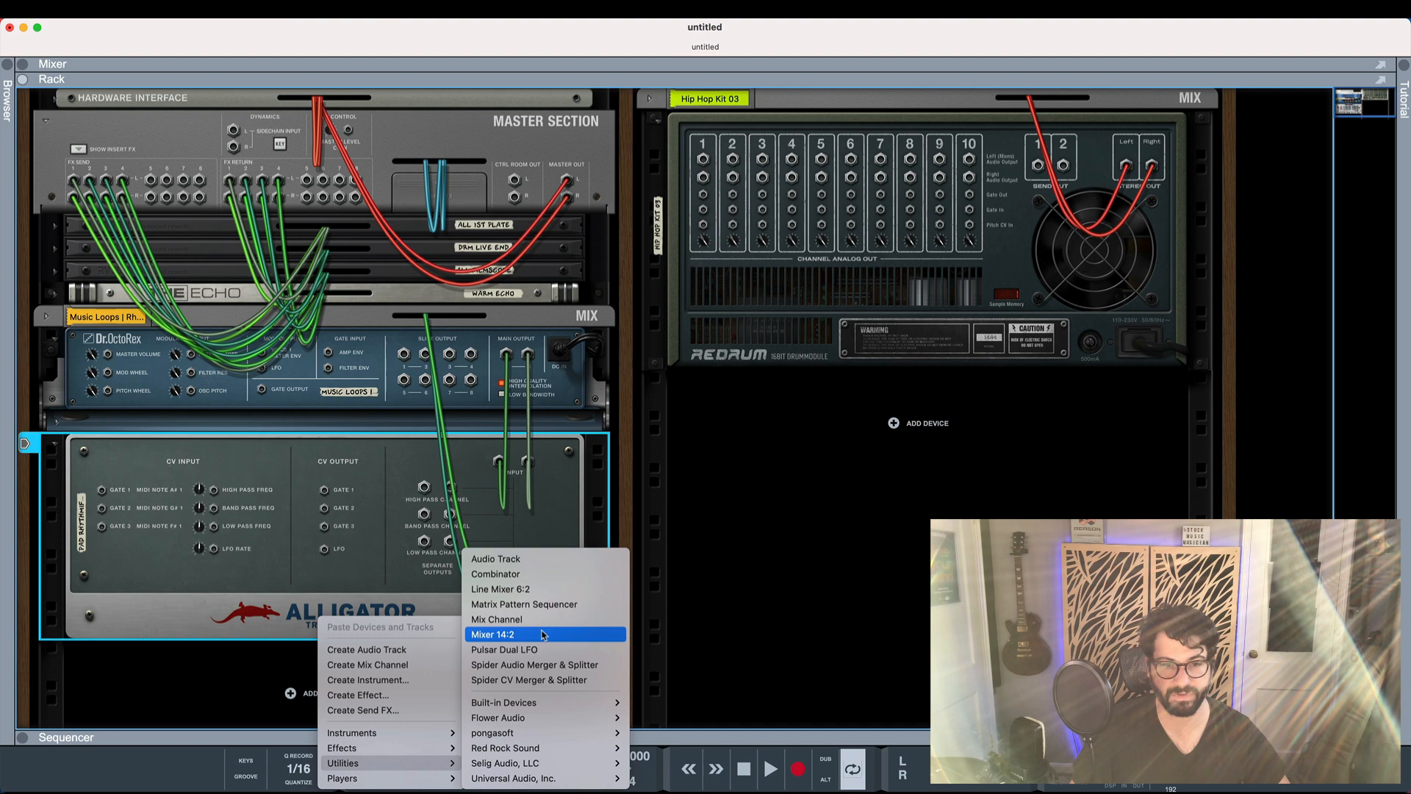
mouse_move(524, 604)
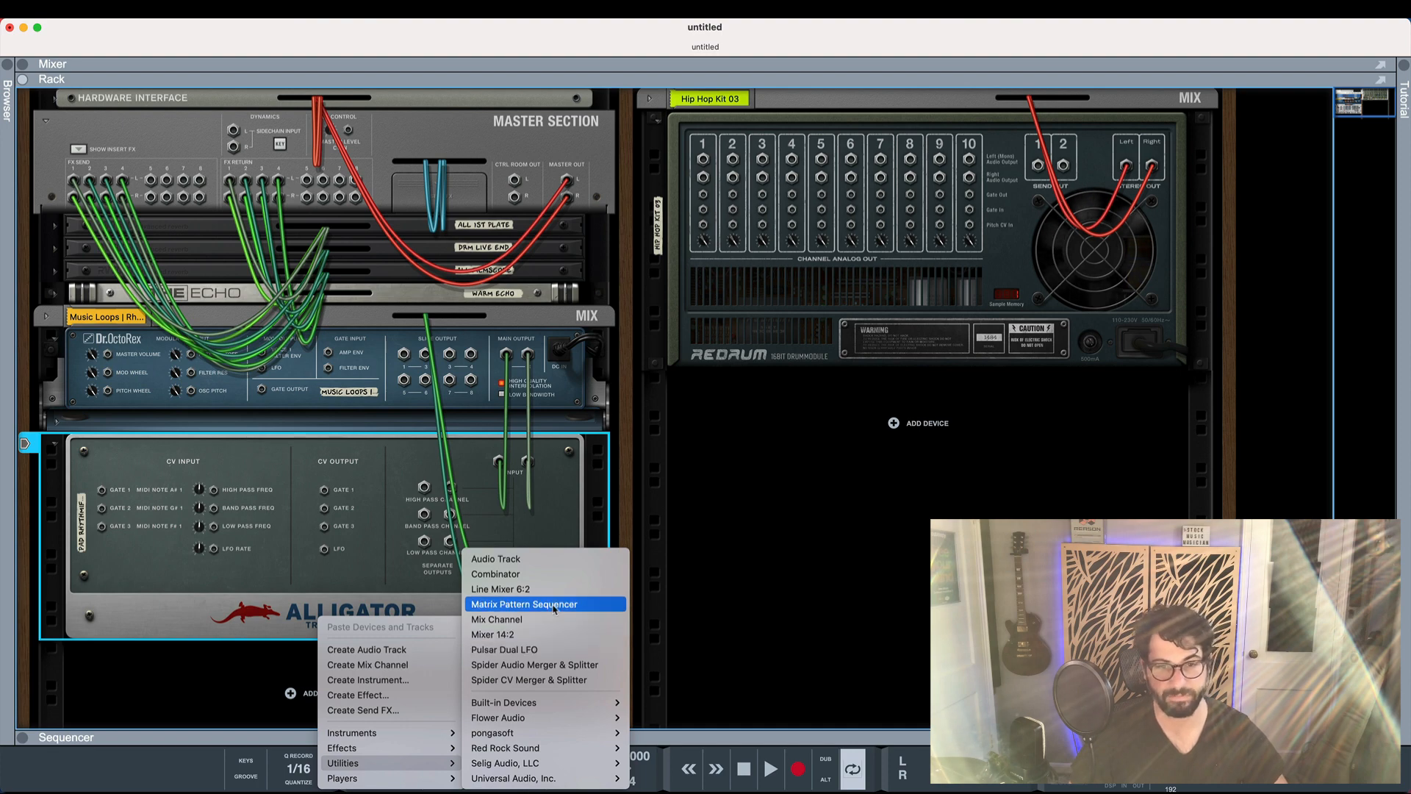
Add a Matrix Pattern Sequencer below the Alligator, cabled into its gate CV inputs.
click(524, 605)
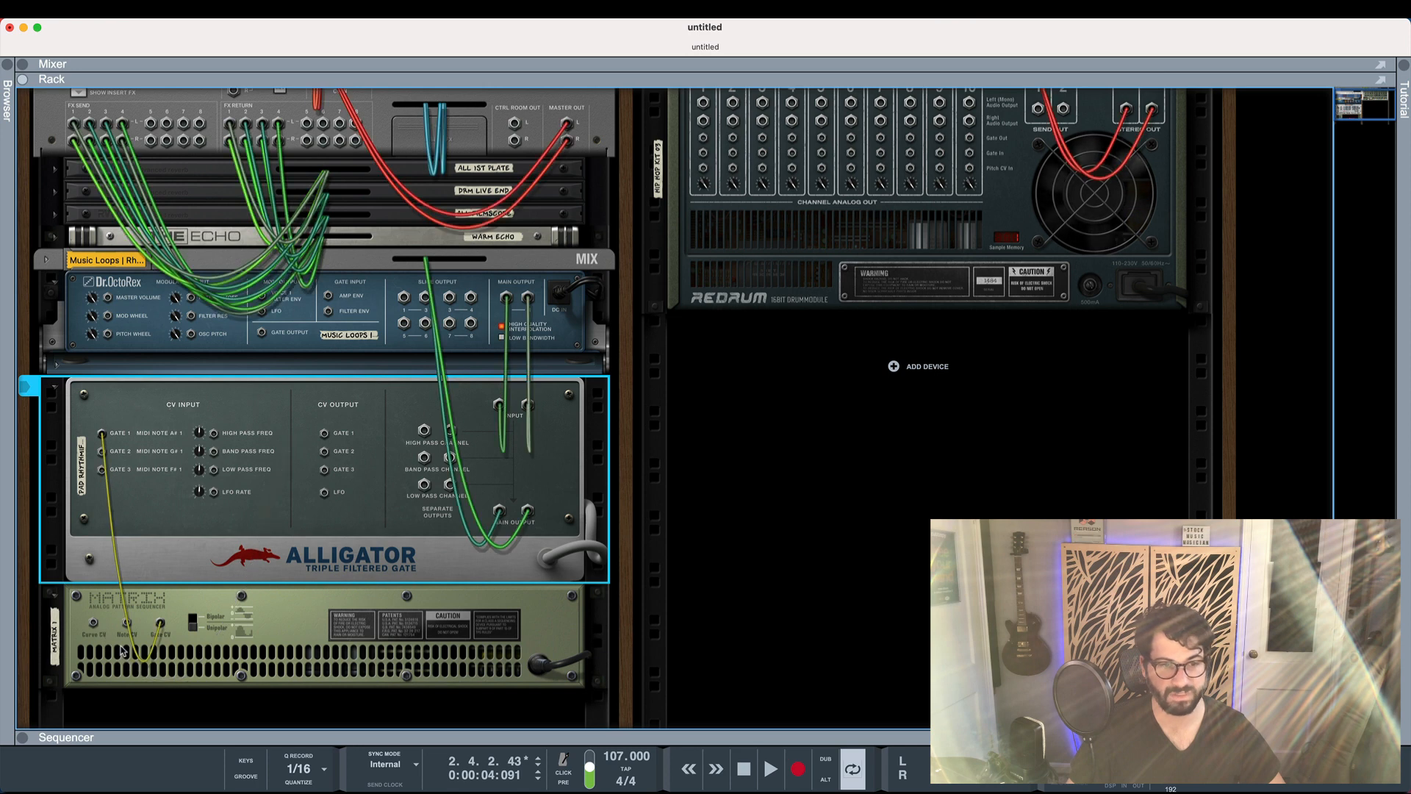
mouse_move(158, 573)
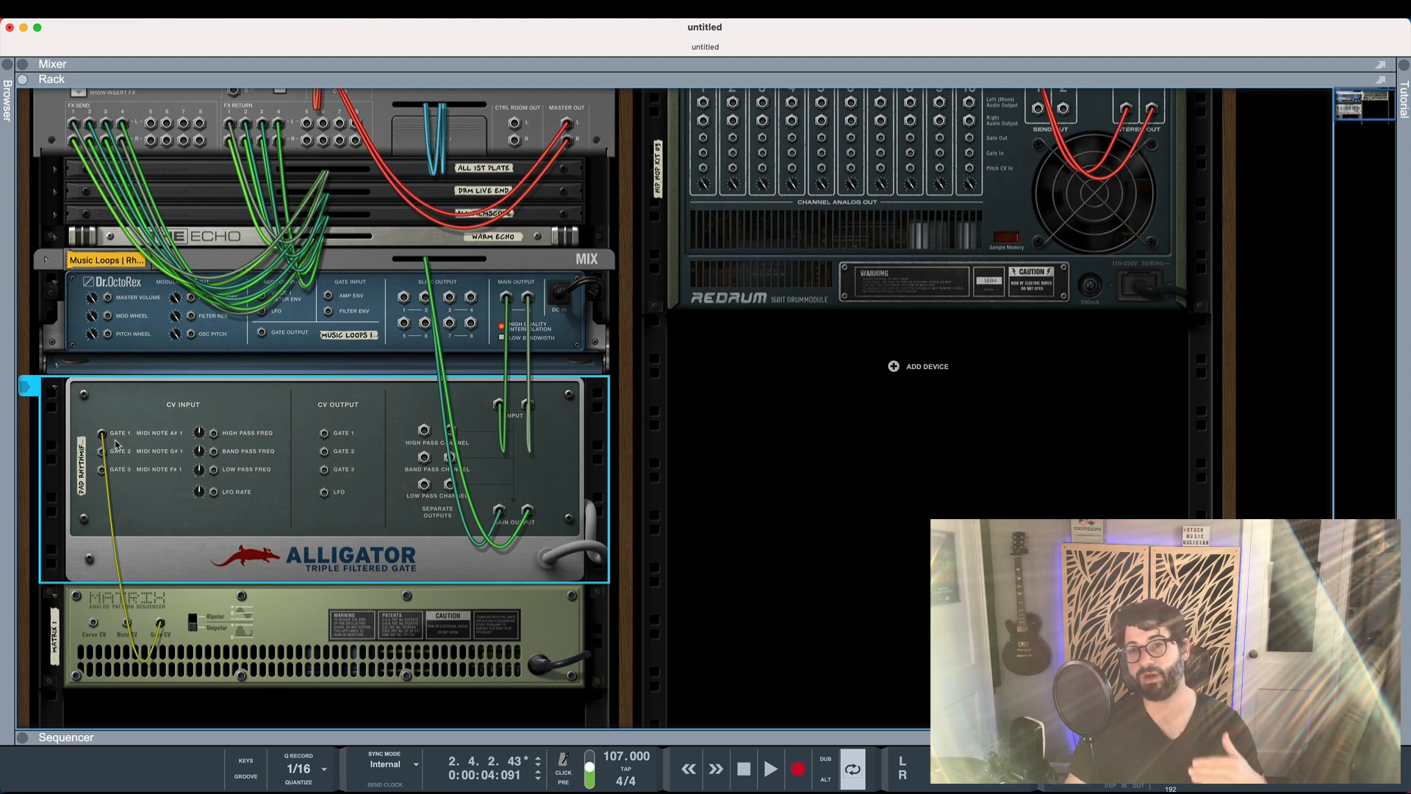
mouse_move(114, 444)
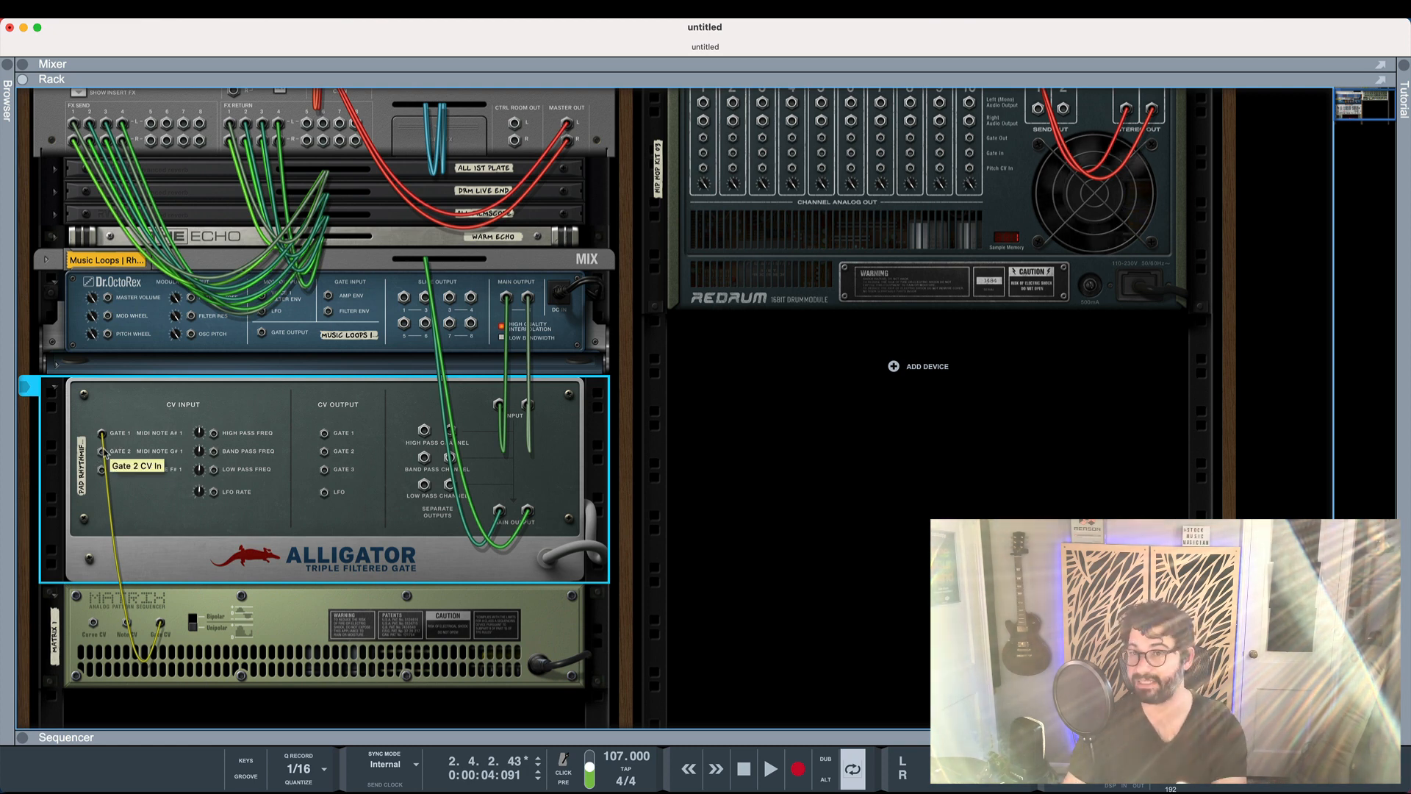
mouse_move(274, 544)
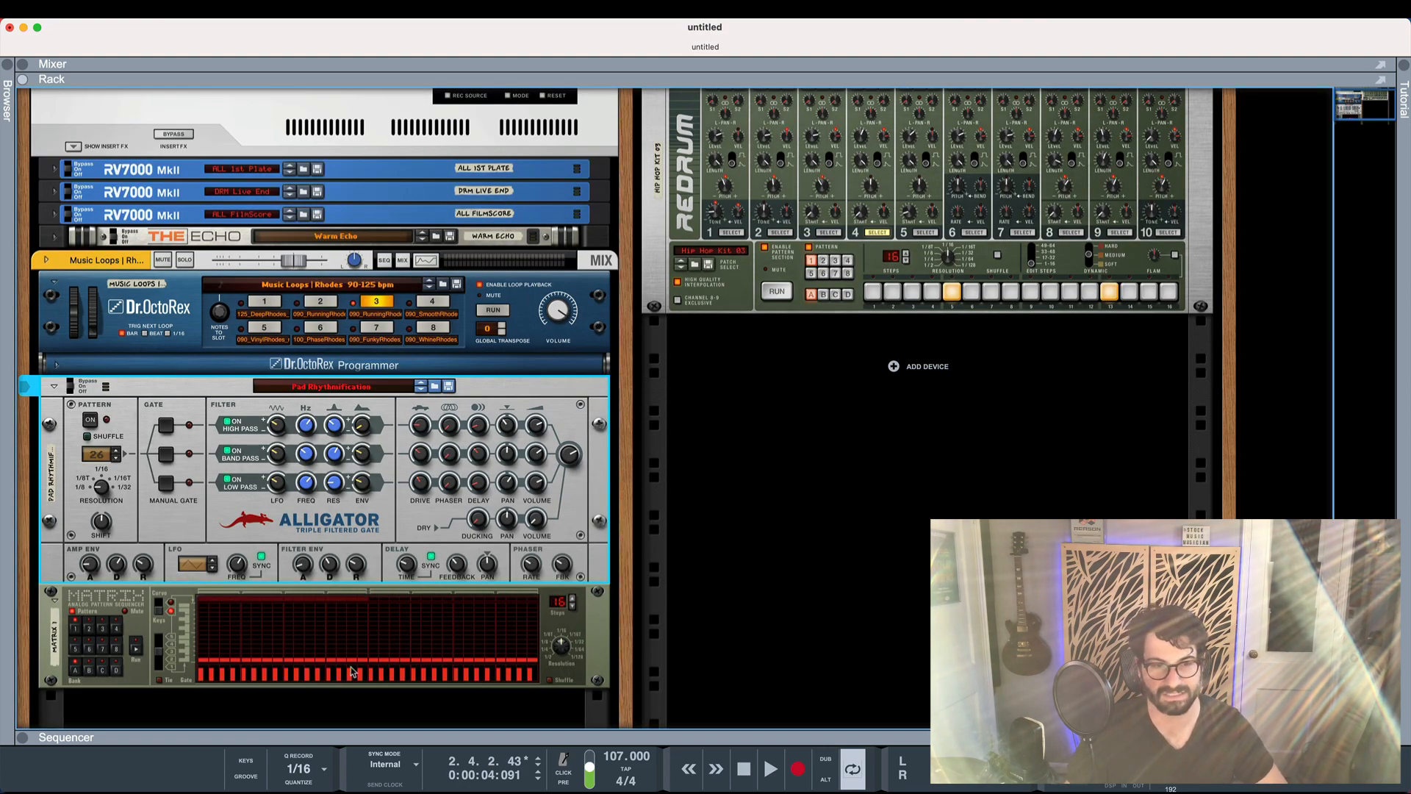
mouse_move(144, 481)
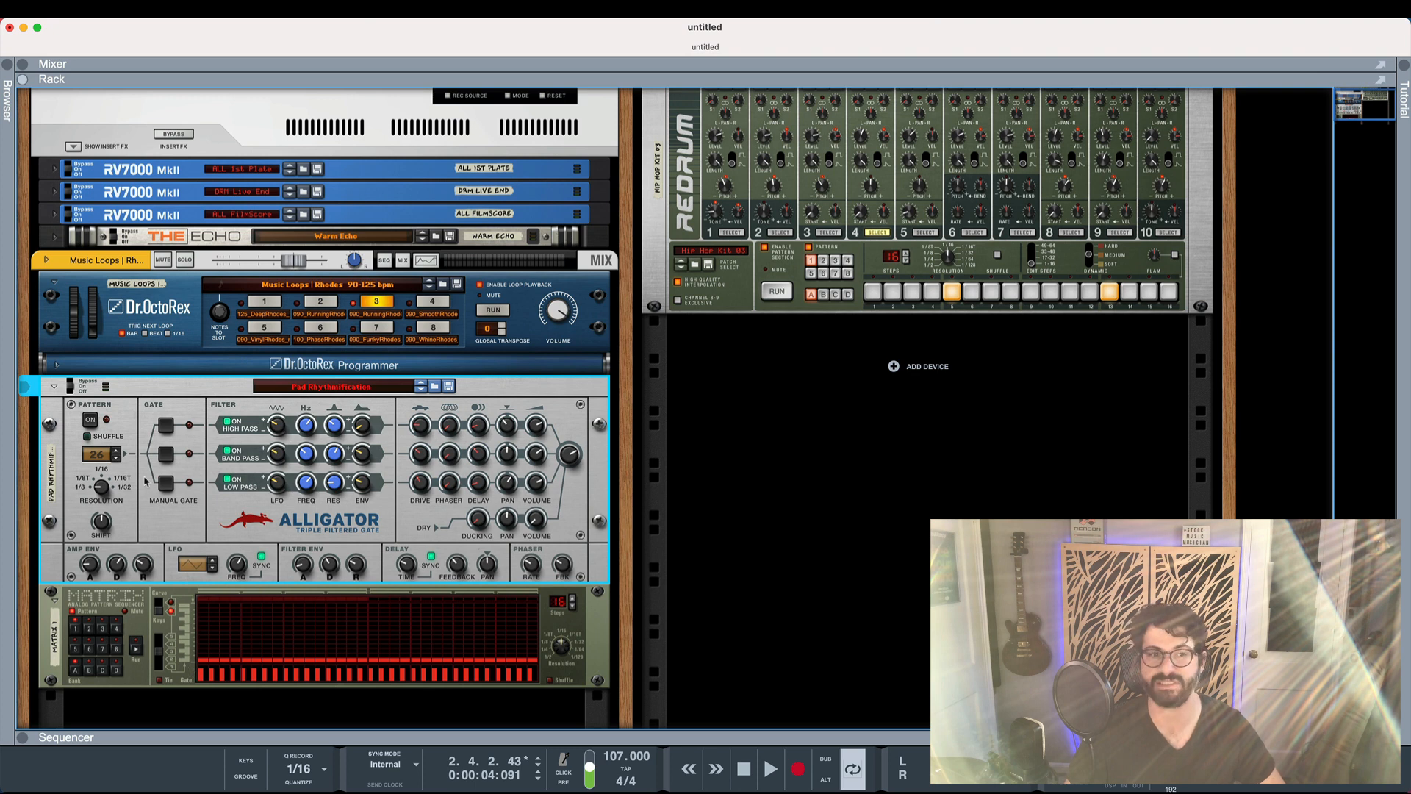
Draw gate steps into the Matrix gate lane, then switch several steps off.
click(770, 769)
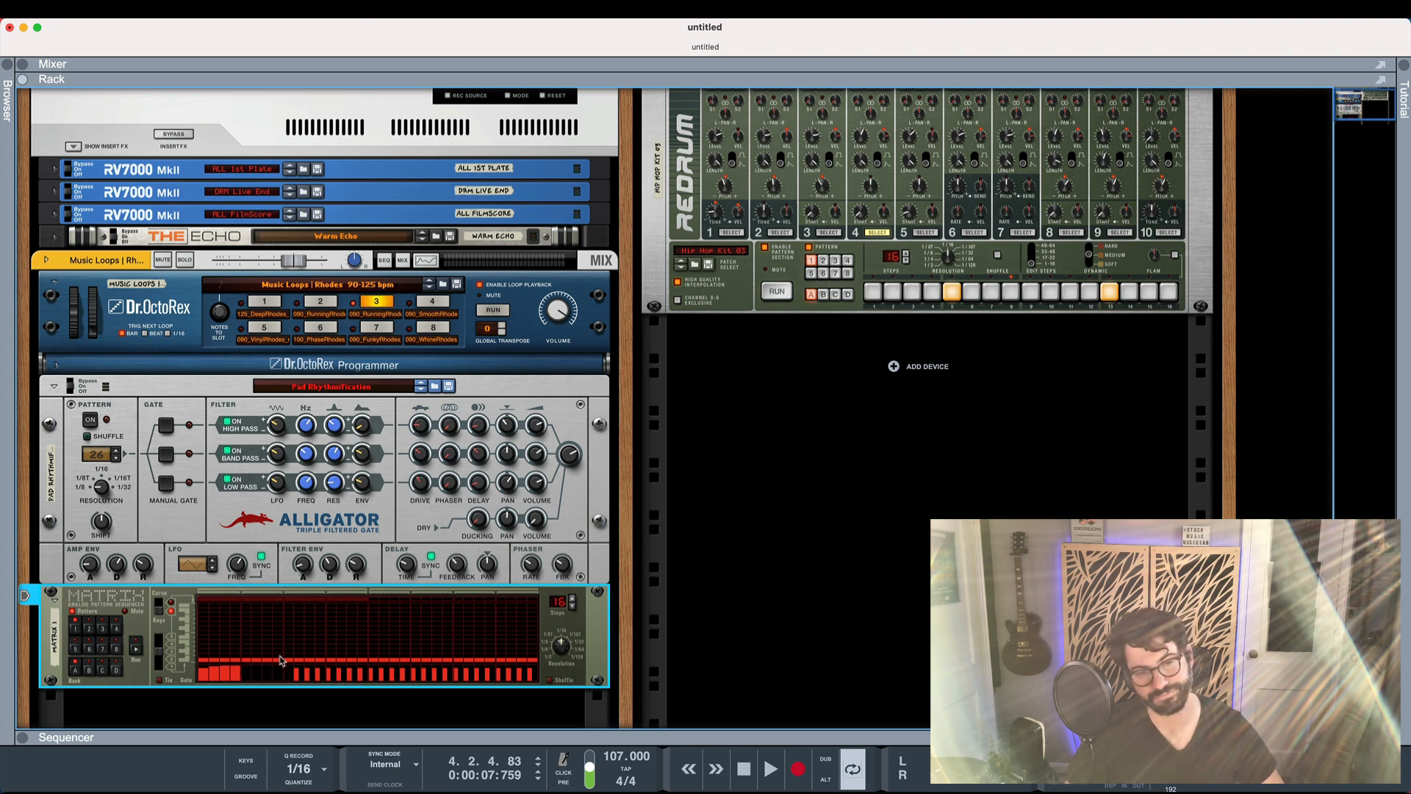
click(770, 769)
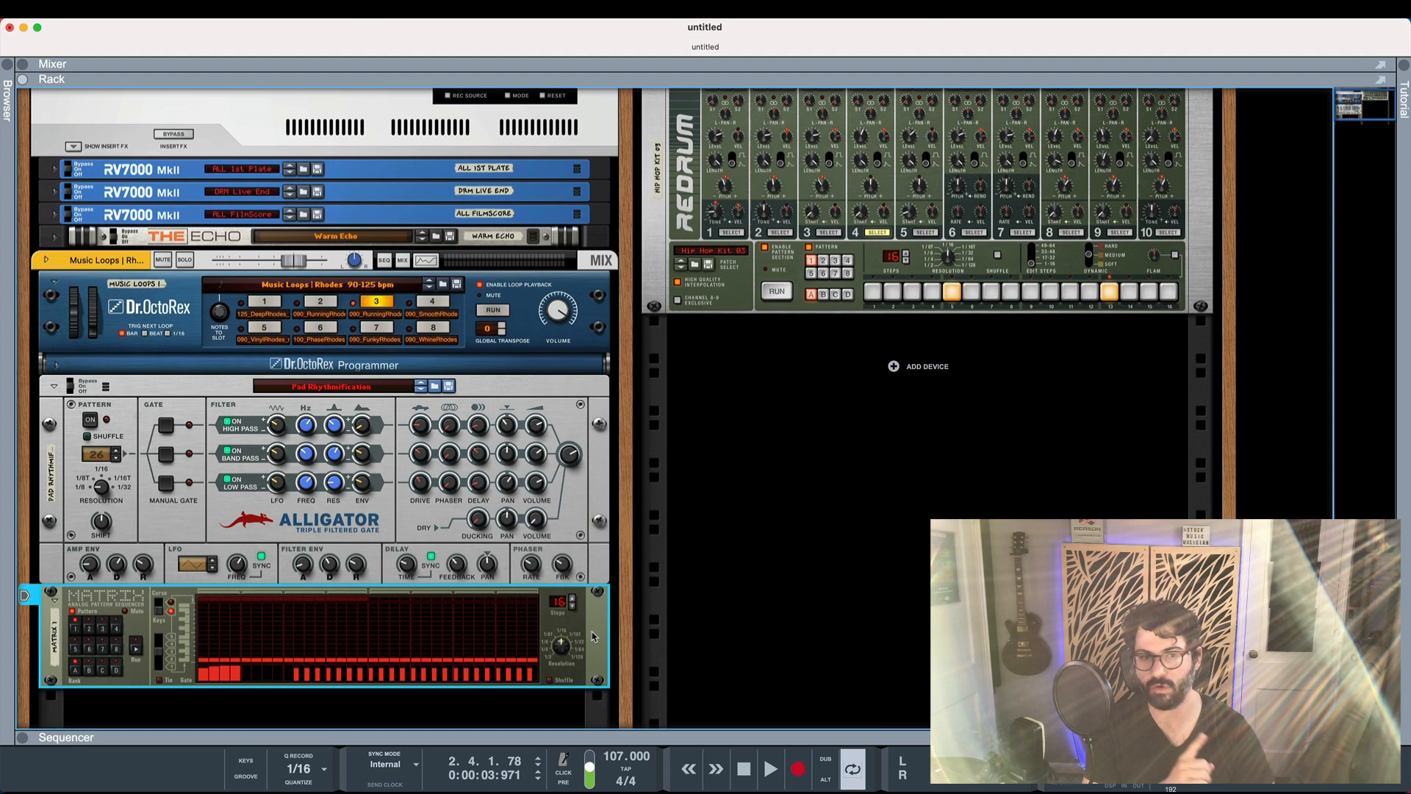
mouse_move(580, 639)
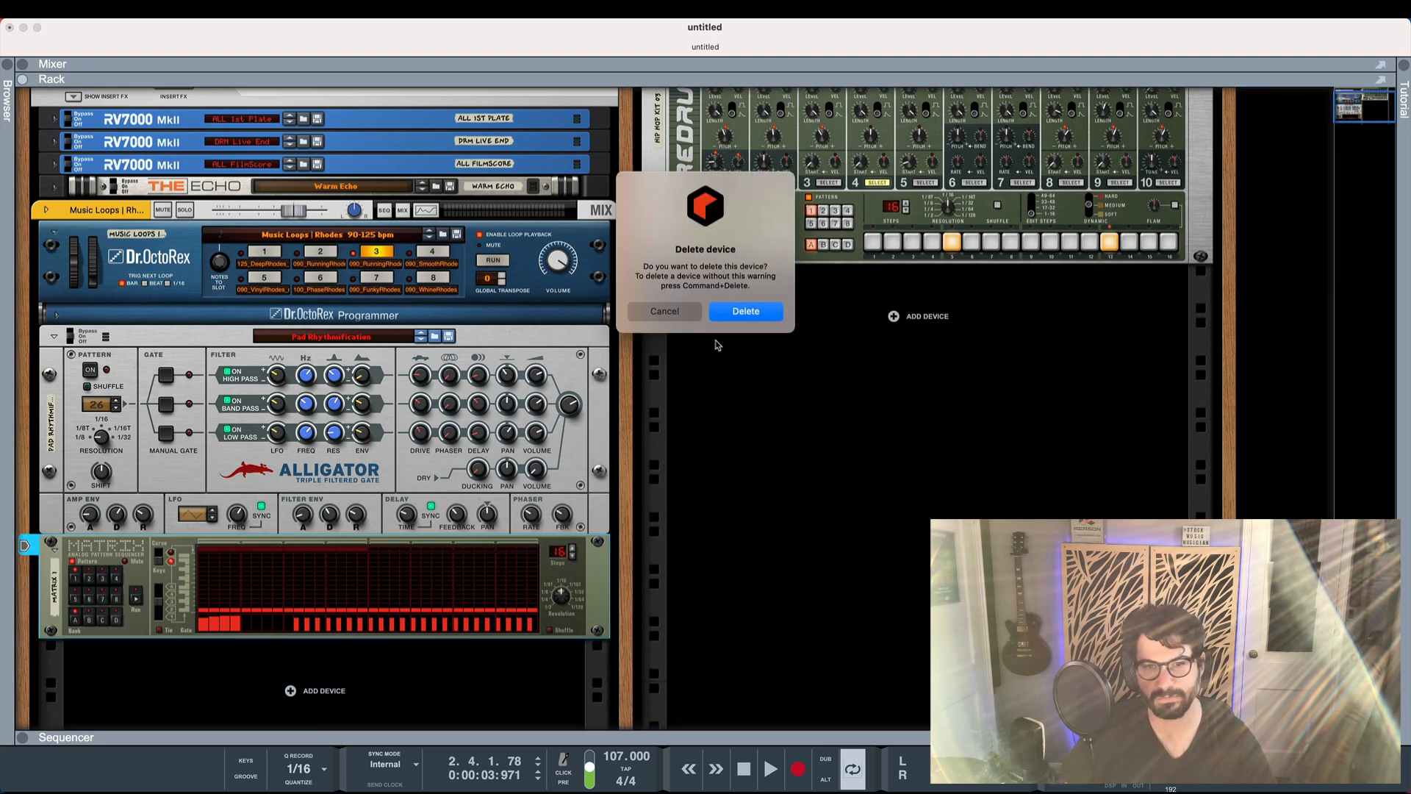
Confirm deletion of the Matrix Pattern Sequencer, leaving the Alligator last.
click(745, 310)
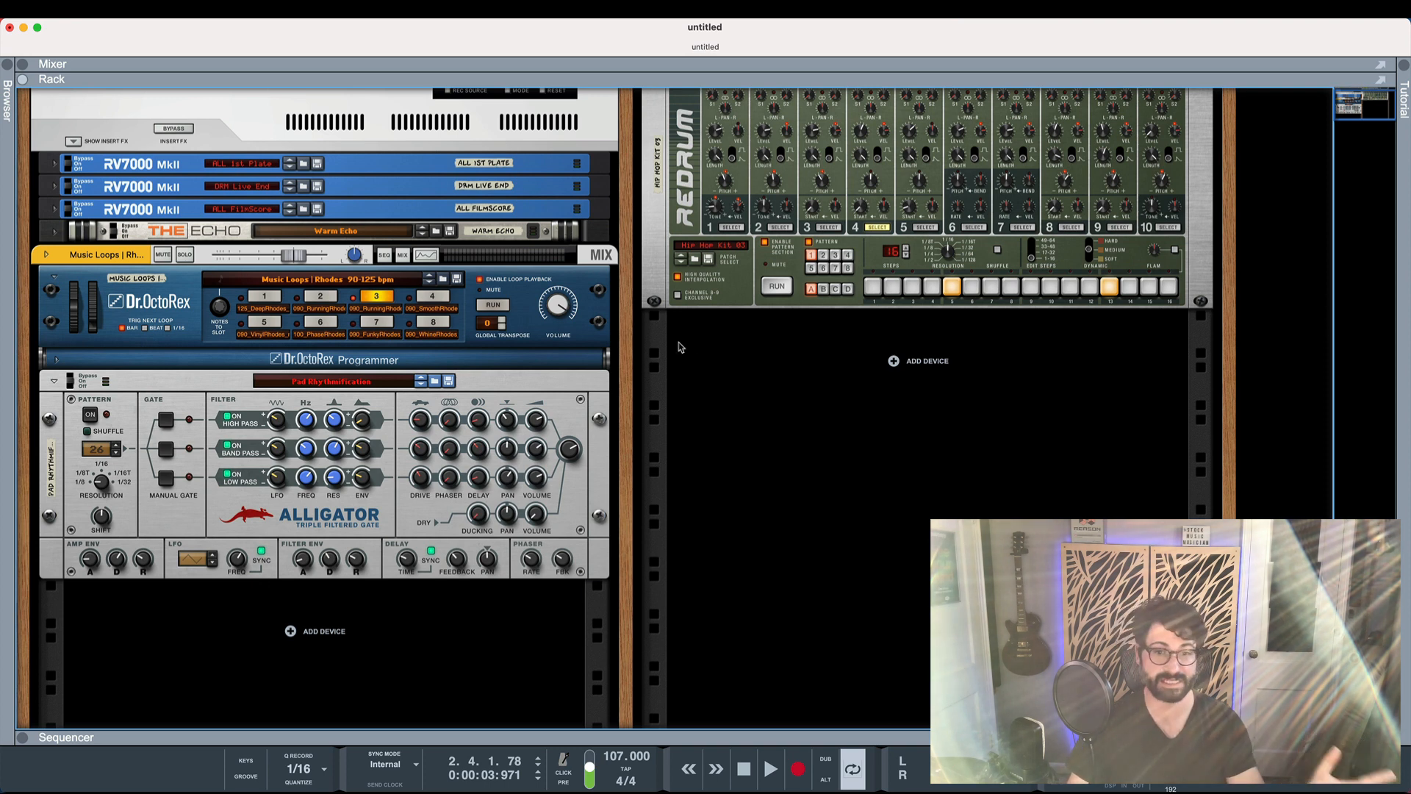
mouse_move(377, 594)
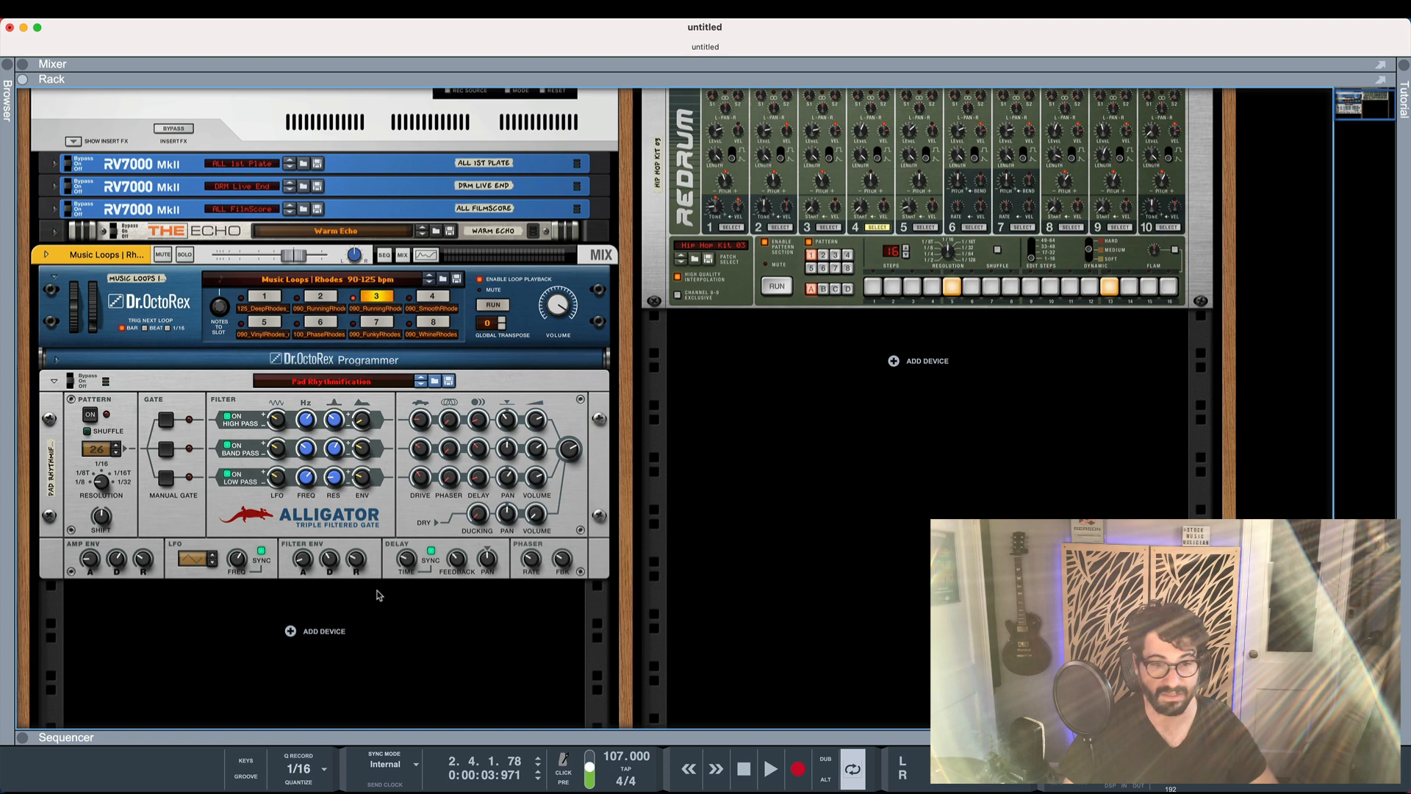
mouse_move(339, 639)
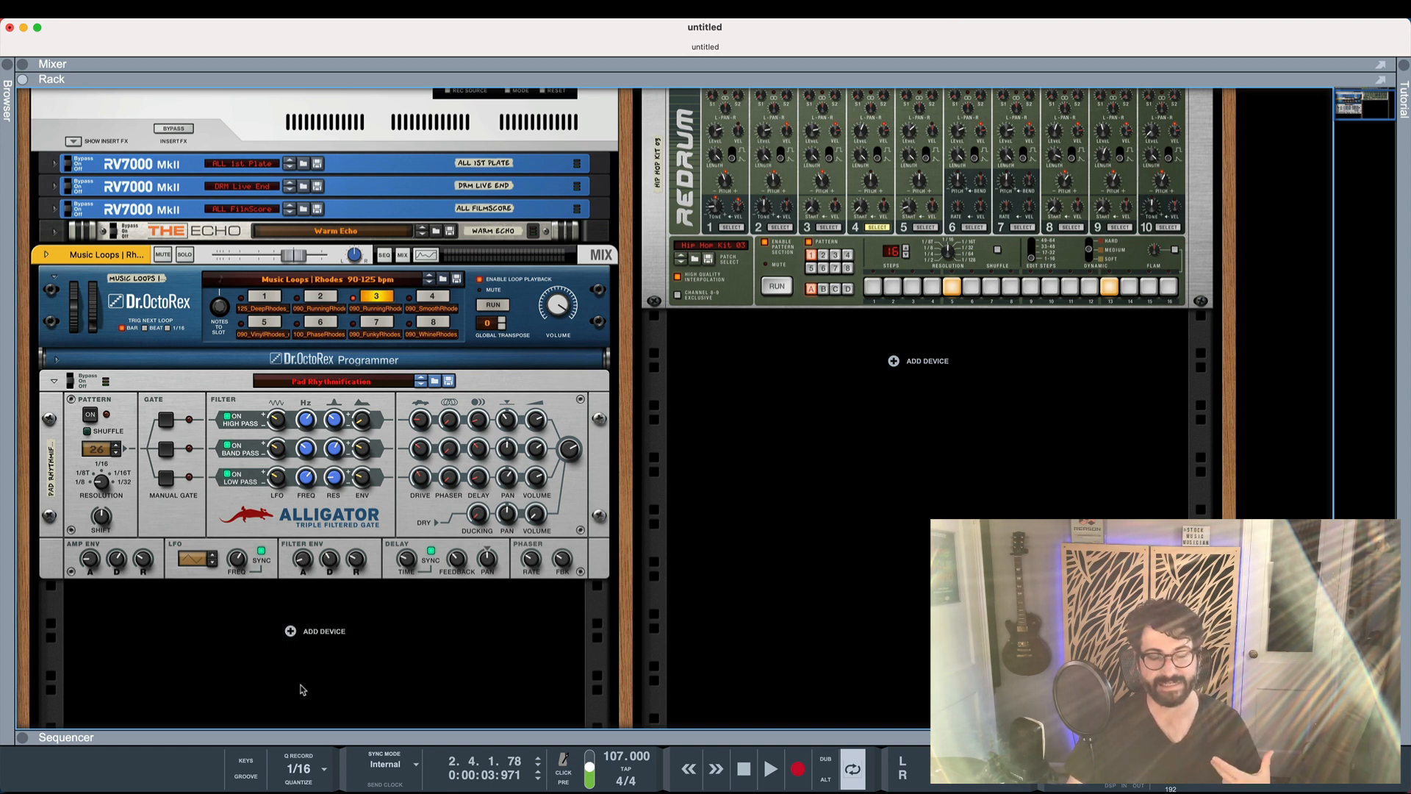
mouse_move(299, 640)
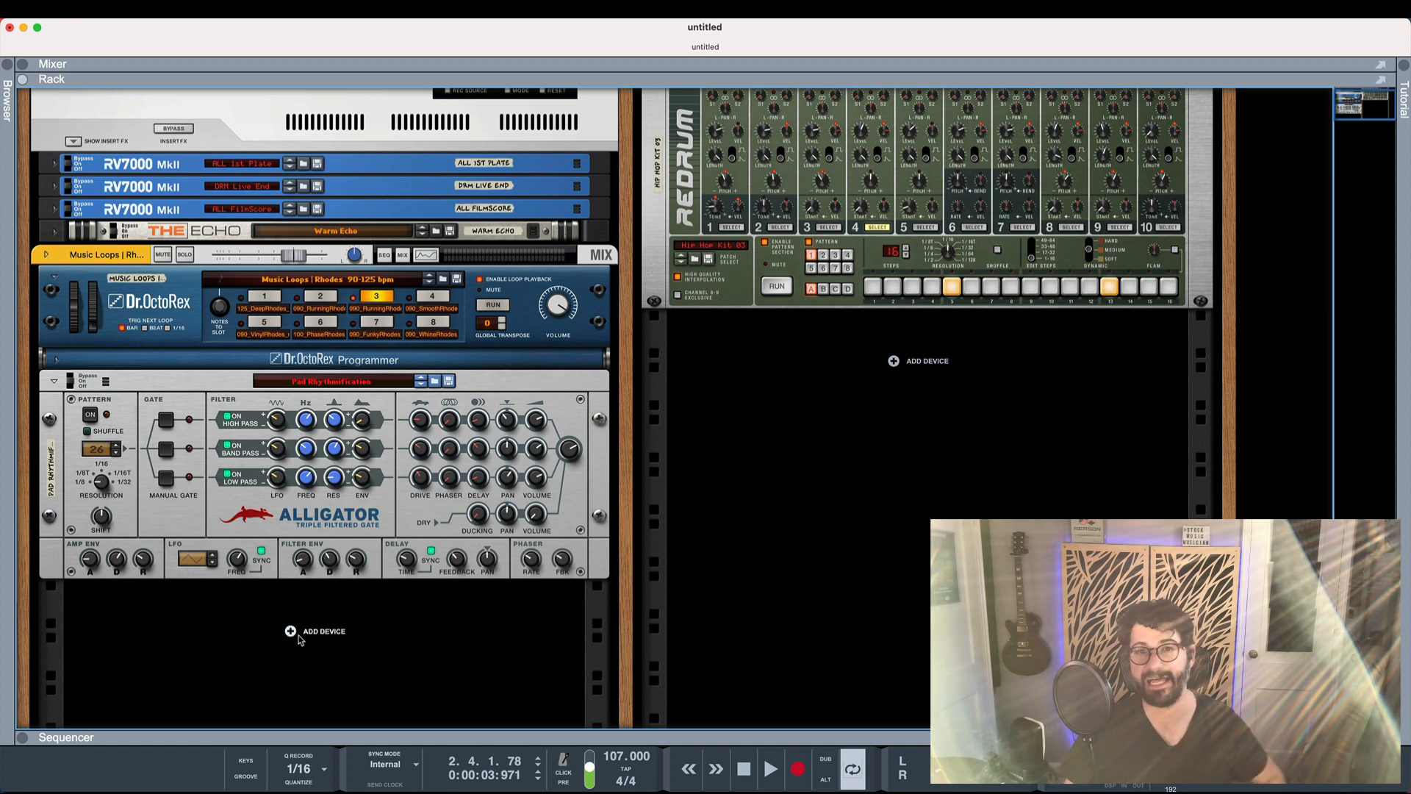
Add a Drum Sequencer on an ID8 below the Alligator, mute the ID8, and run the pattern.
right_click(325, 631)
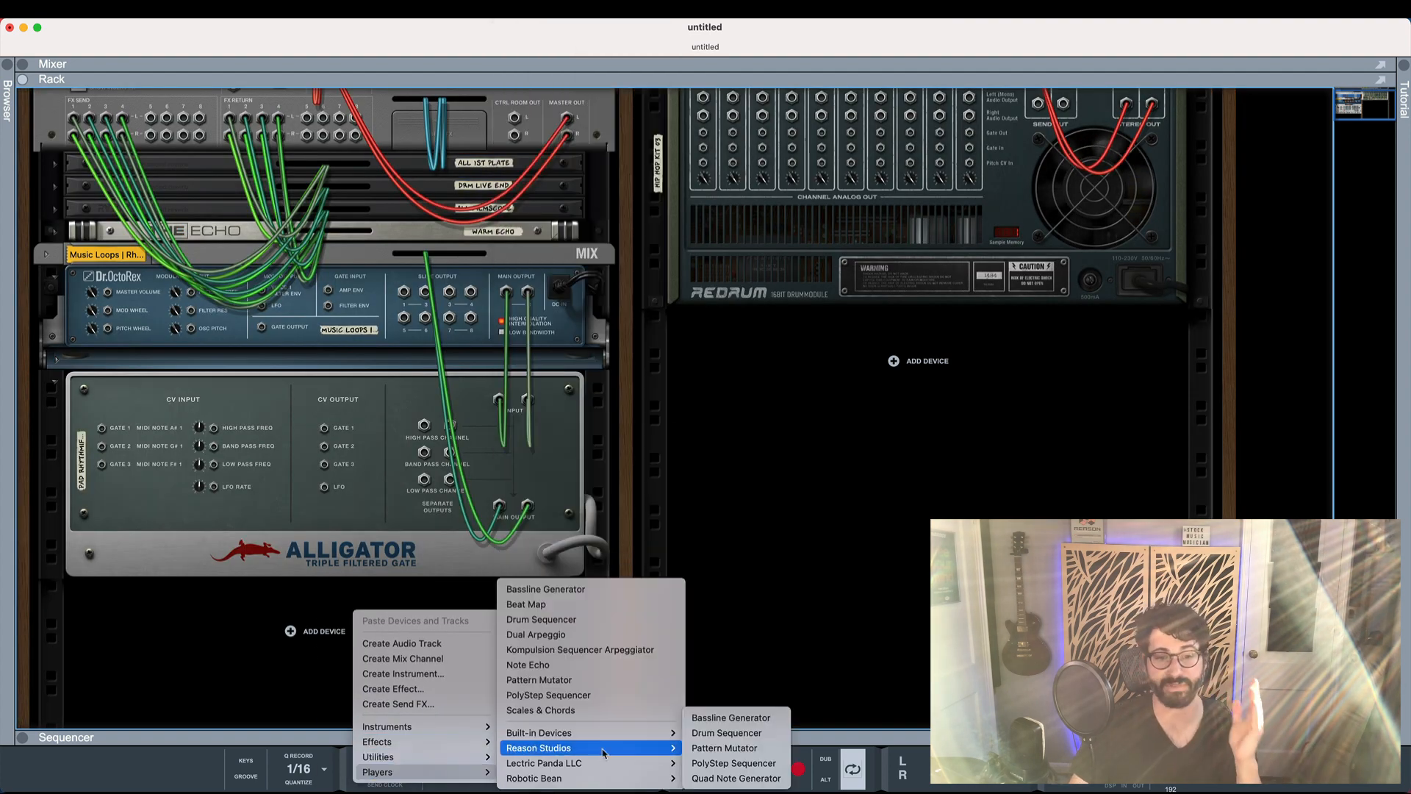
mouse_move(724, 749)
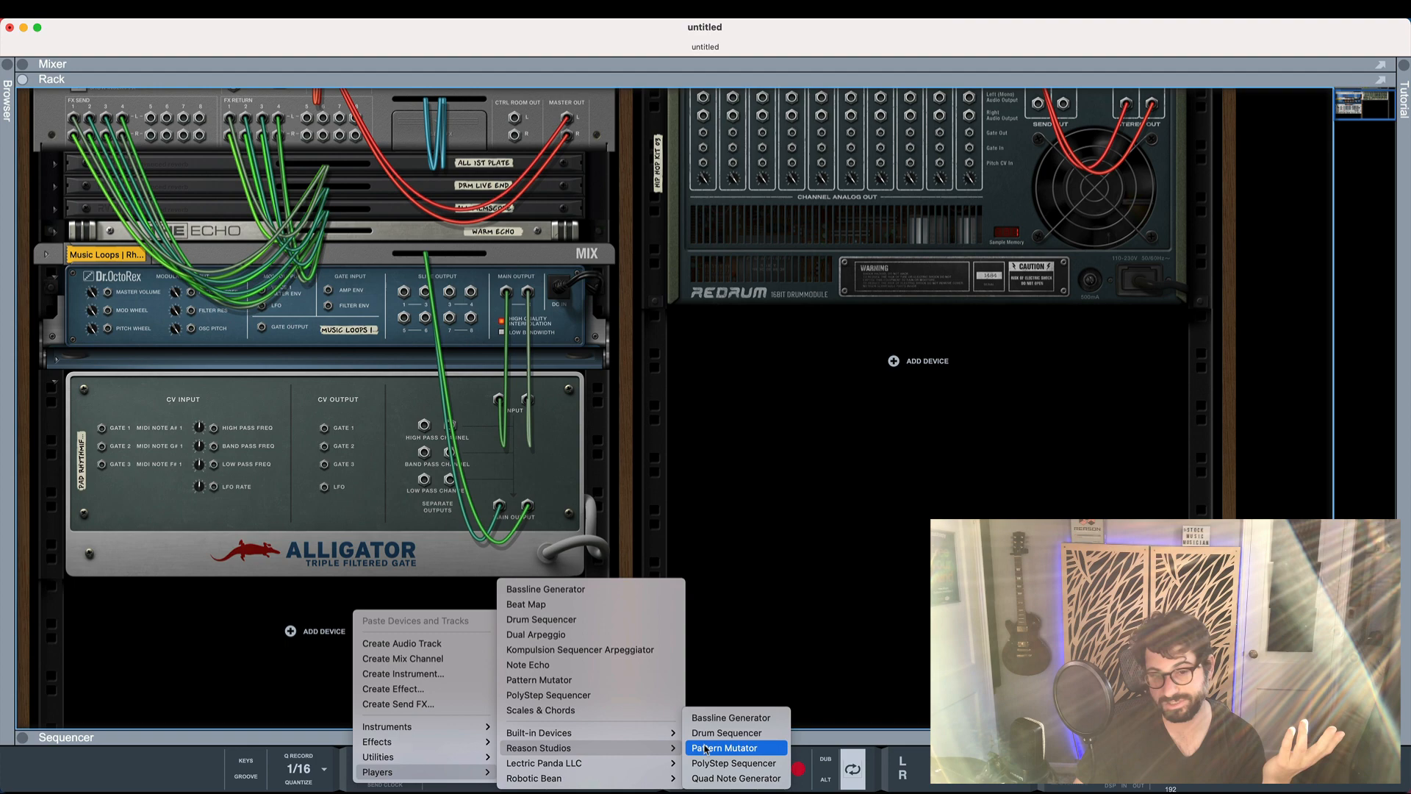
mouse_move(726, 732)
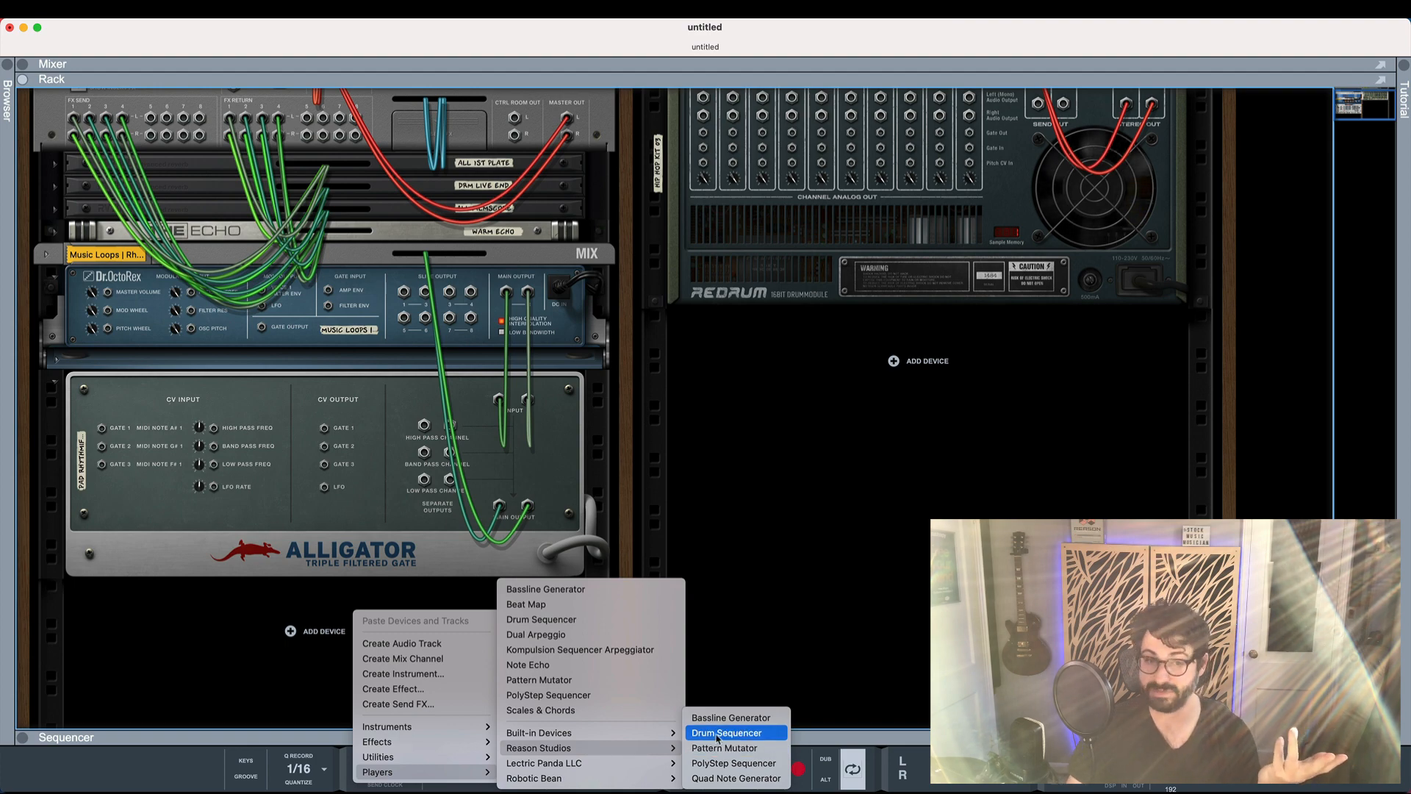
click(727, 732)
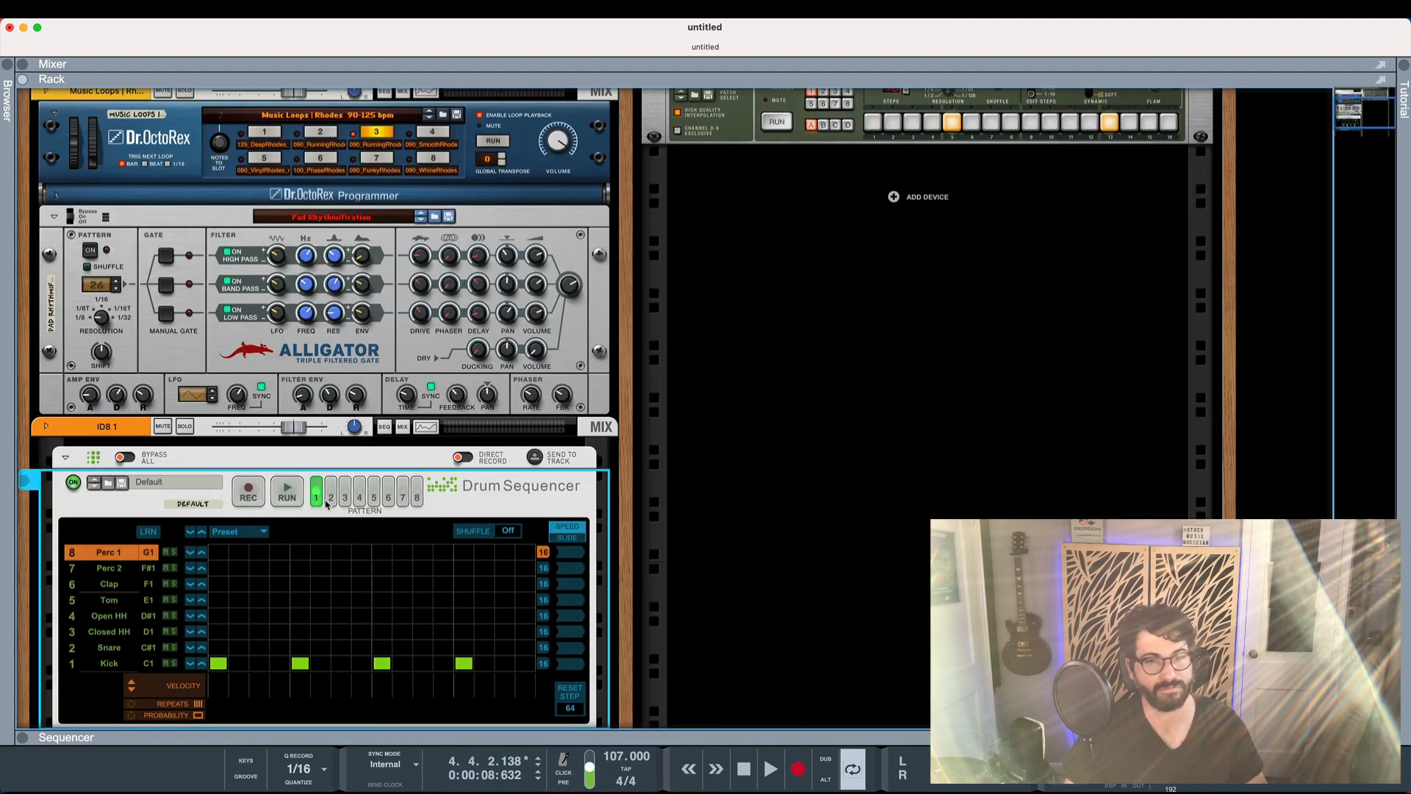
scroll(down, 3)
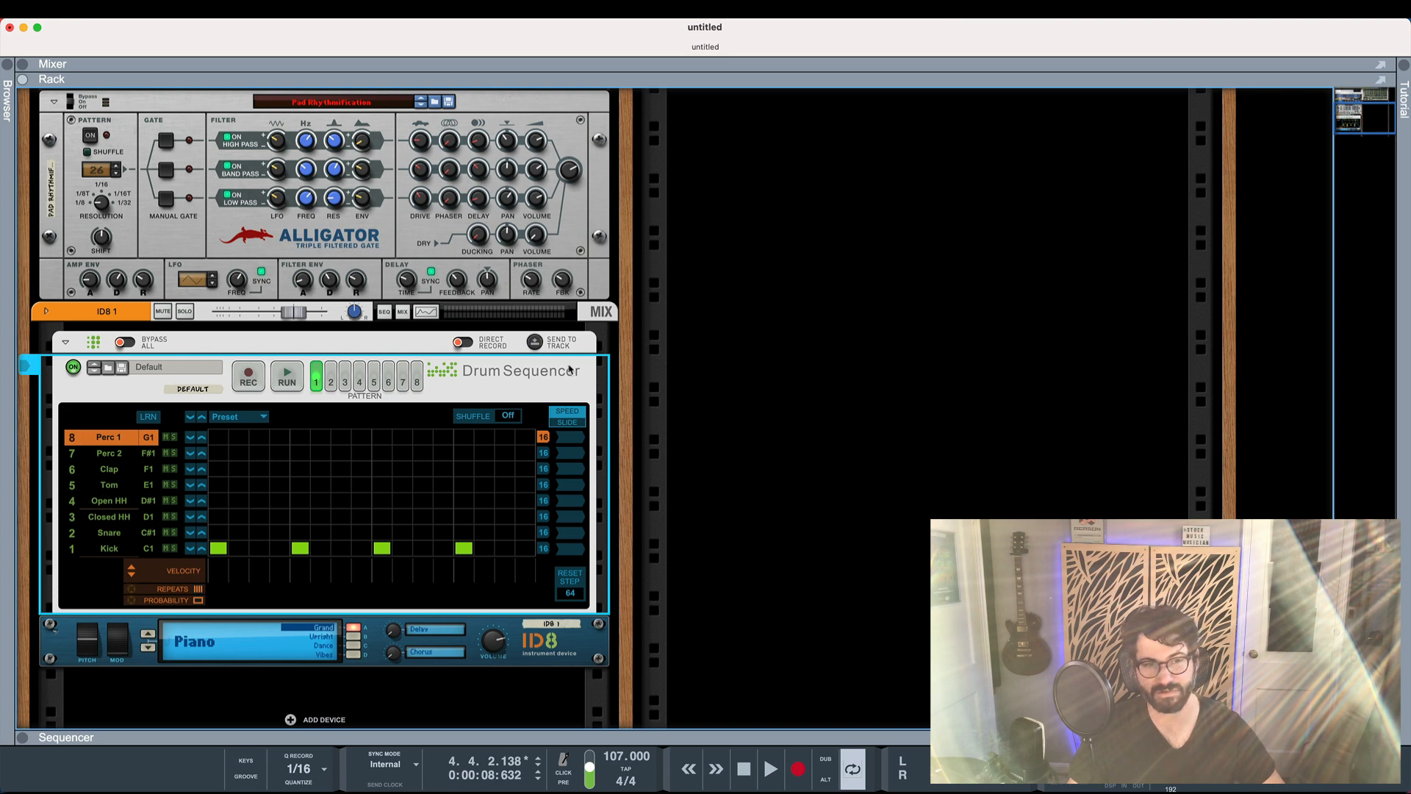
mouse_move(536, 411)
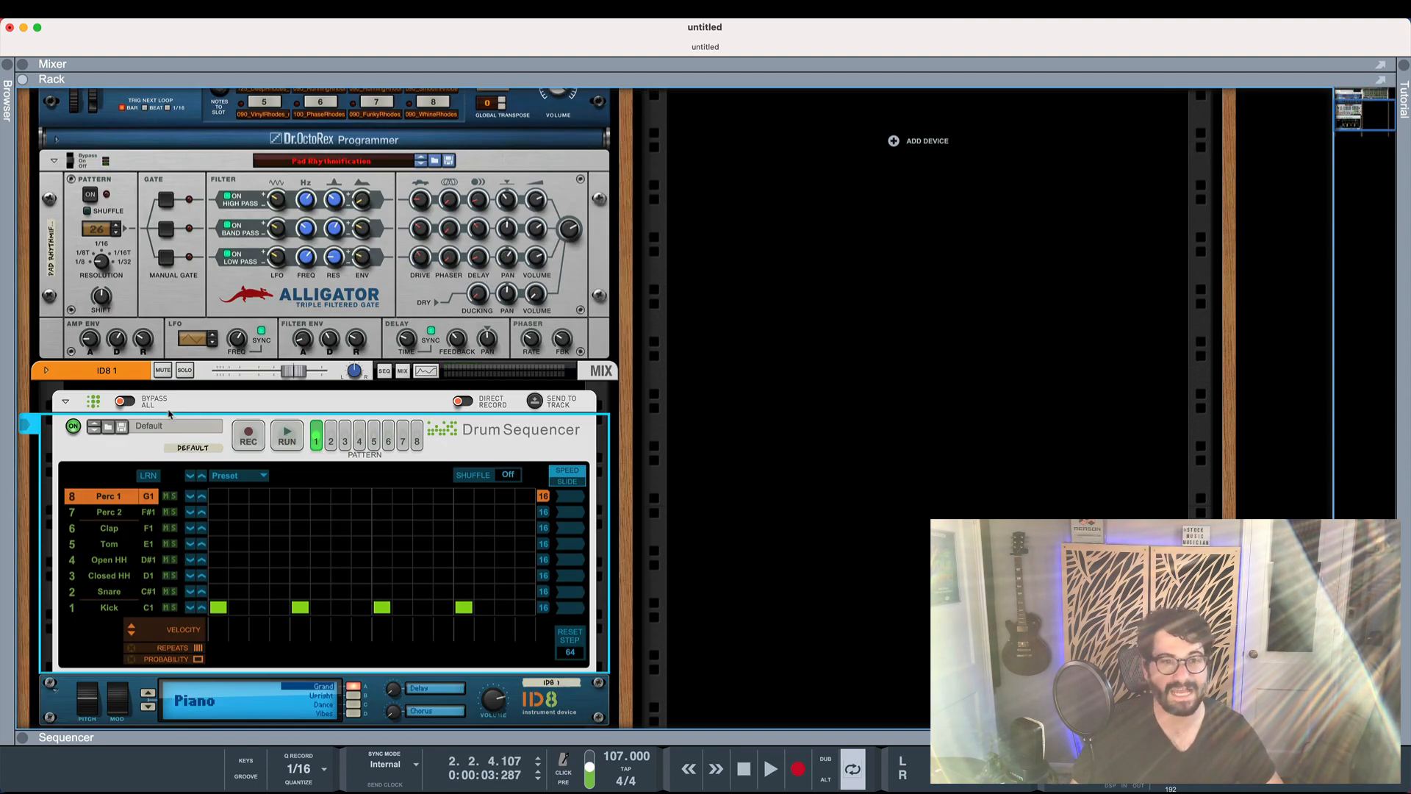
click(161, 370)
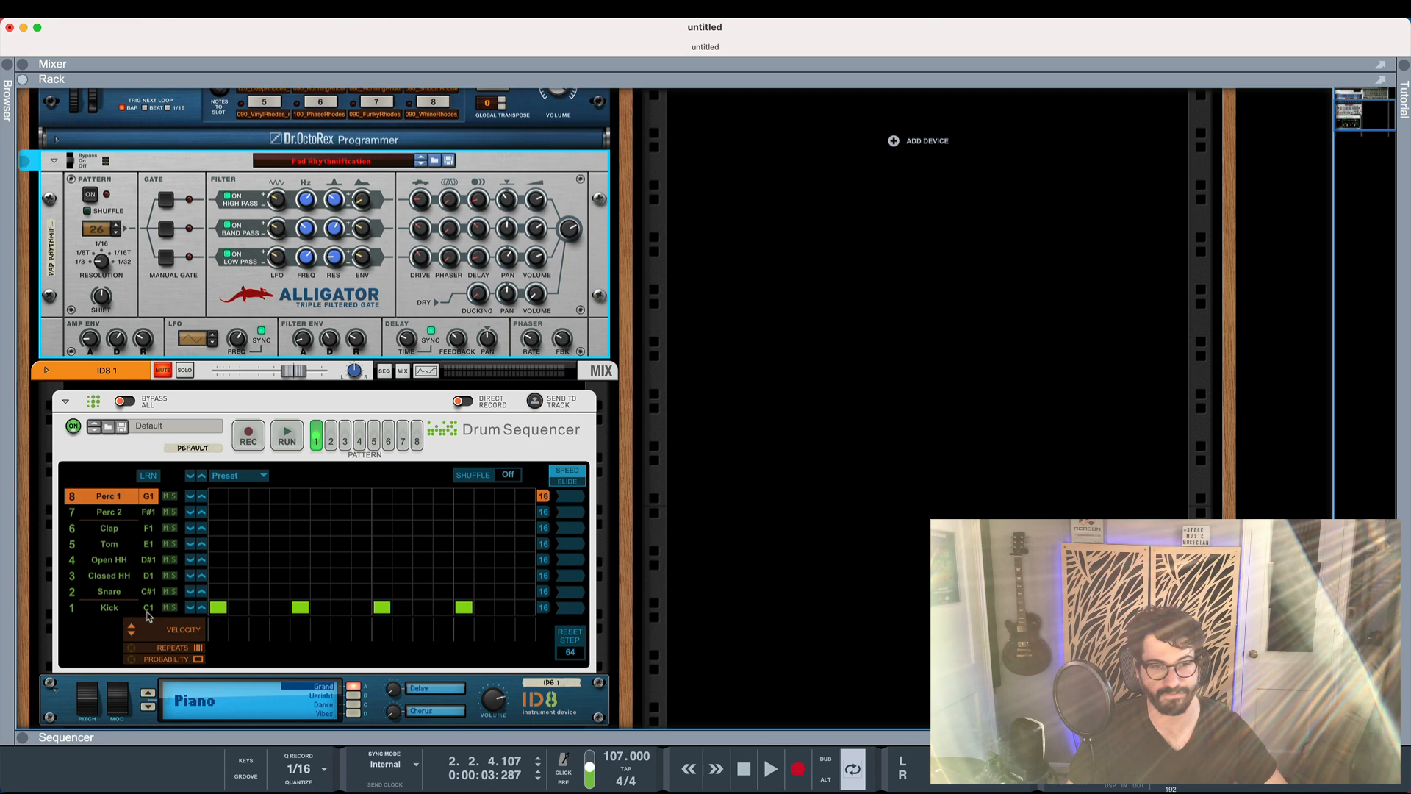
click(286, 436)
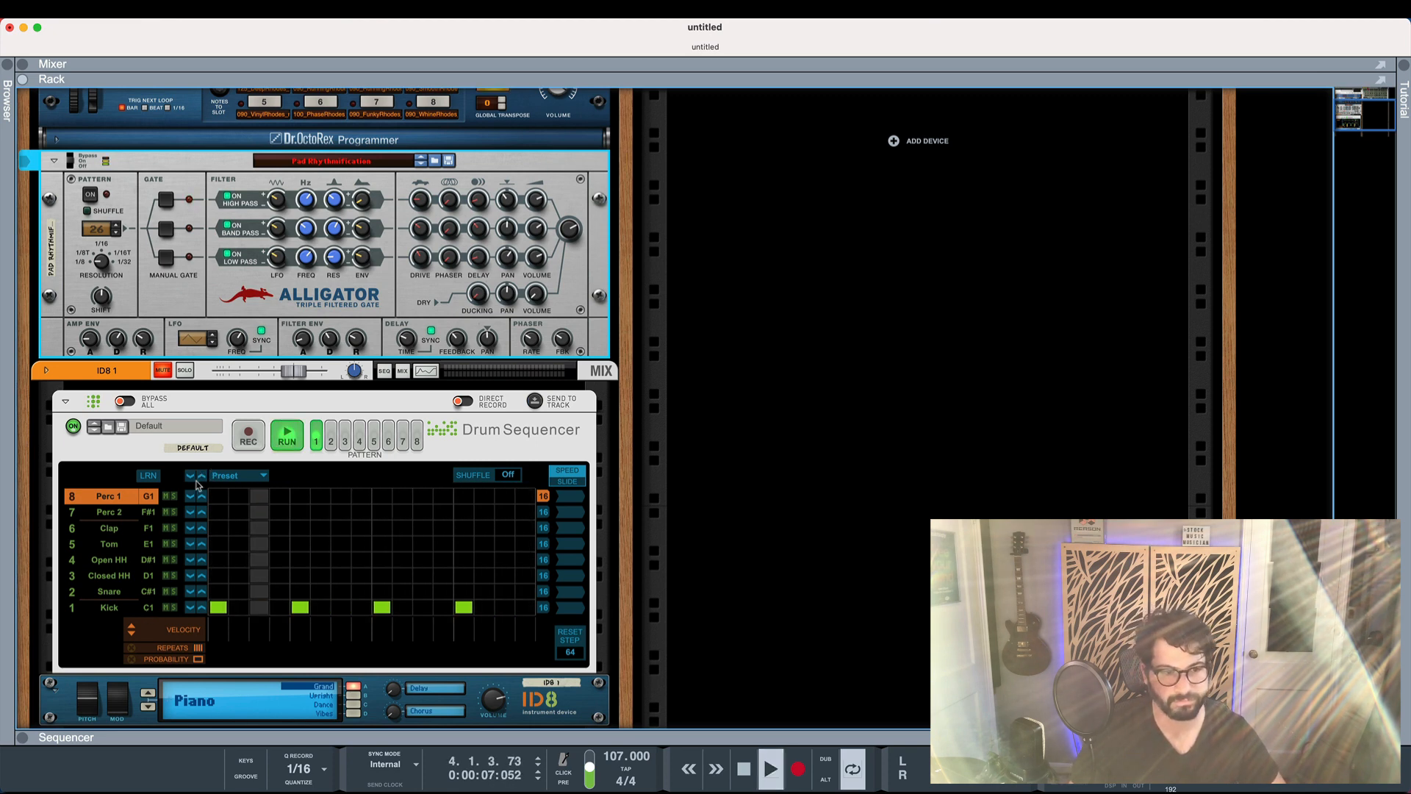
Enter snare hits on steps 3, 7 and 11 plus closed hi-hats, then replay.
click(286, 434)
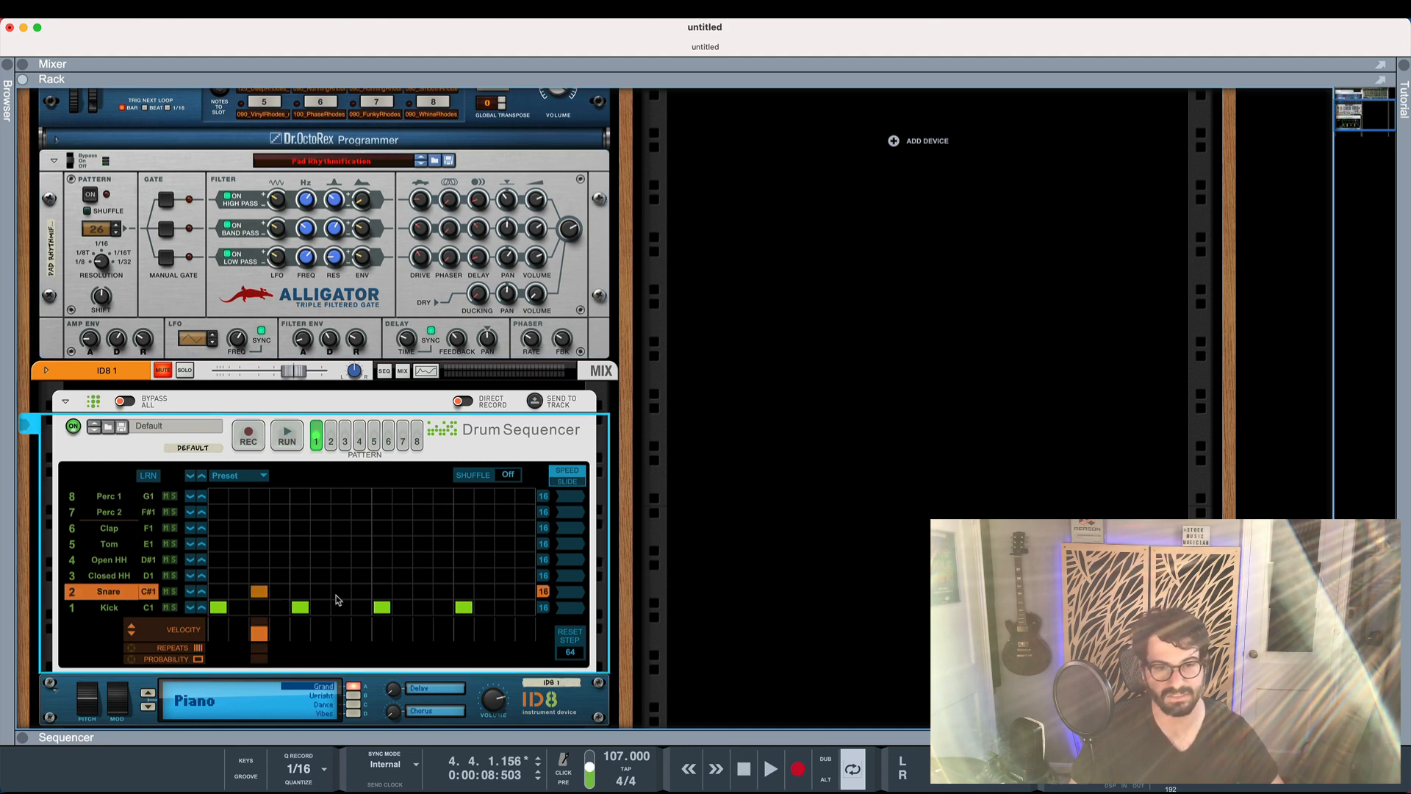
click(340, 606)
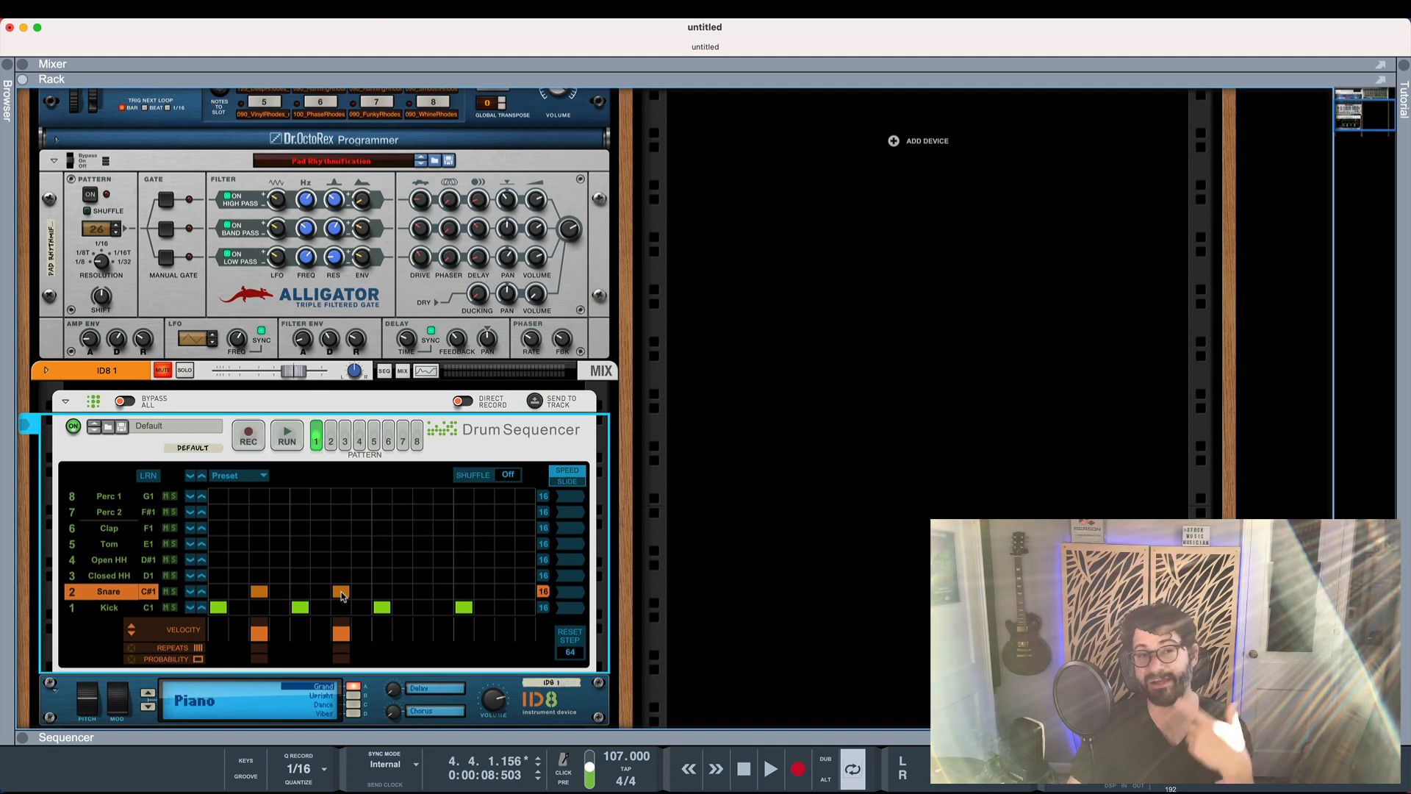
click(340, 591)
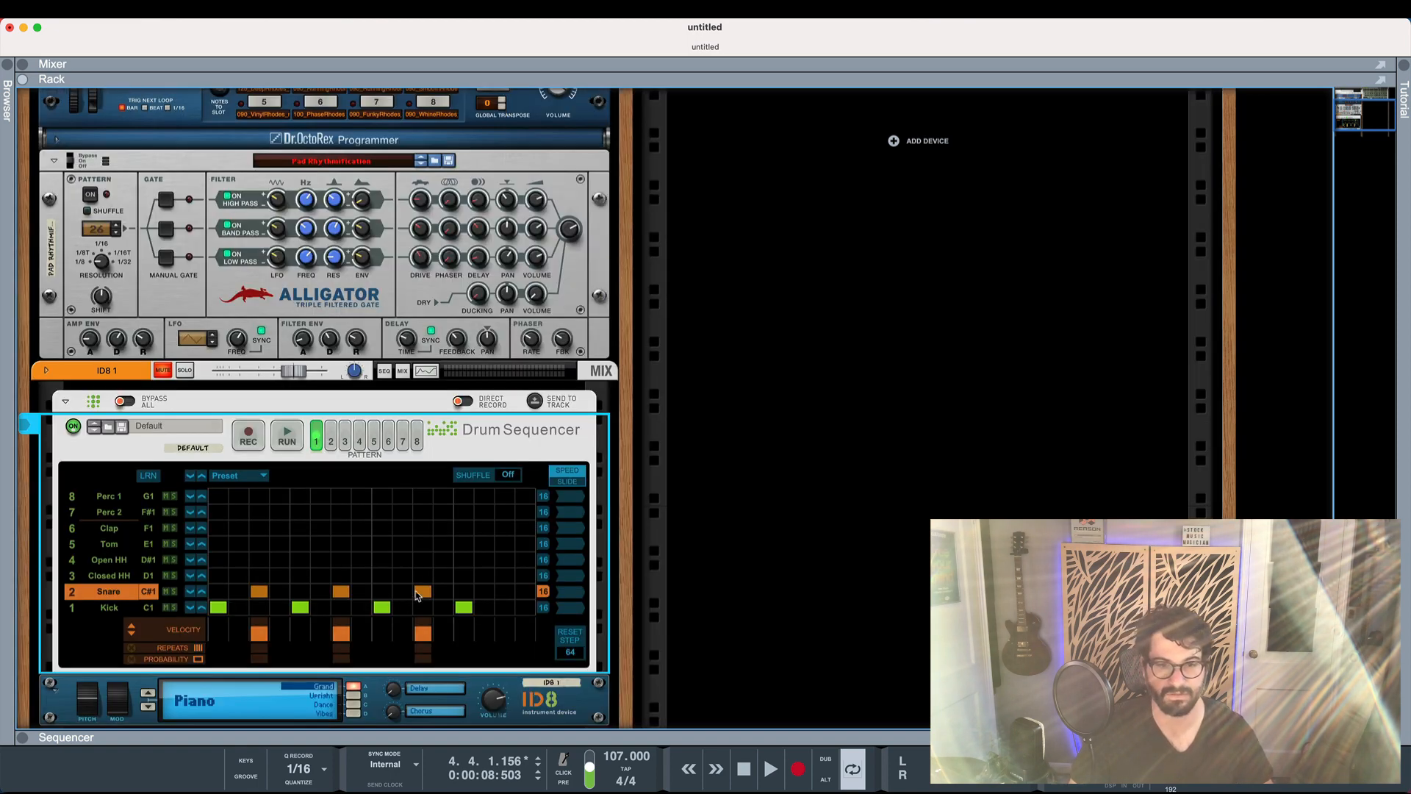
click(424, 591)
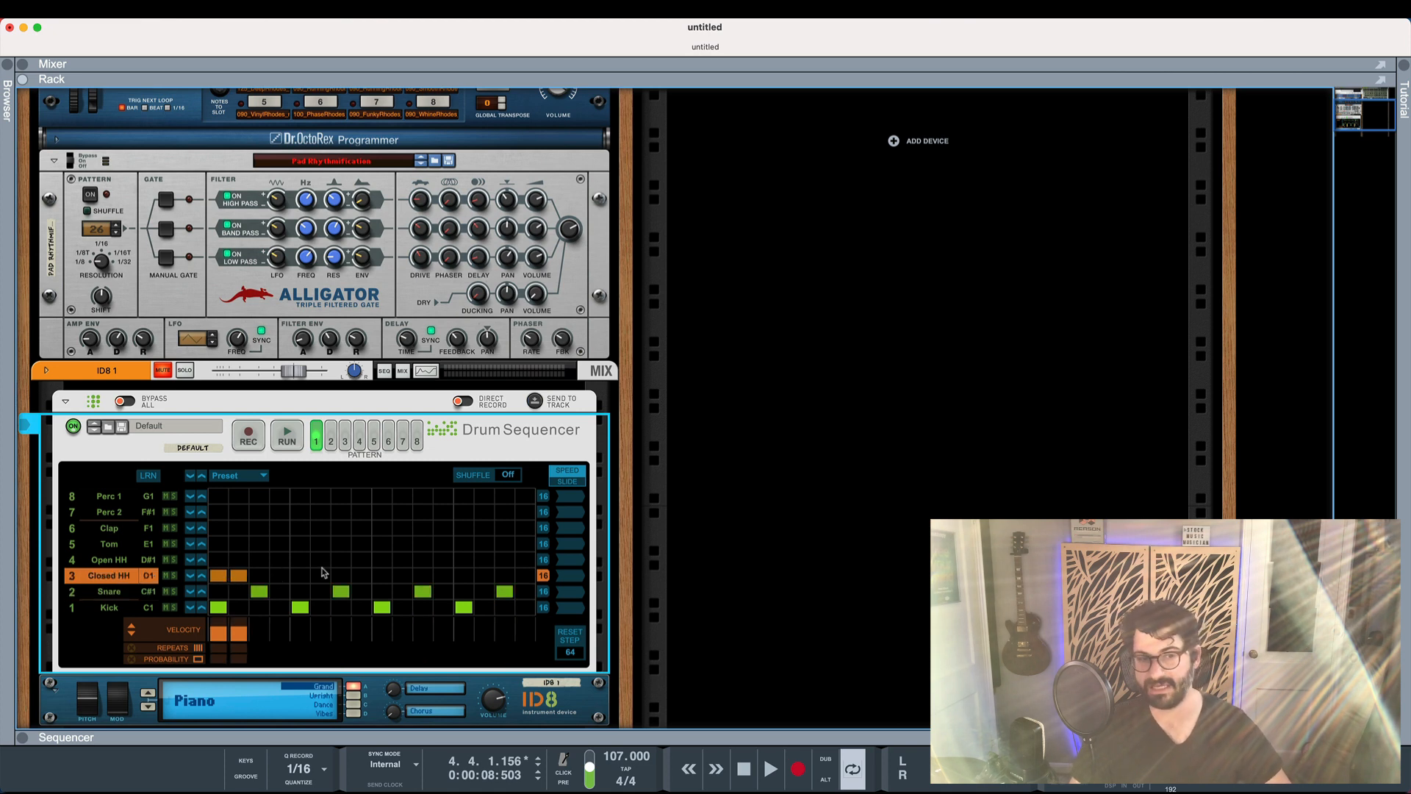
click(382, 575)
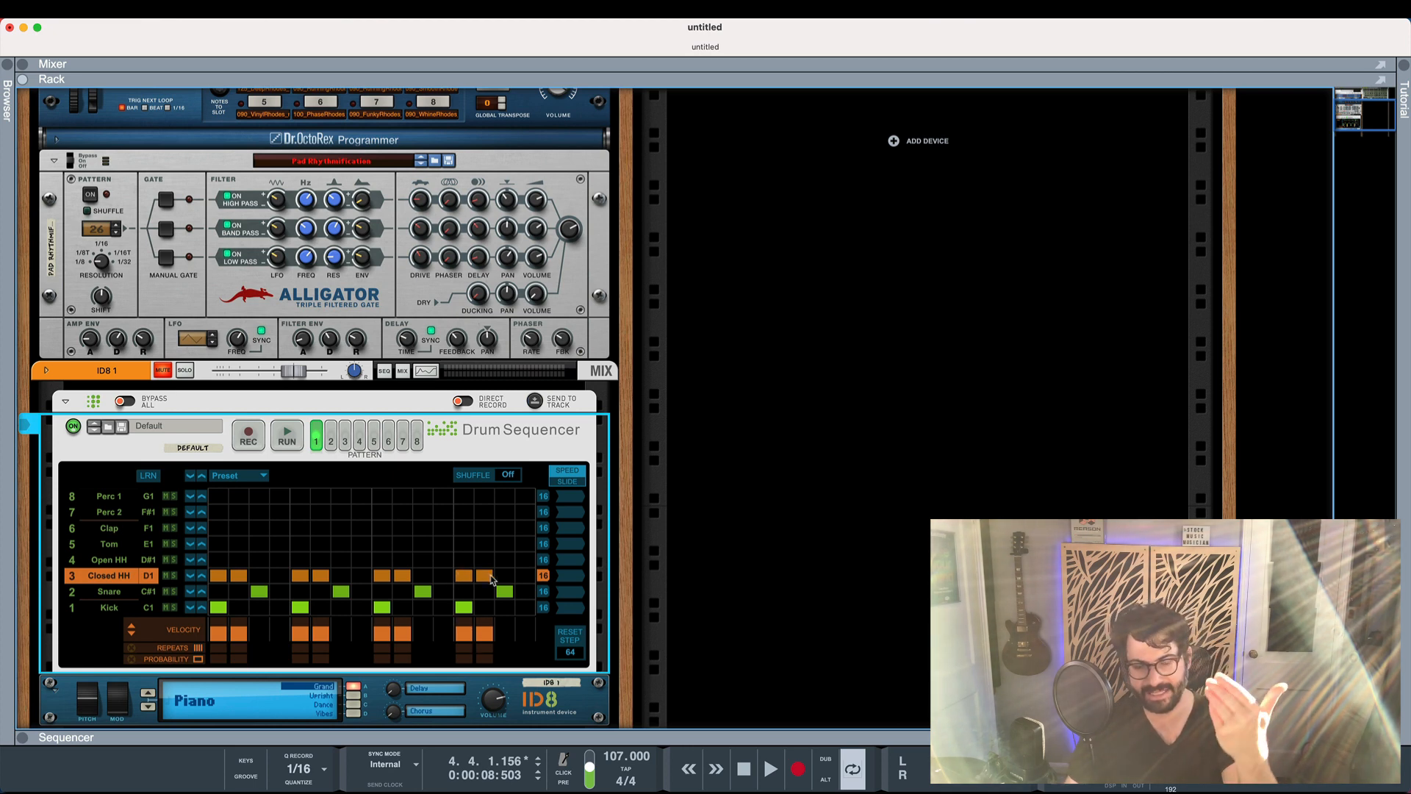
mouse_move(434, 510)
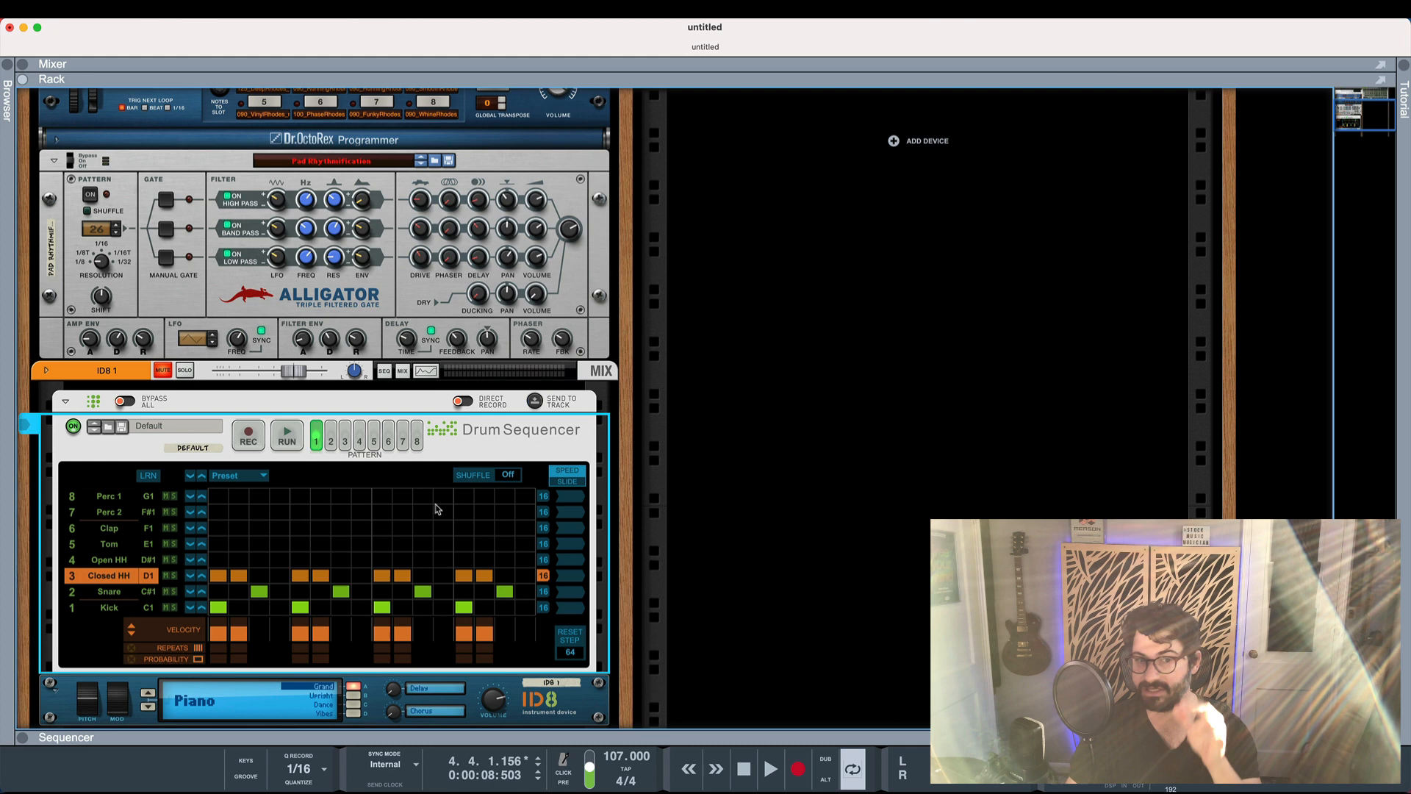
click(288, 436)
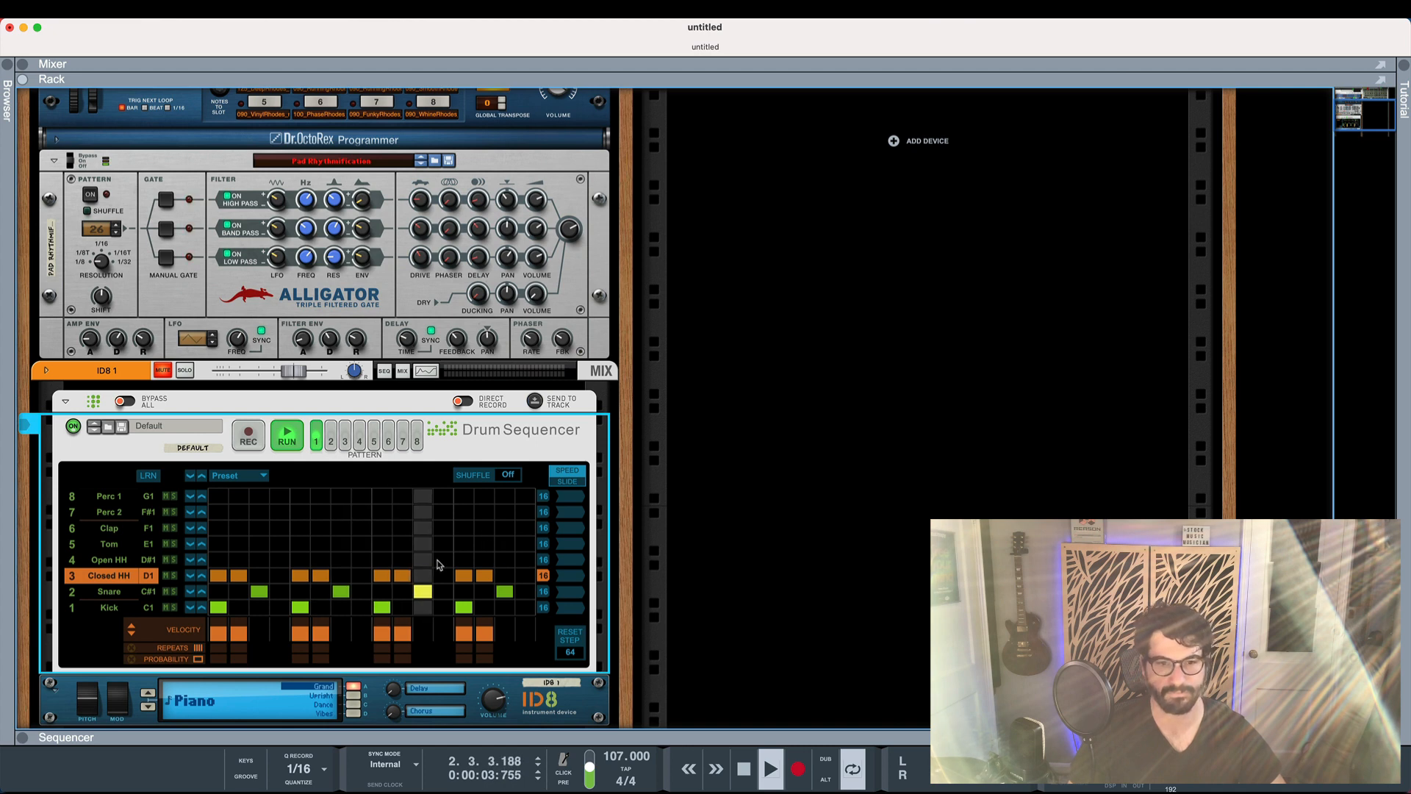
Add hi-hat repeats and 55% shuffle, review the Snare, Kick and Closed HH lanes, then stop.
click(286, 440)
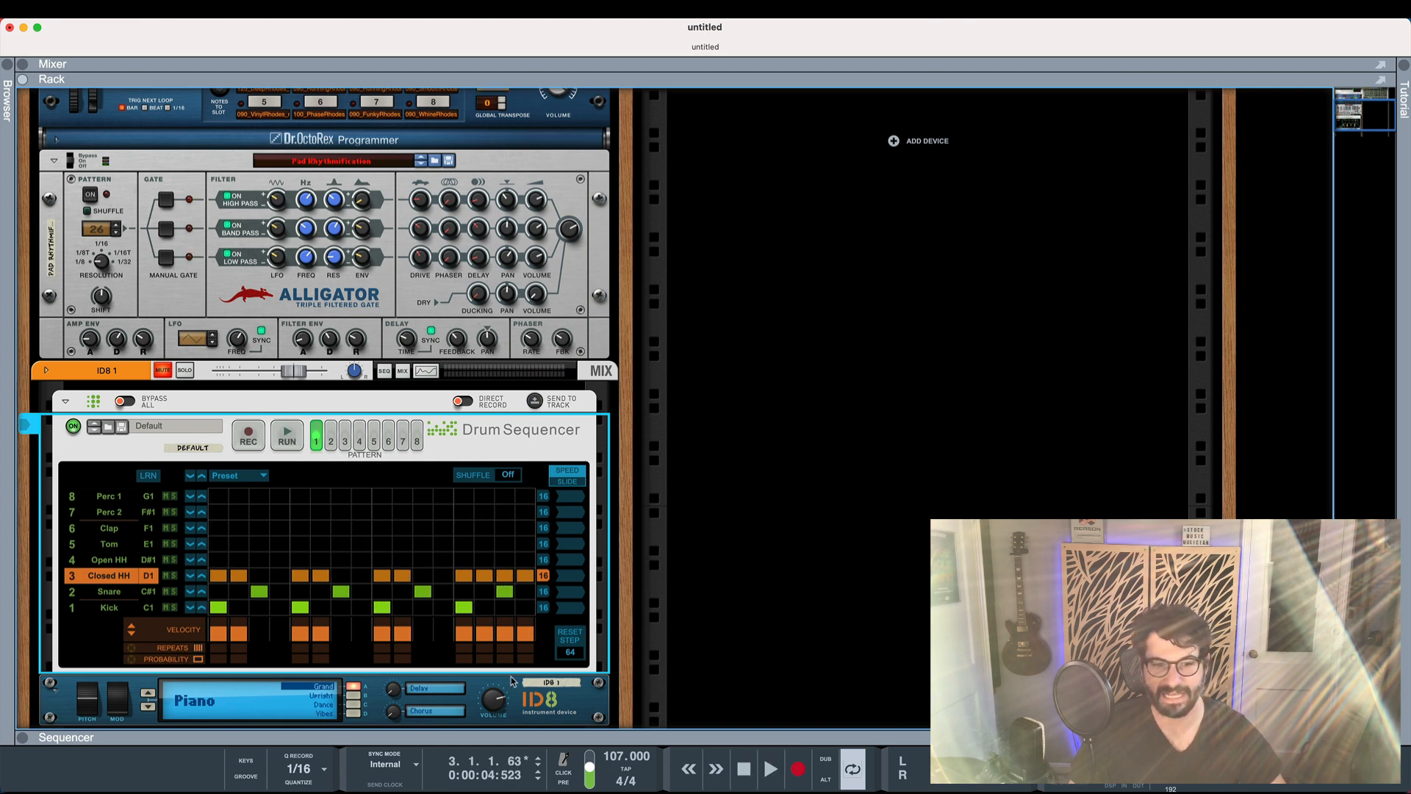
mouse_move(493, 646)
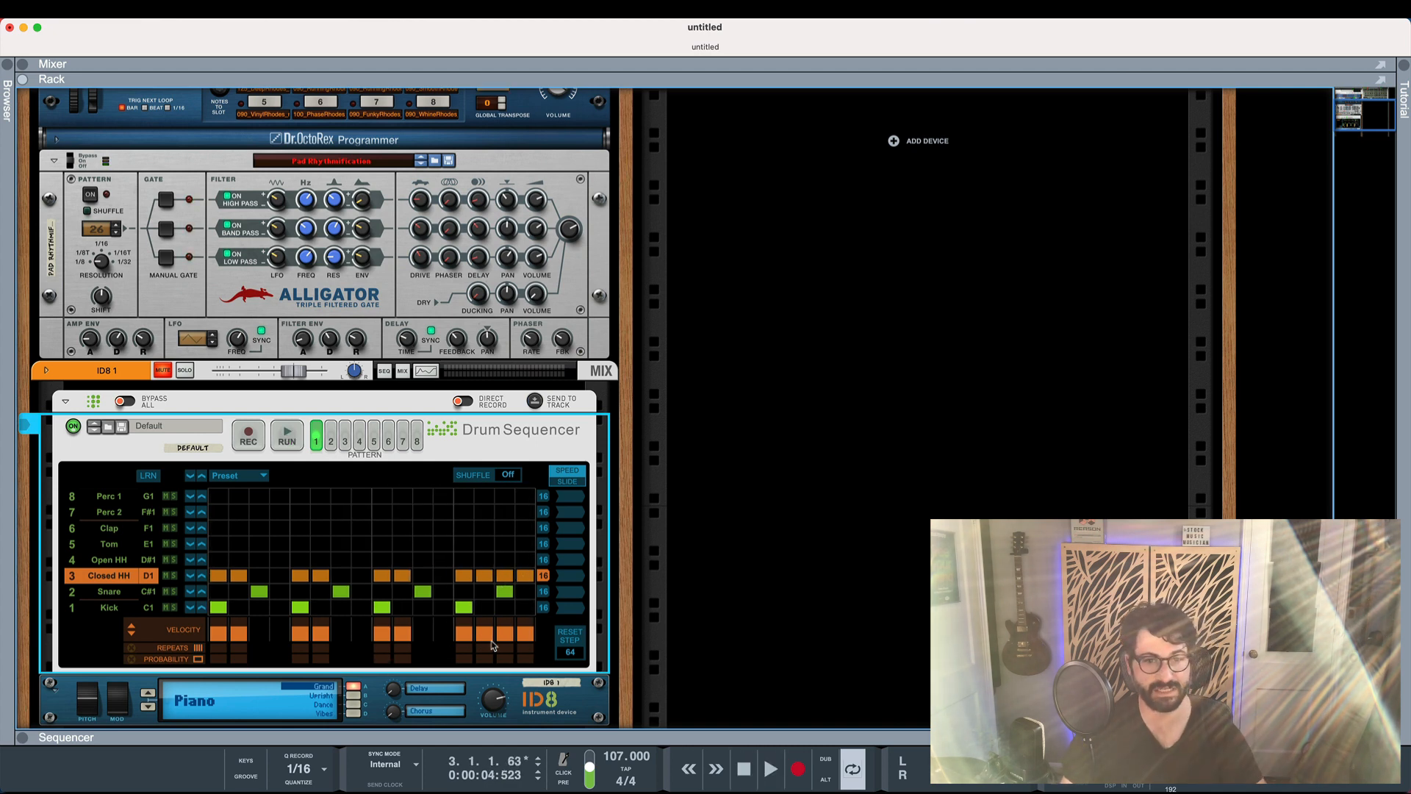
mouse_move(469, 652)
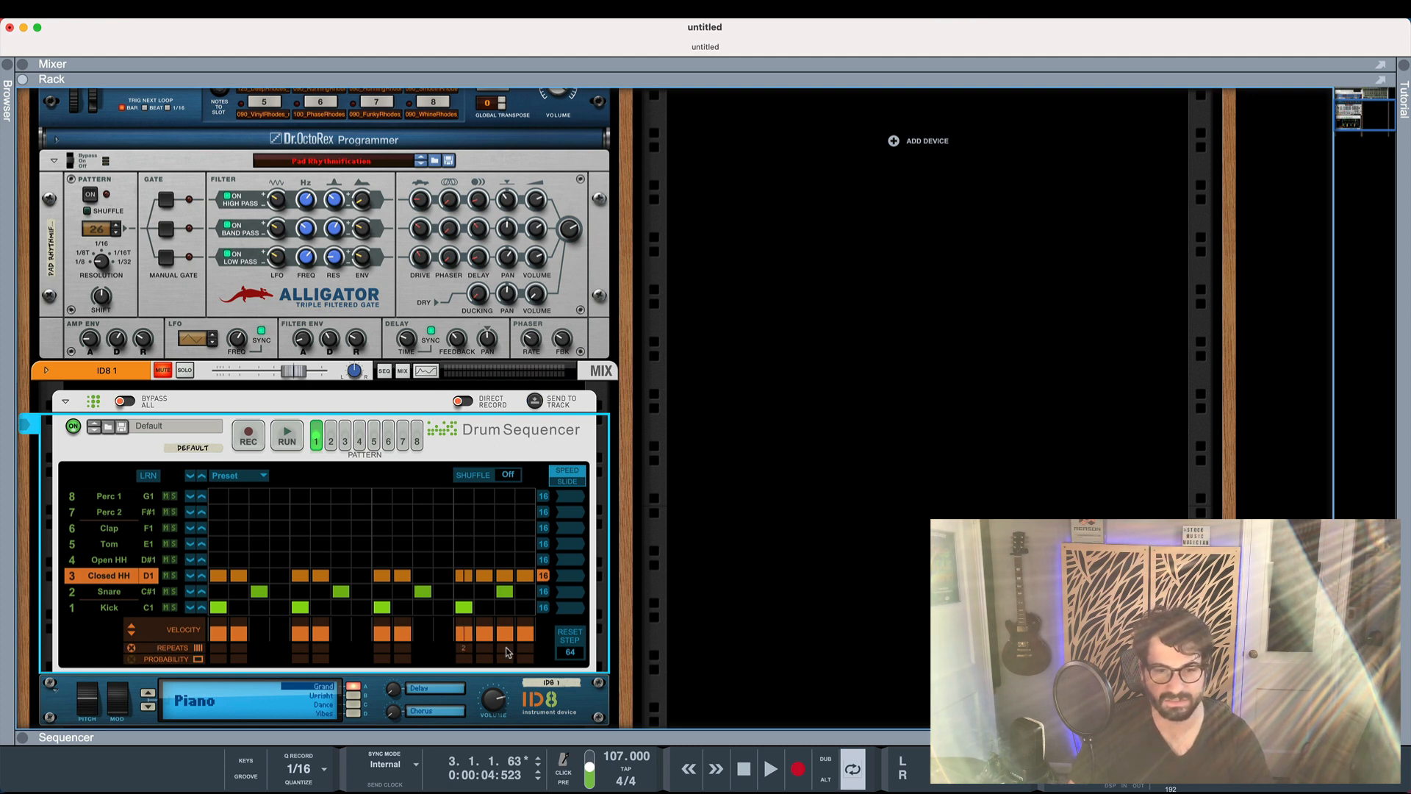
click(392, 591)
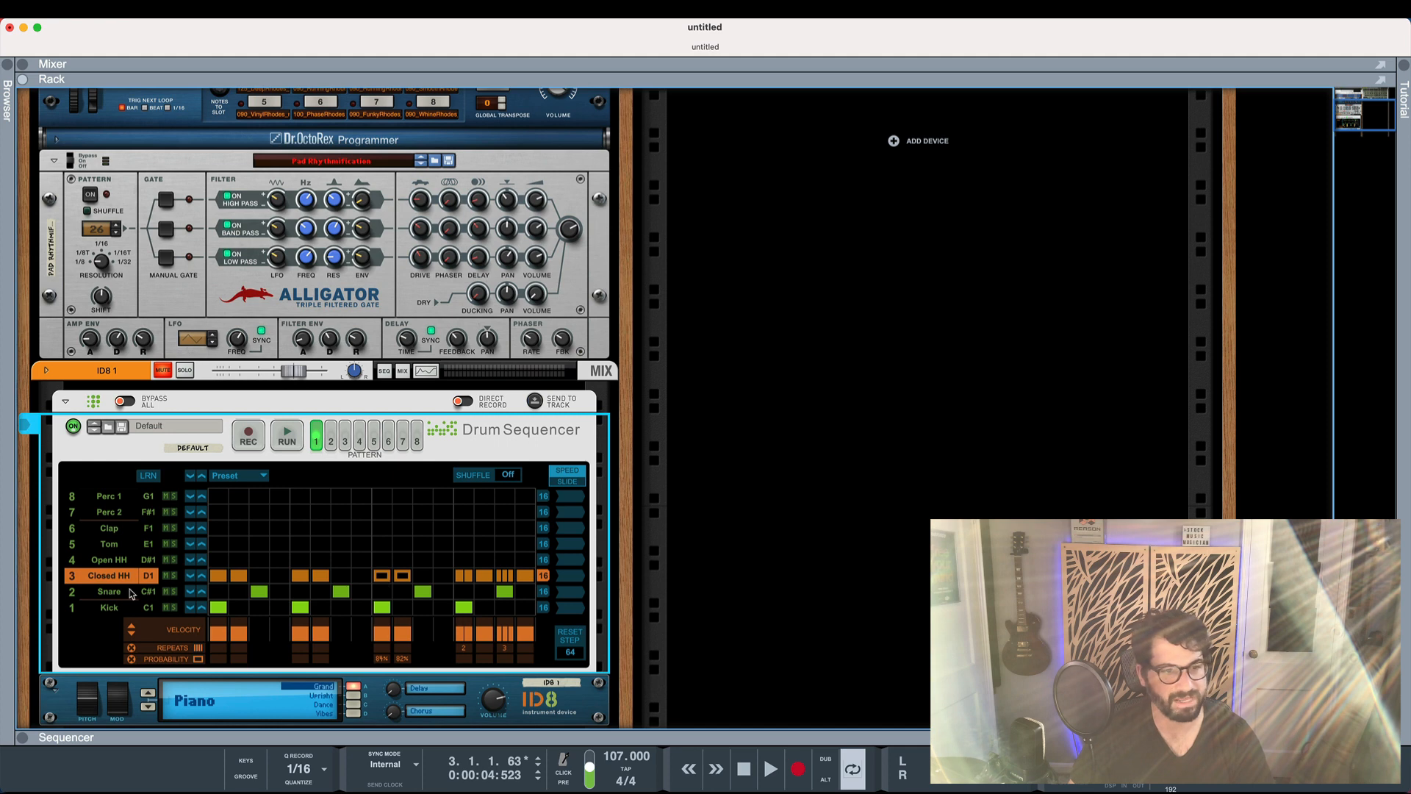
click(108, 591)
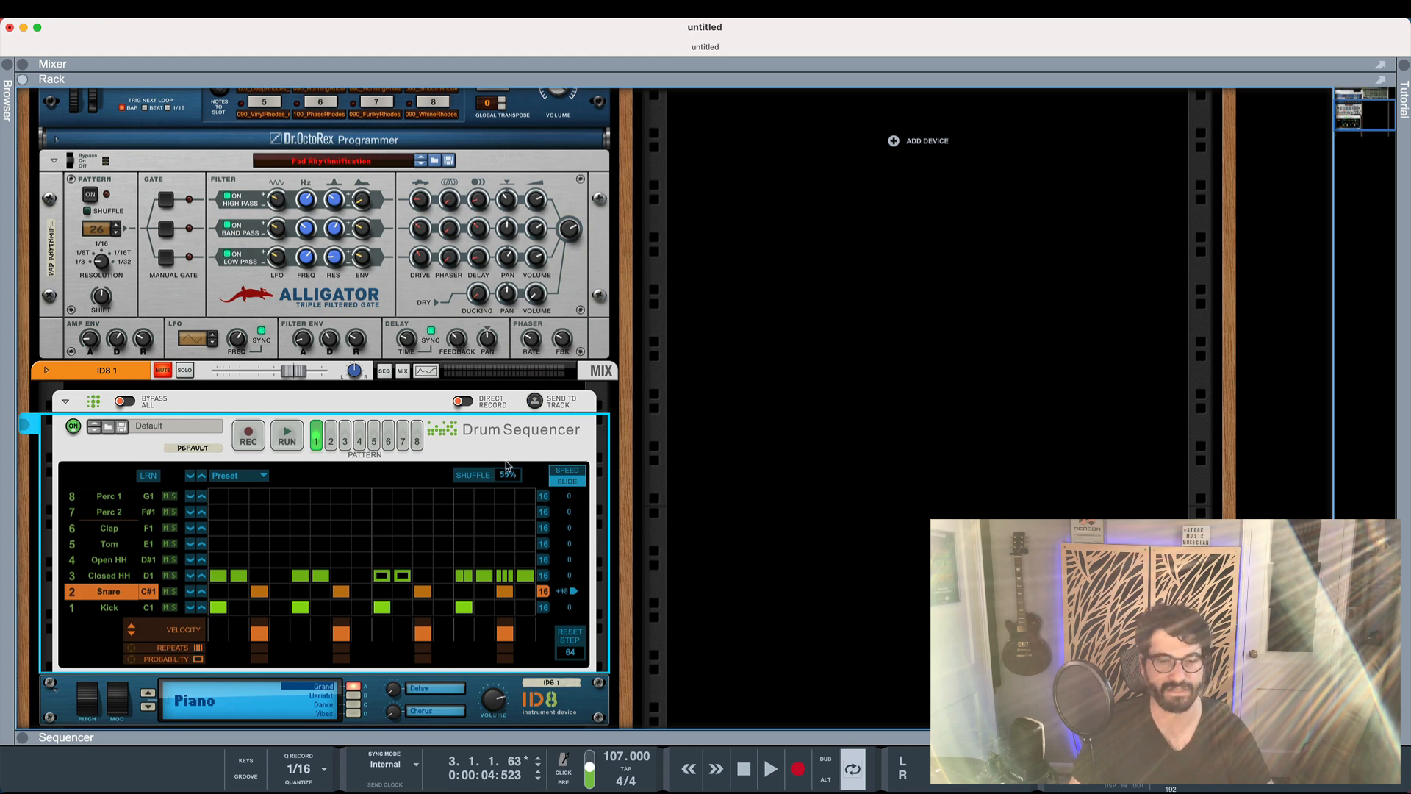
click(286, 438)
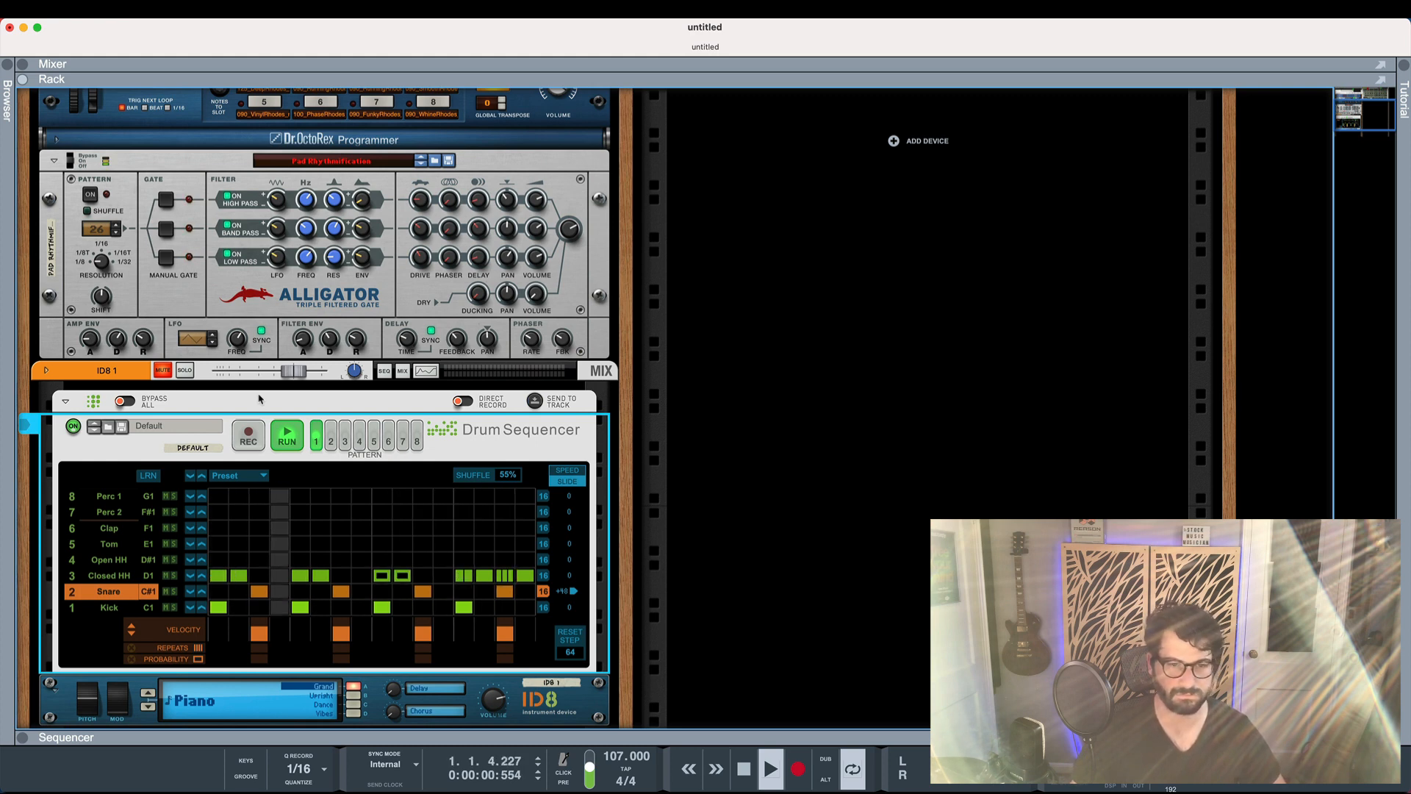
click(279, 605)
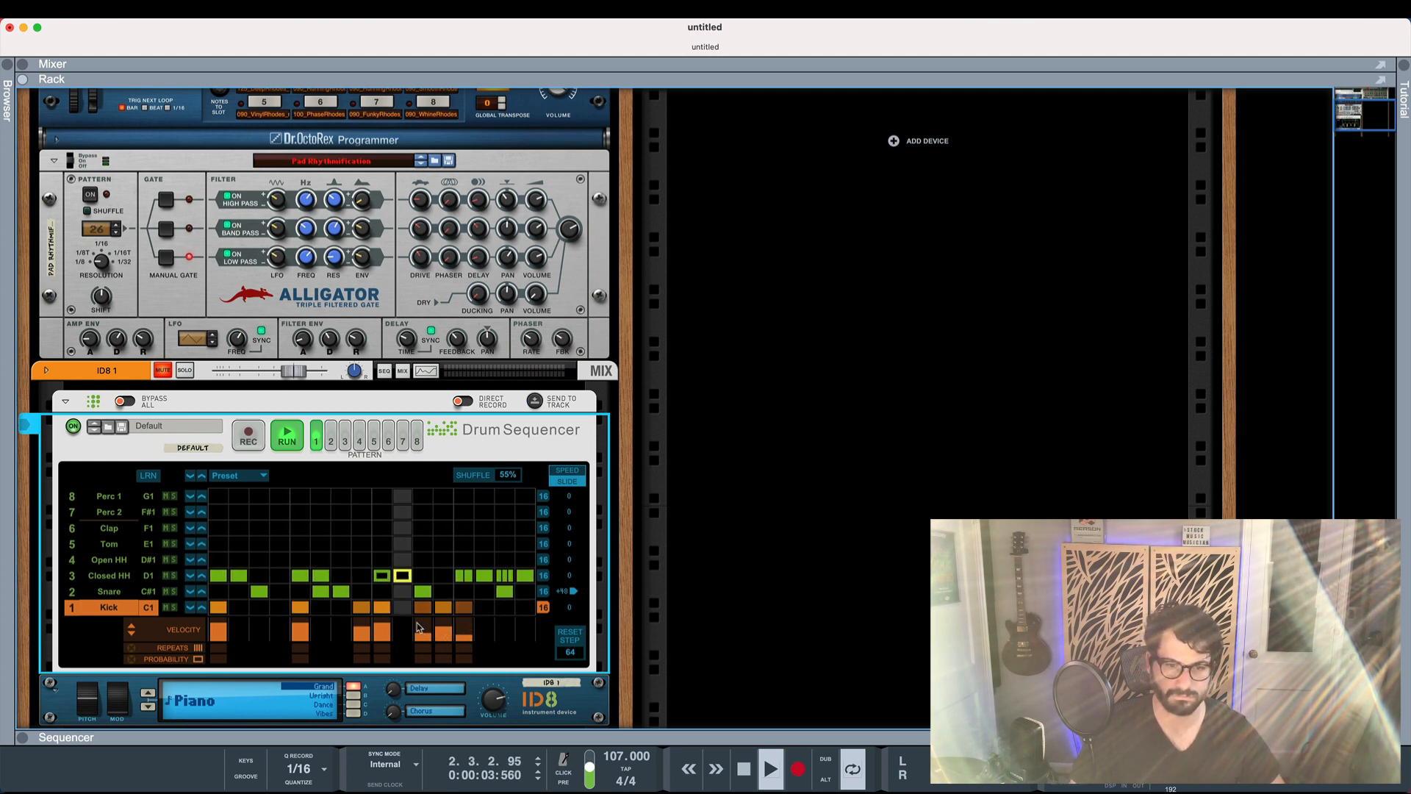
click(286, 440)
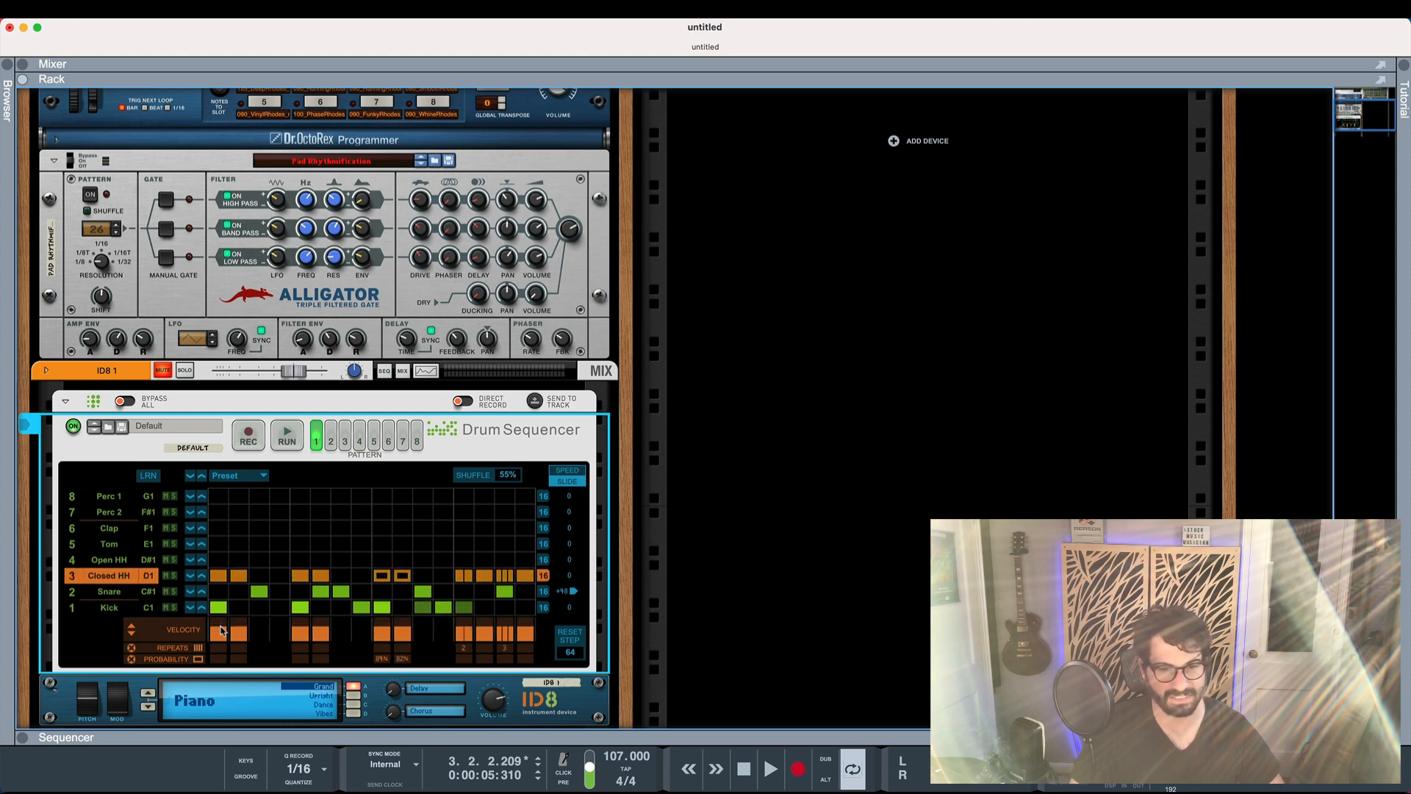
click(286, 438)
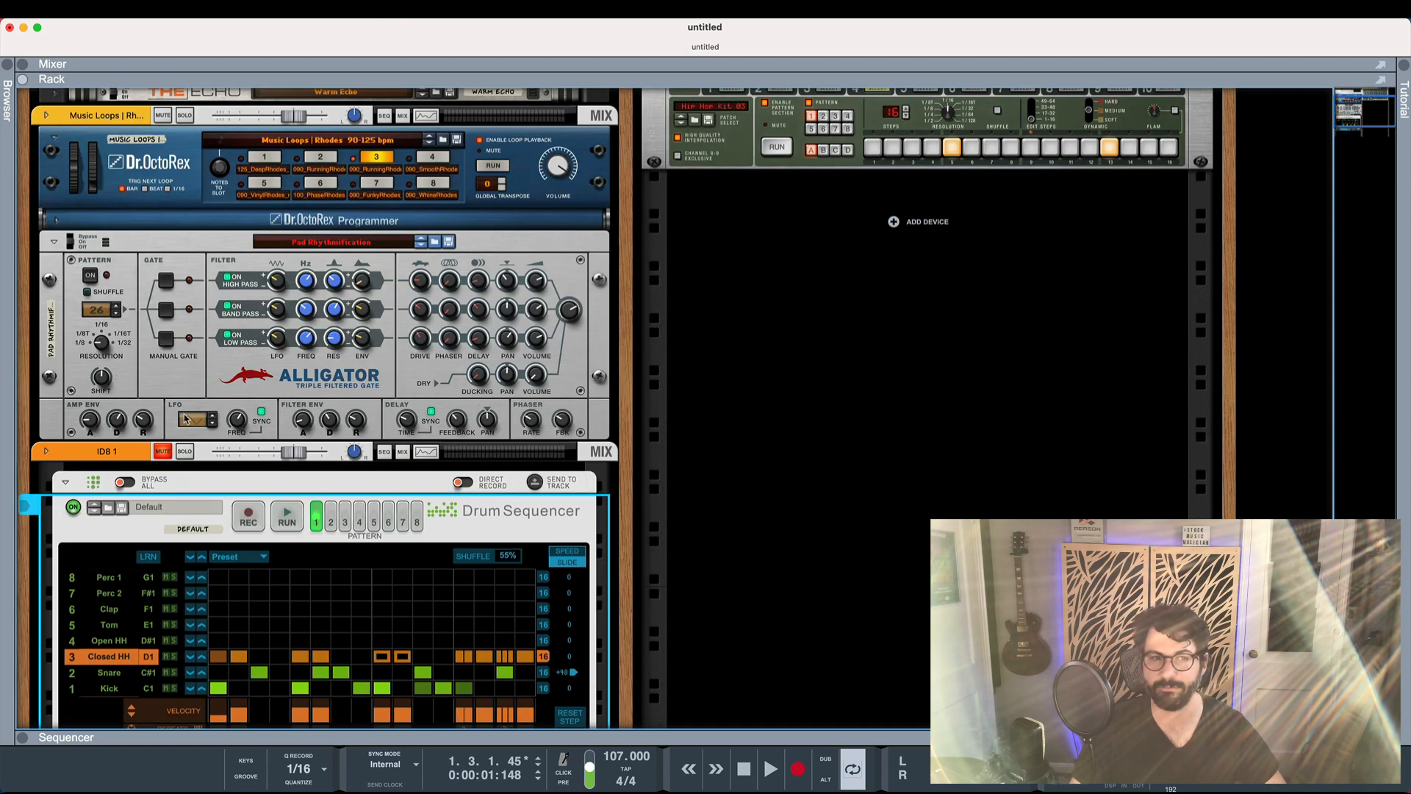
Delete the Drum Sequencer from the ID8 and bring up the ID8's options menu.
scroll(down, 3)
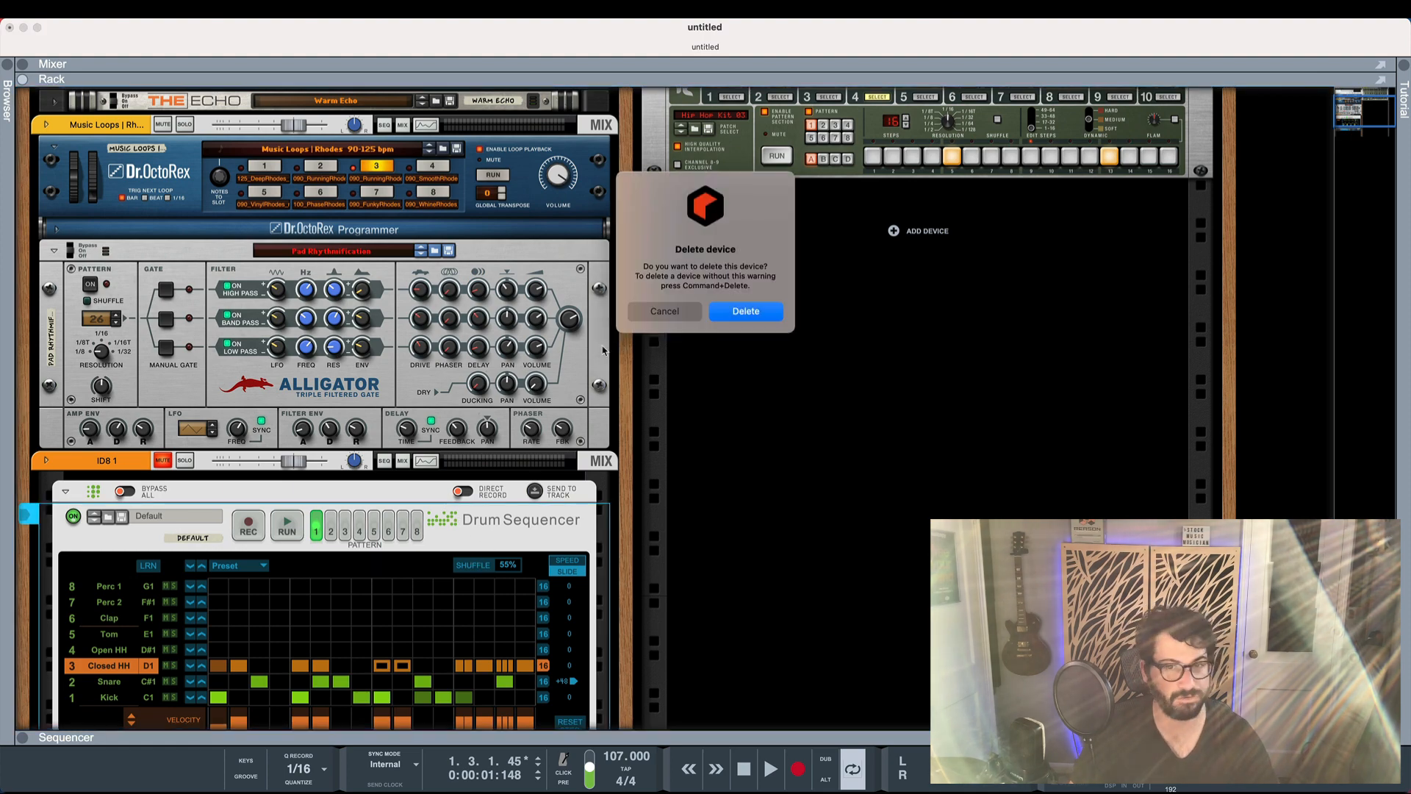
click(746, 310)
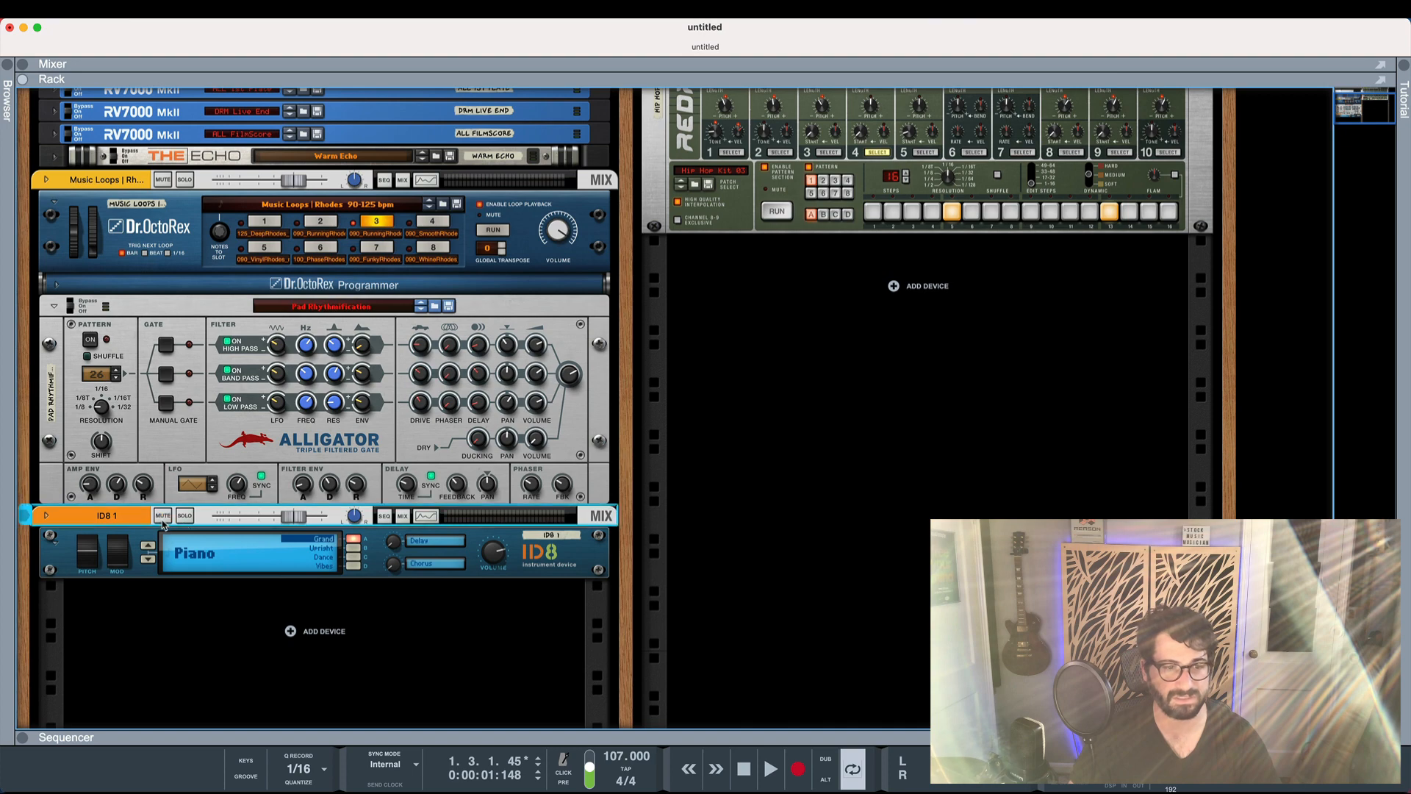
right_click(89, 515)
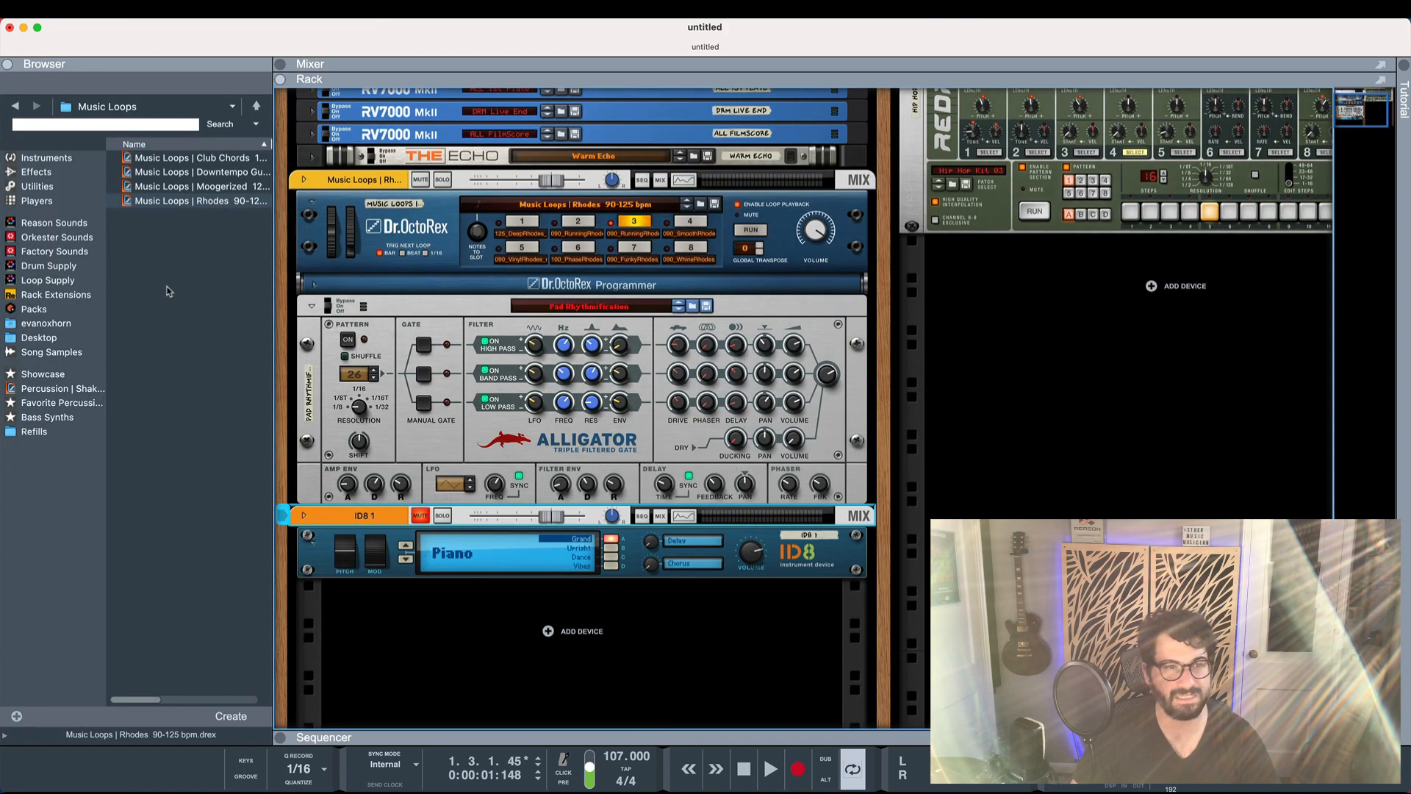
Add a Bassline Generator to the ID8 from the Players browser, then delete it.
click(36, 201)
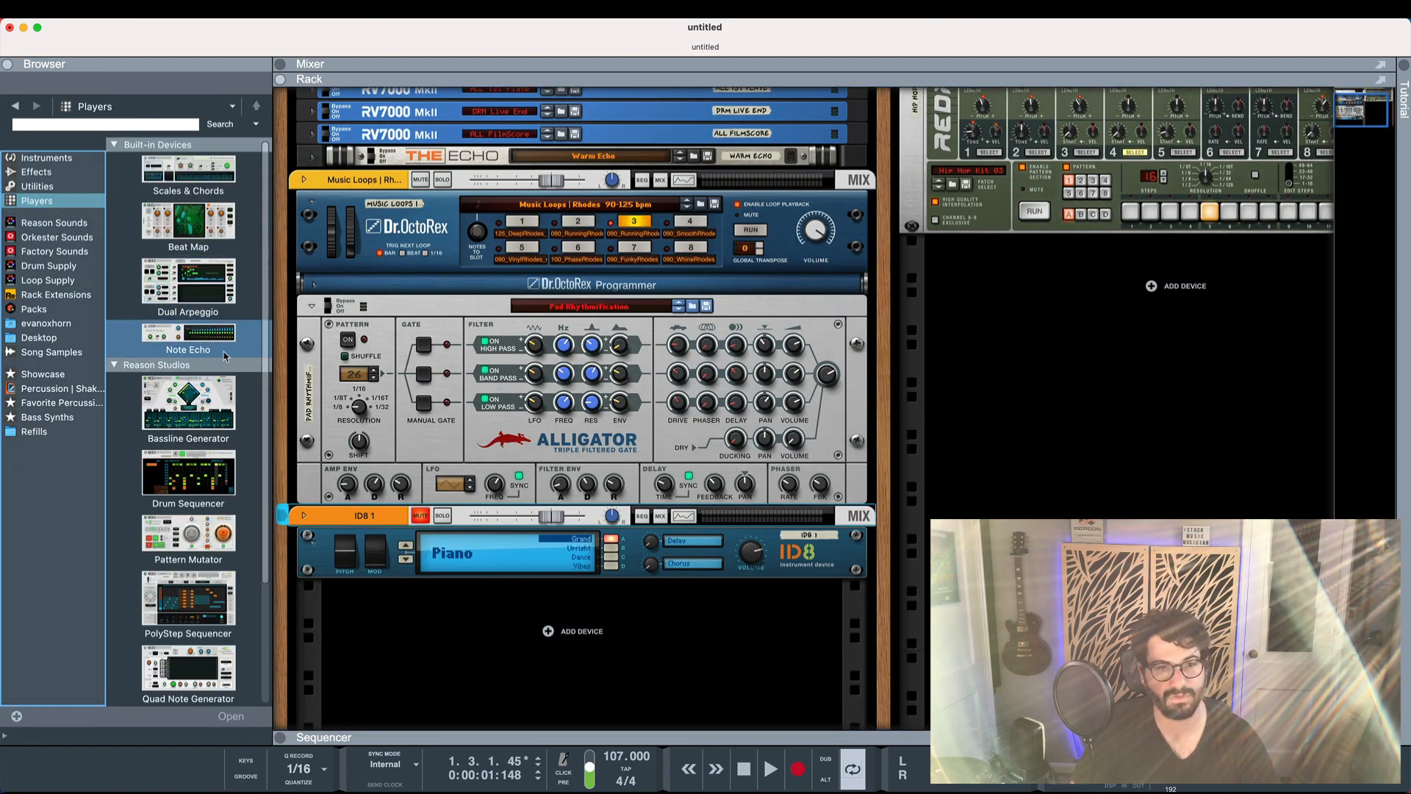
scroll(down, 3)
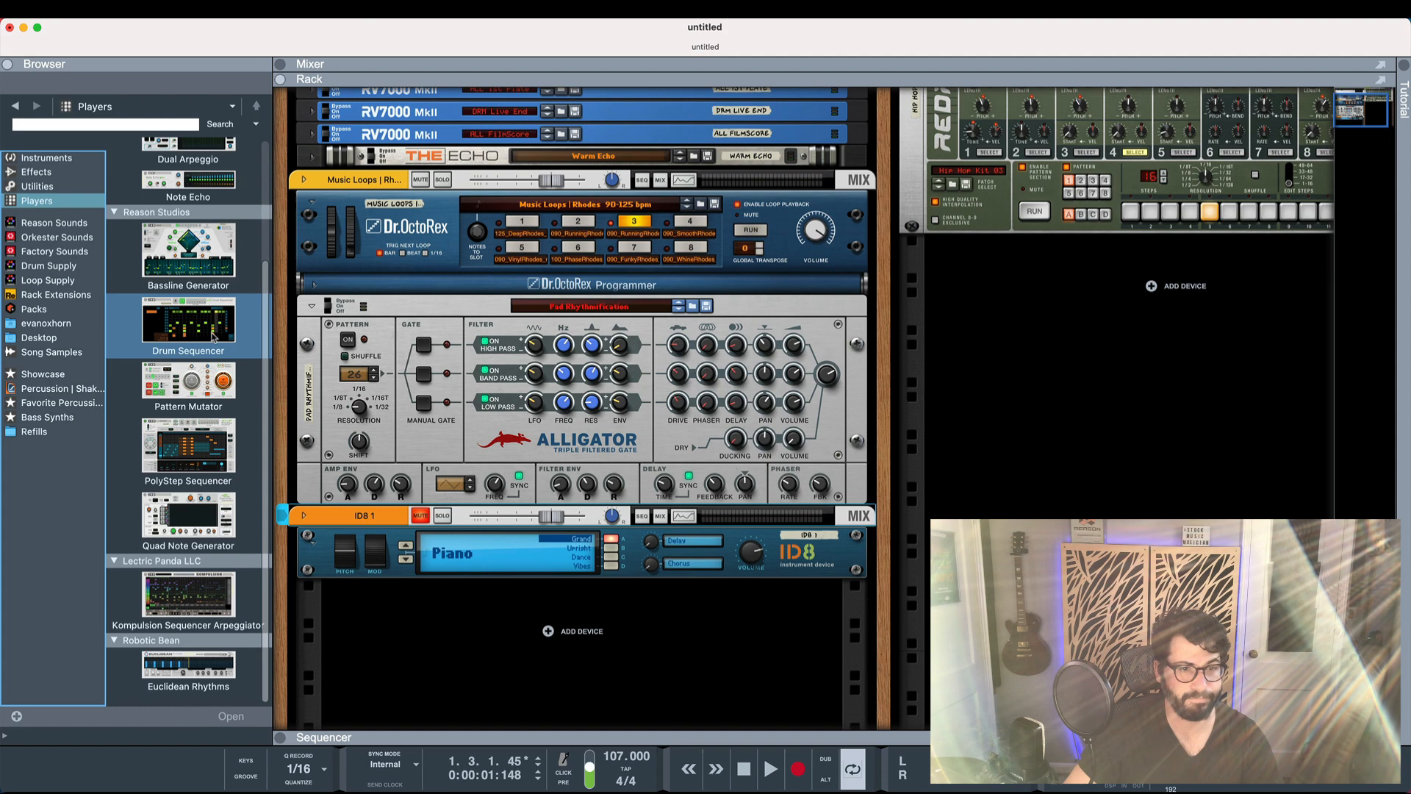
click(188, 252)
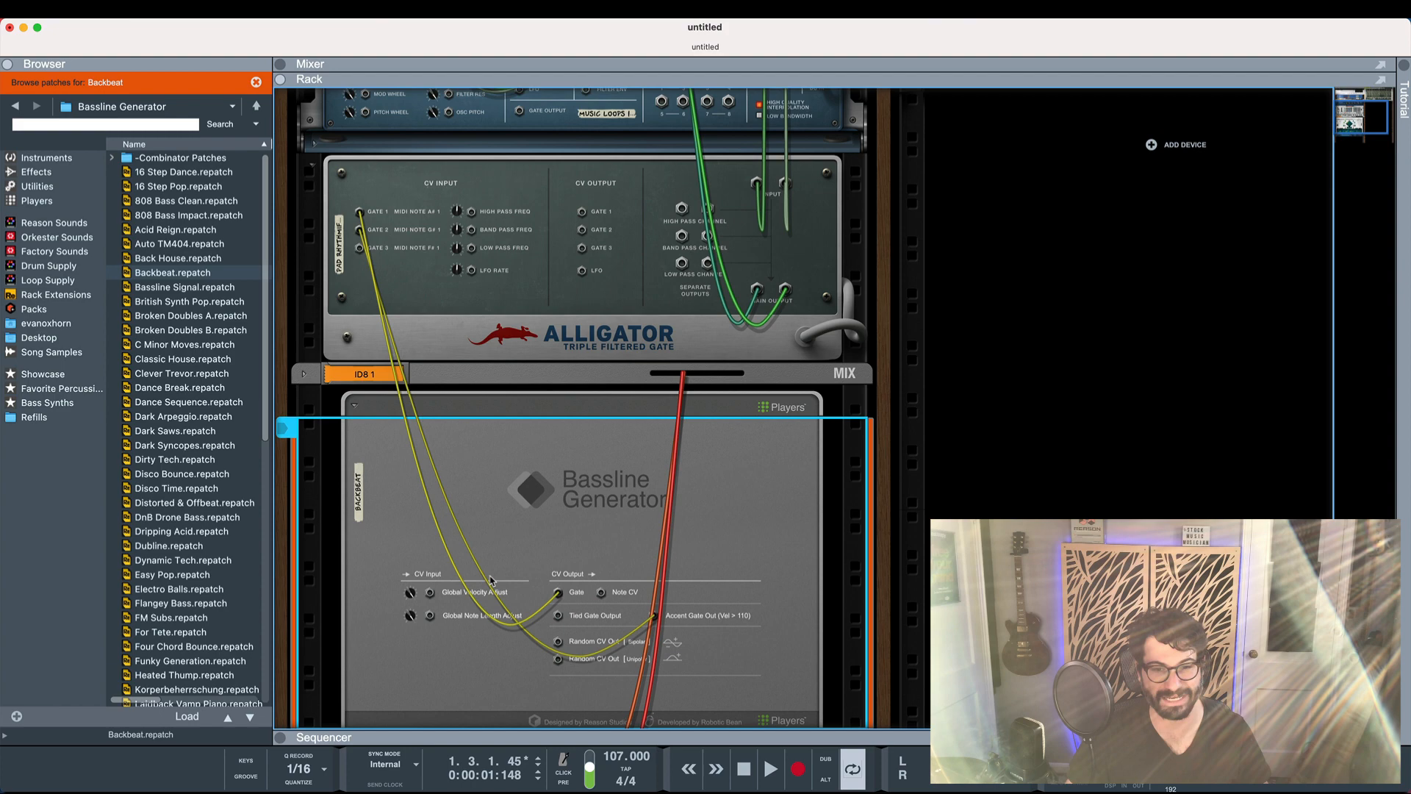
mouse_move(561, 643)
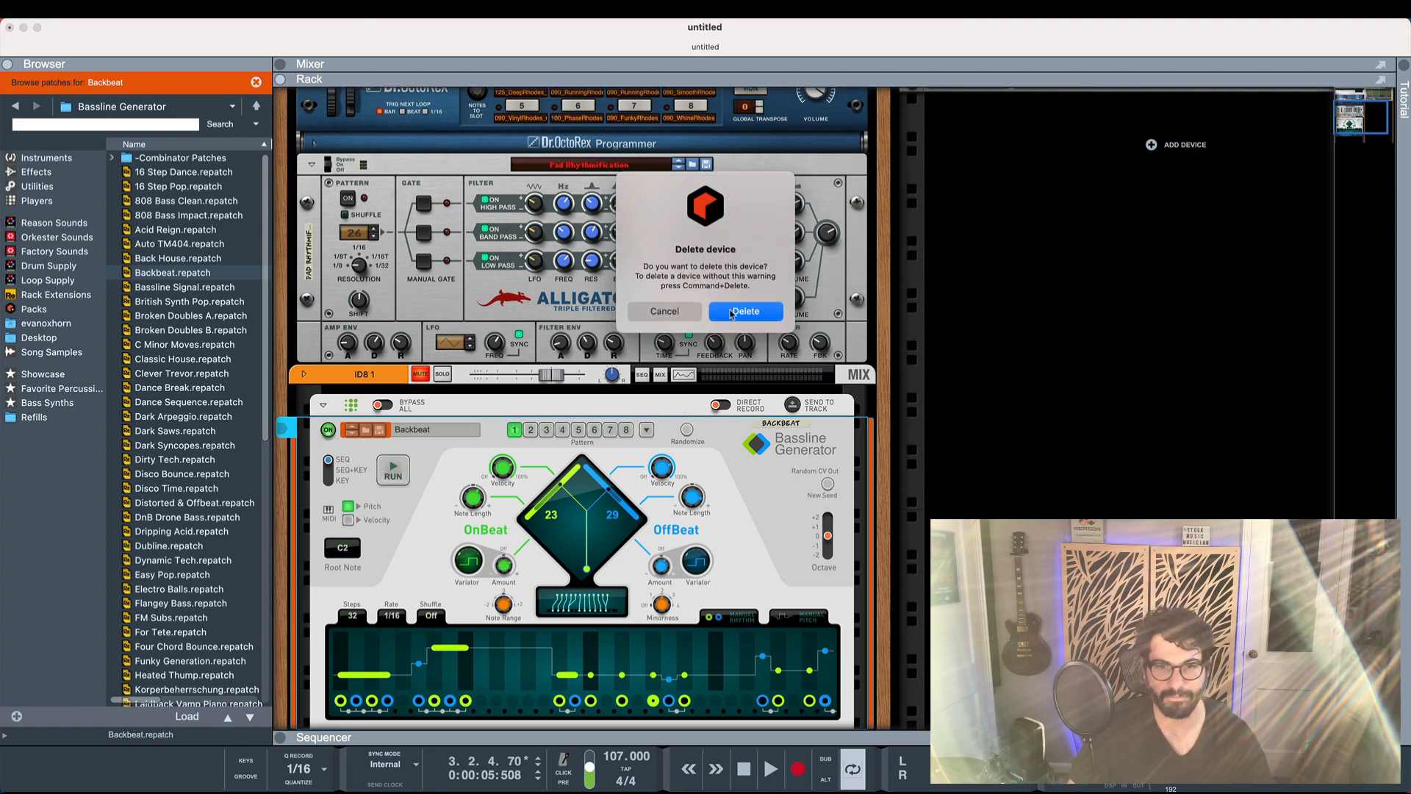
click(745, 310)
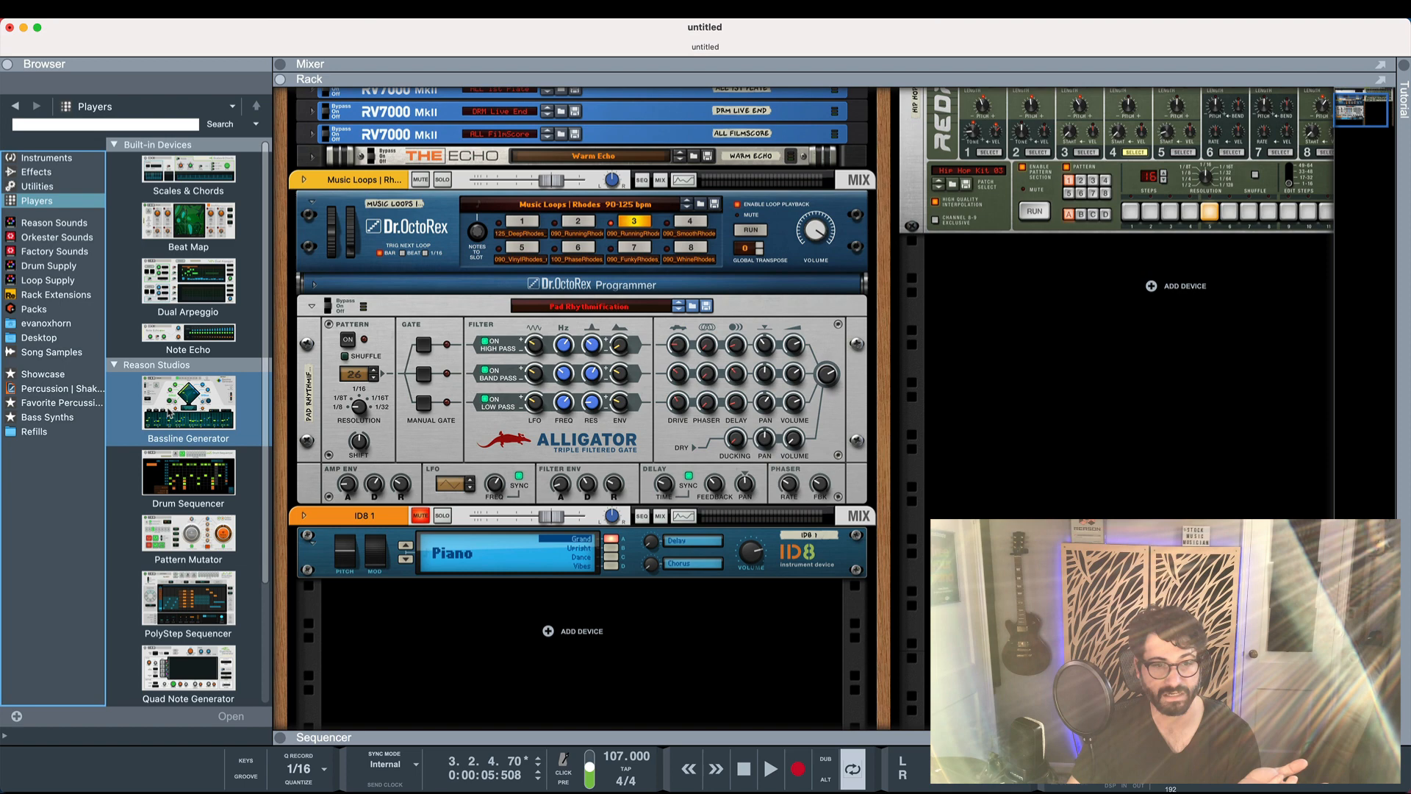
Attach the Euclidean Rhythms player to the ID8 piano, then delete it again.
scroll(down, 3)
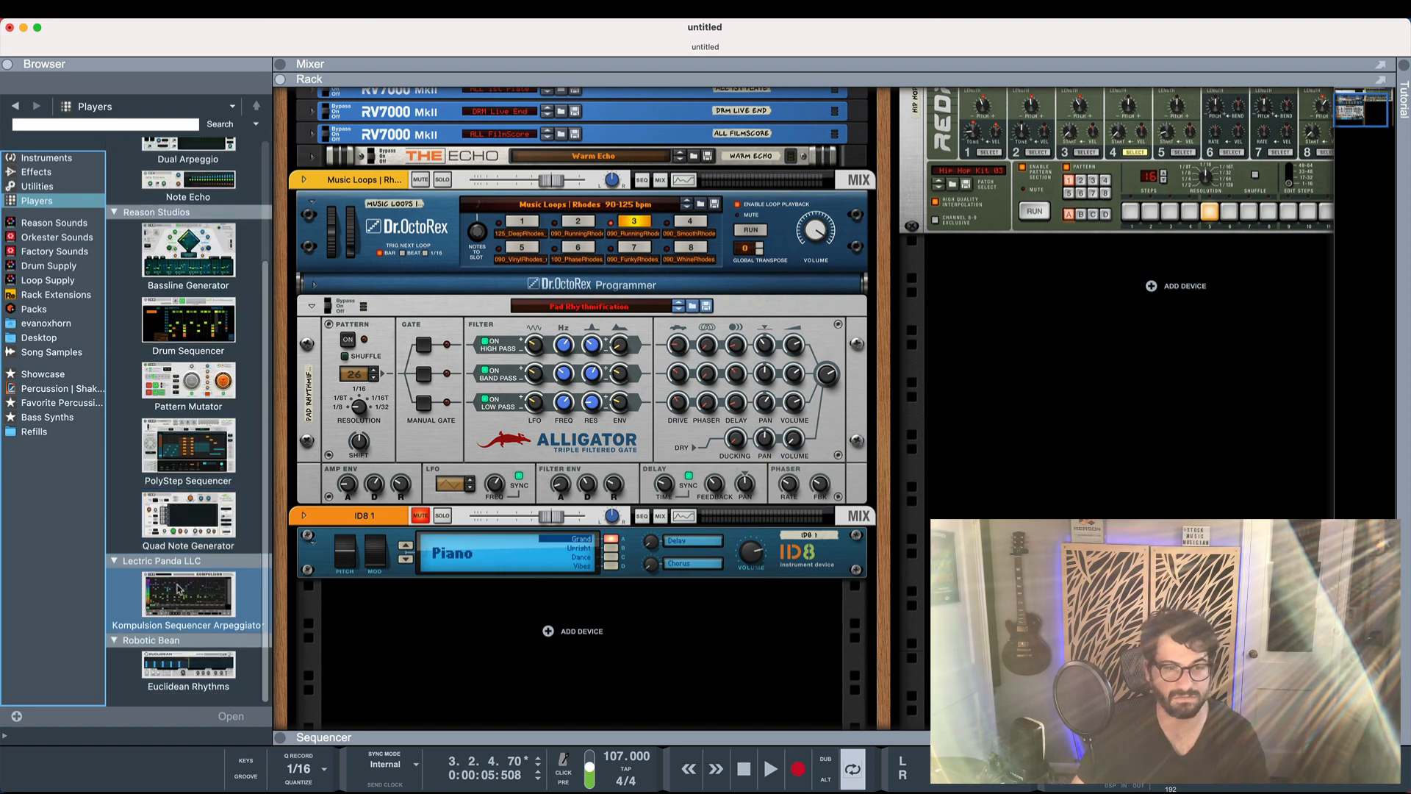
mouse_move(255, 613)
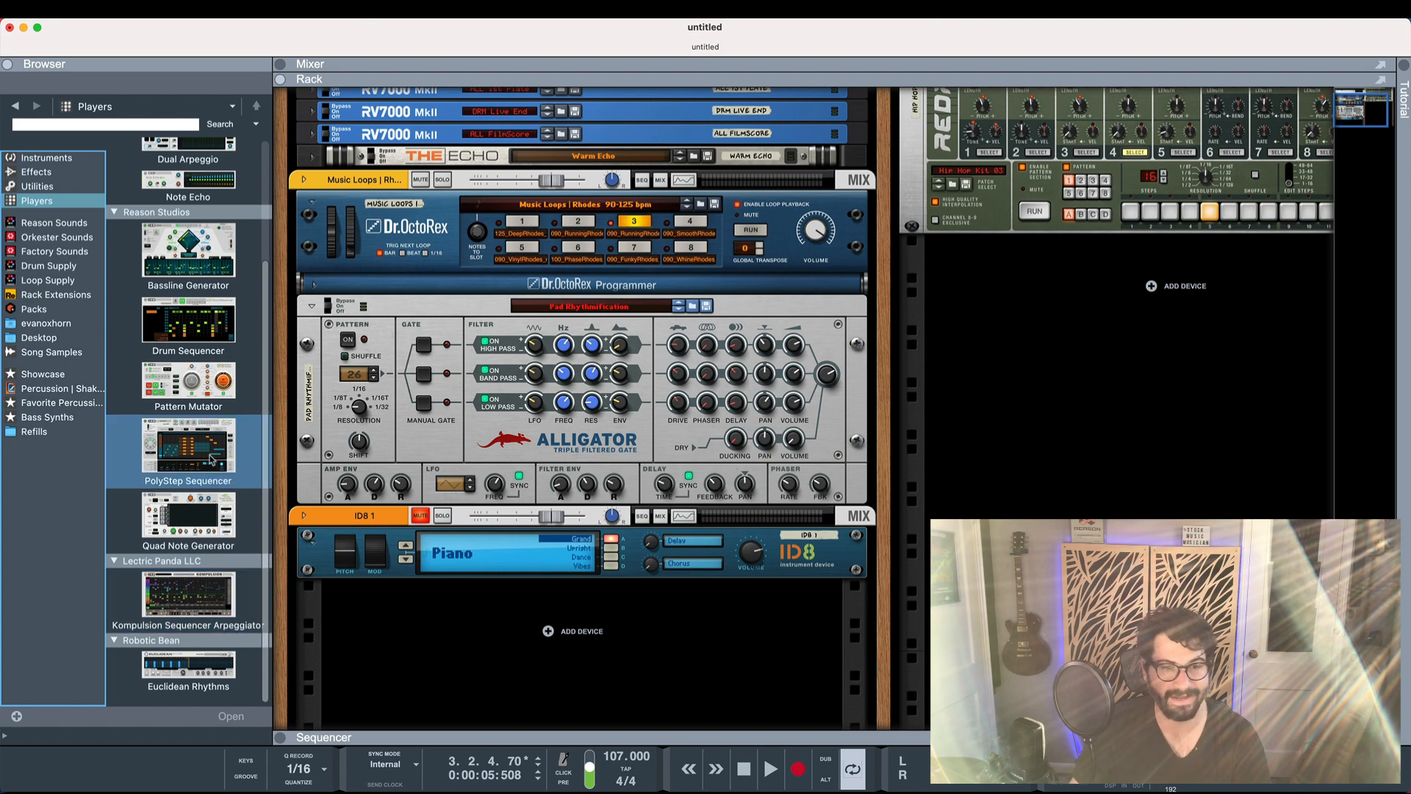
click(187, 671)
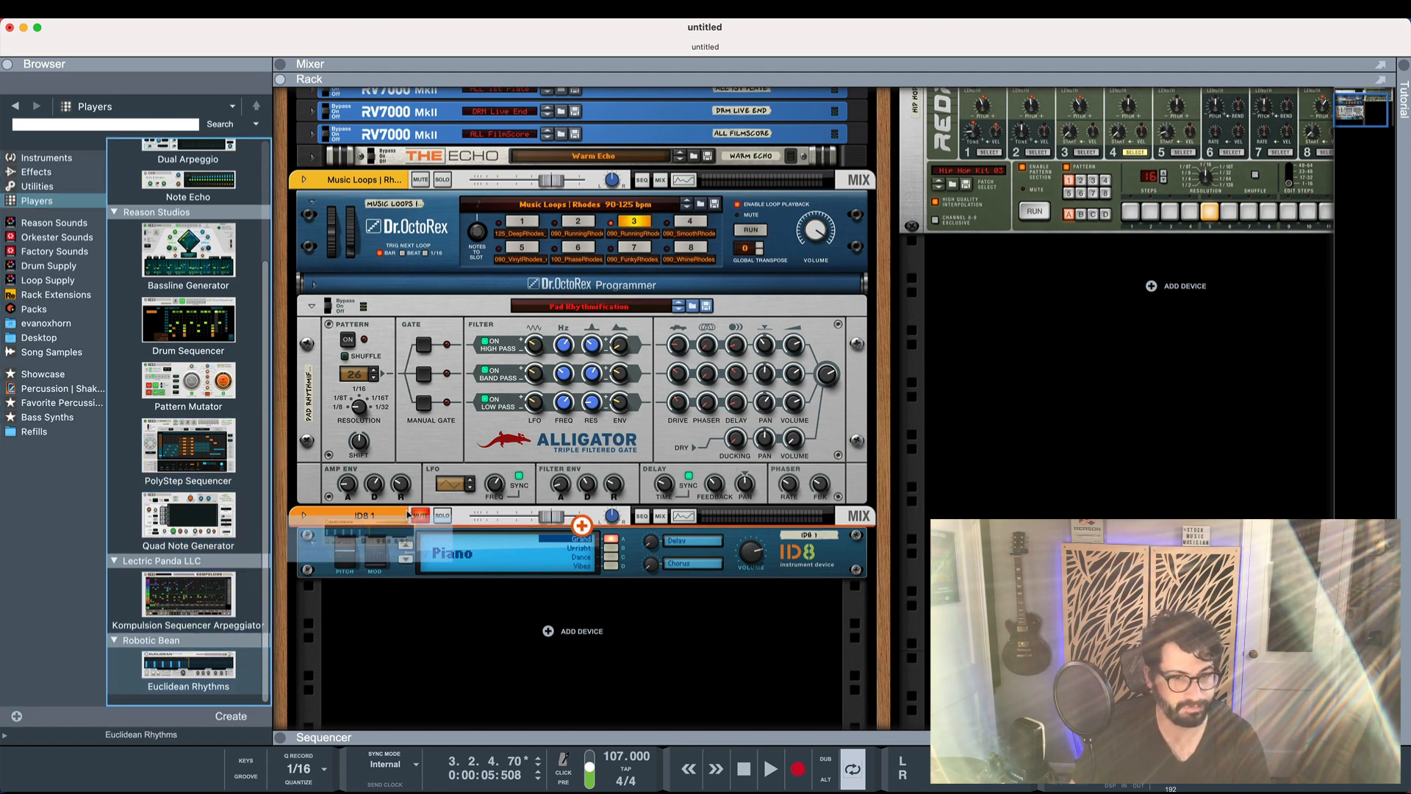
click(180, 258)
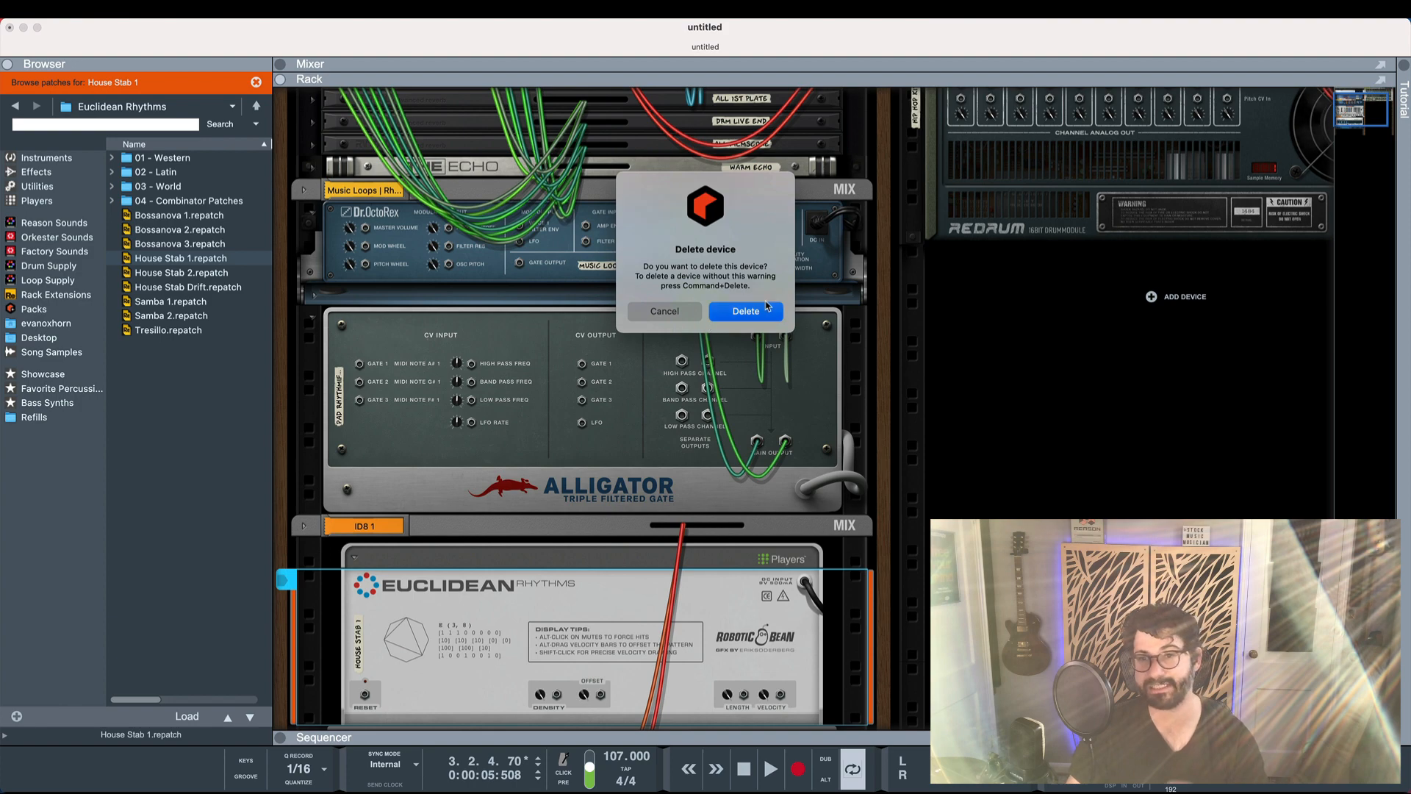
click(746, 310)
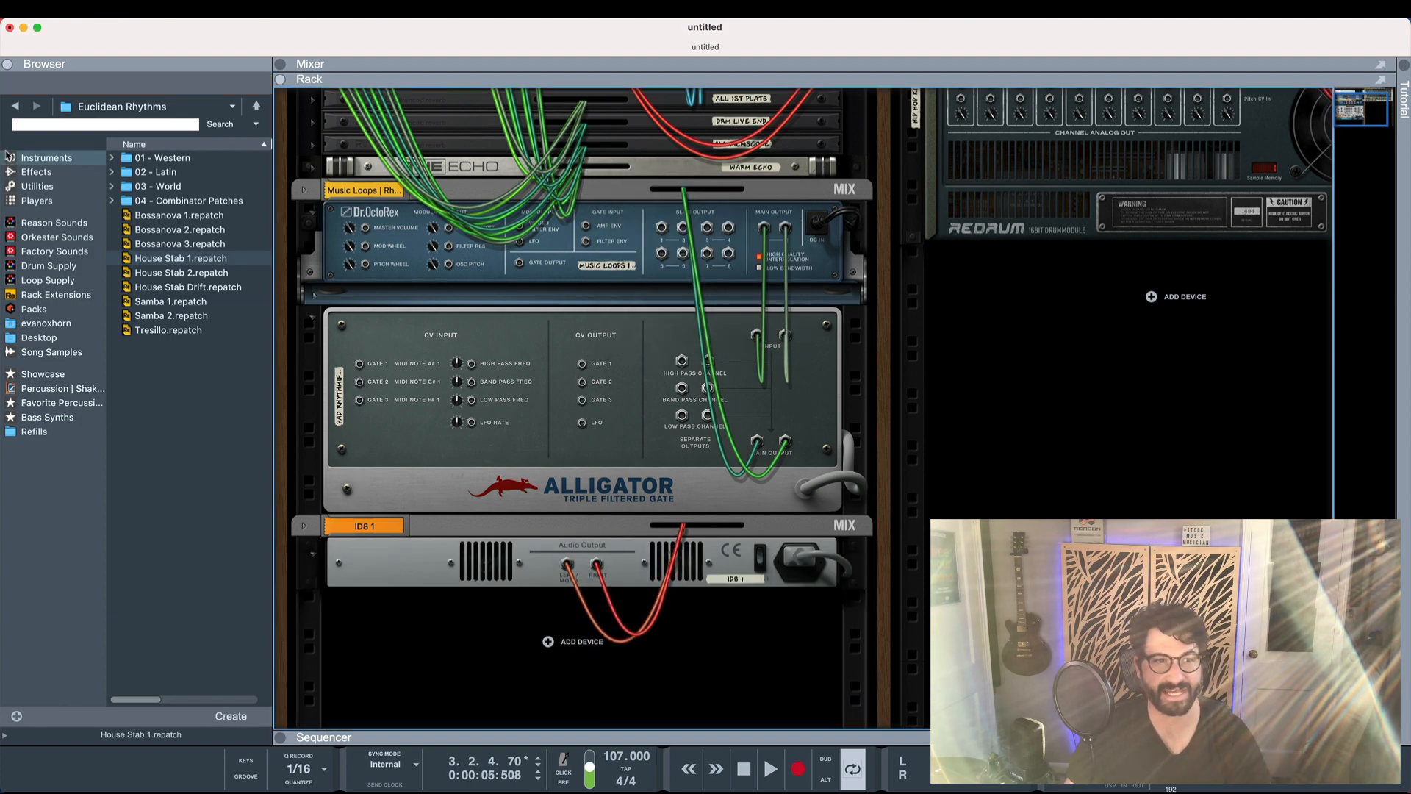
Browse the Dual Arpeggio, PolyStep Sequencer and Pattern Mutator players.
click(37, 201)
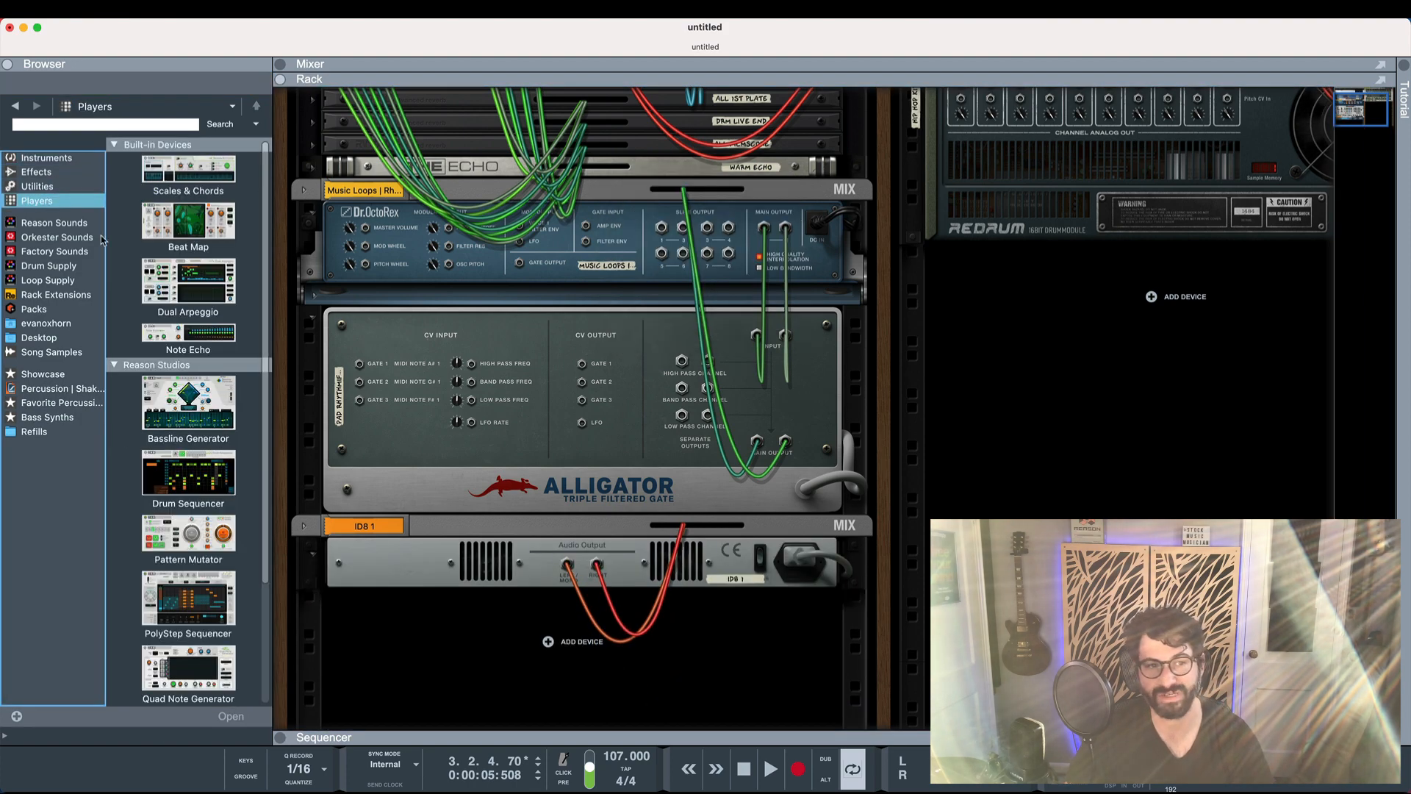
click(187, 282)
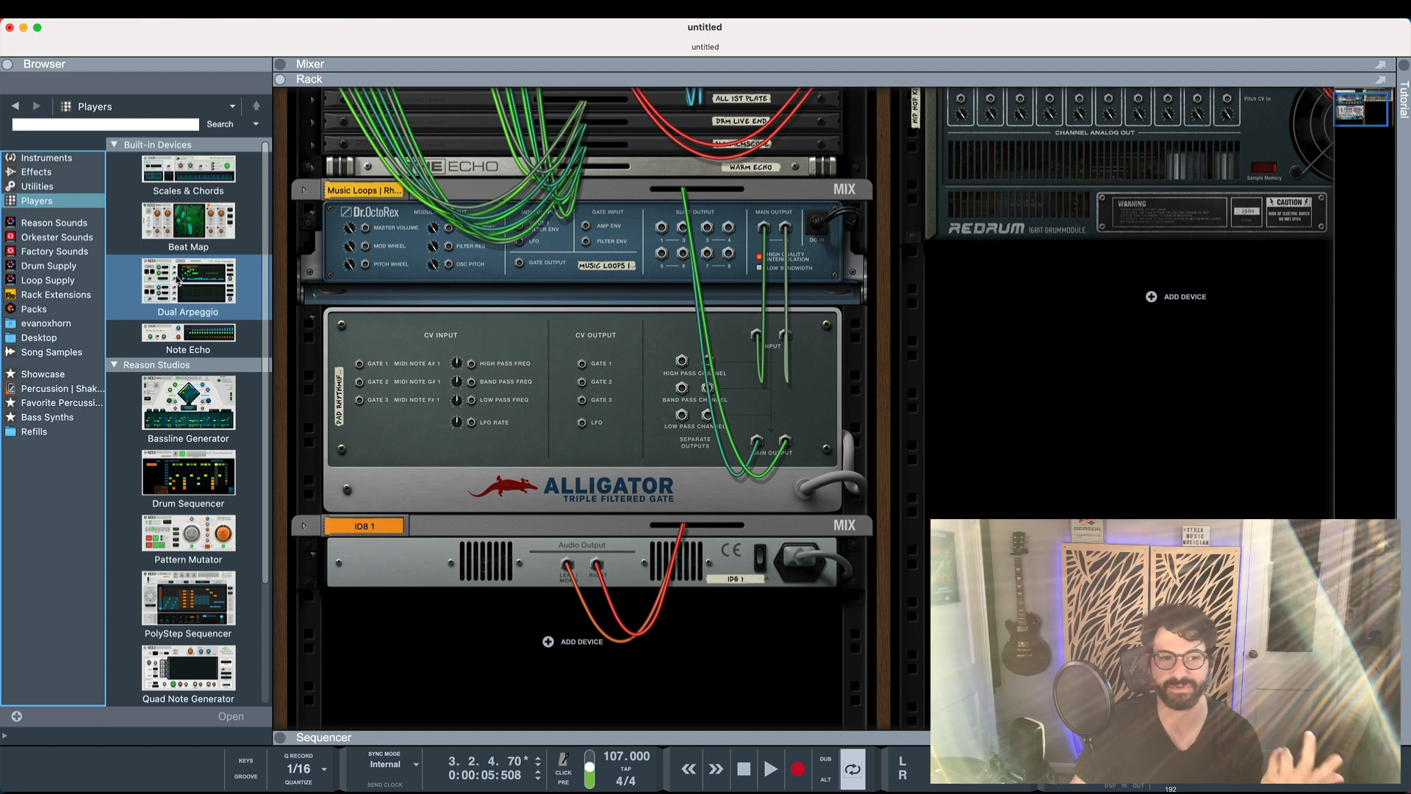
scroll(down, 3)
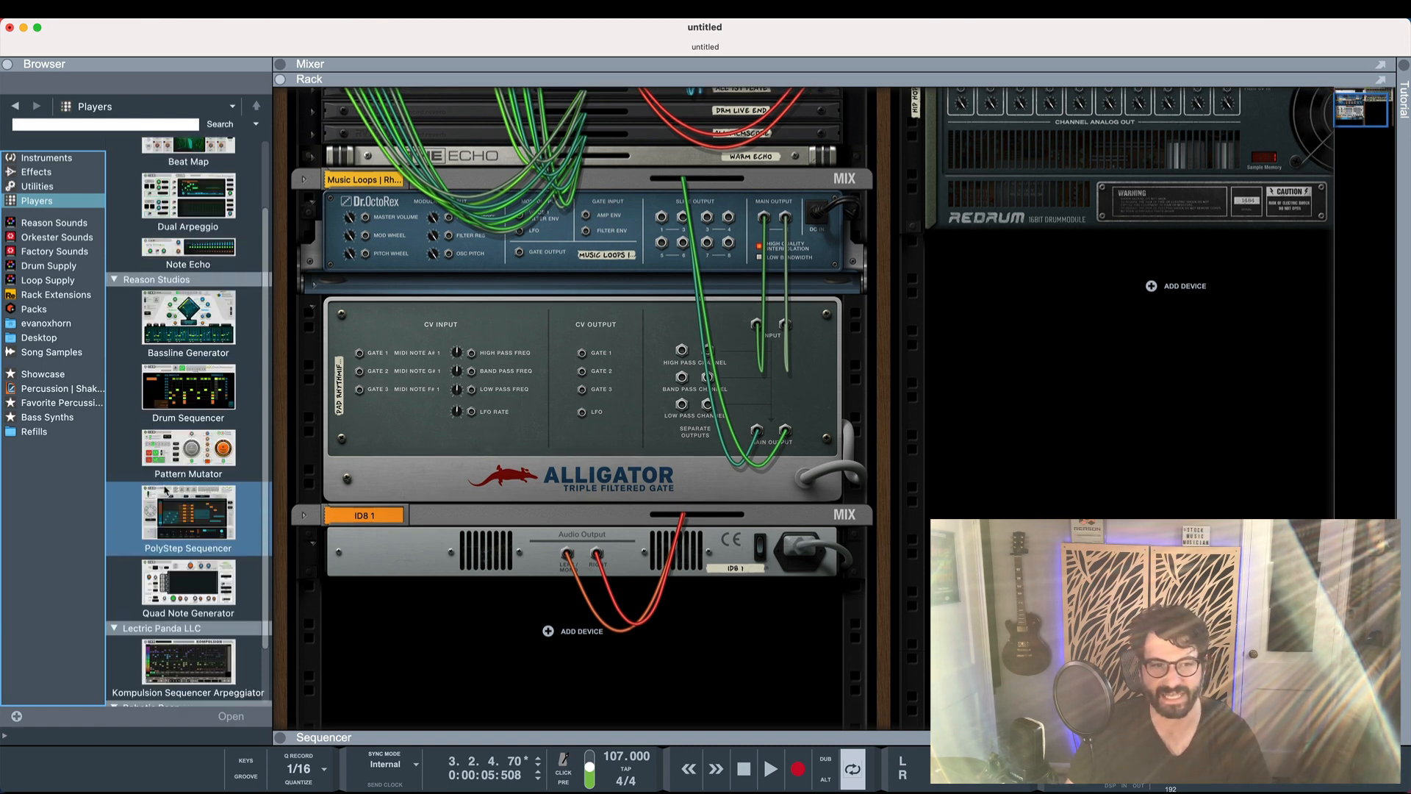
click(187, 448)
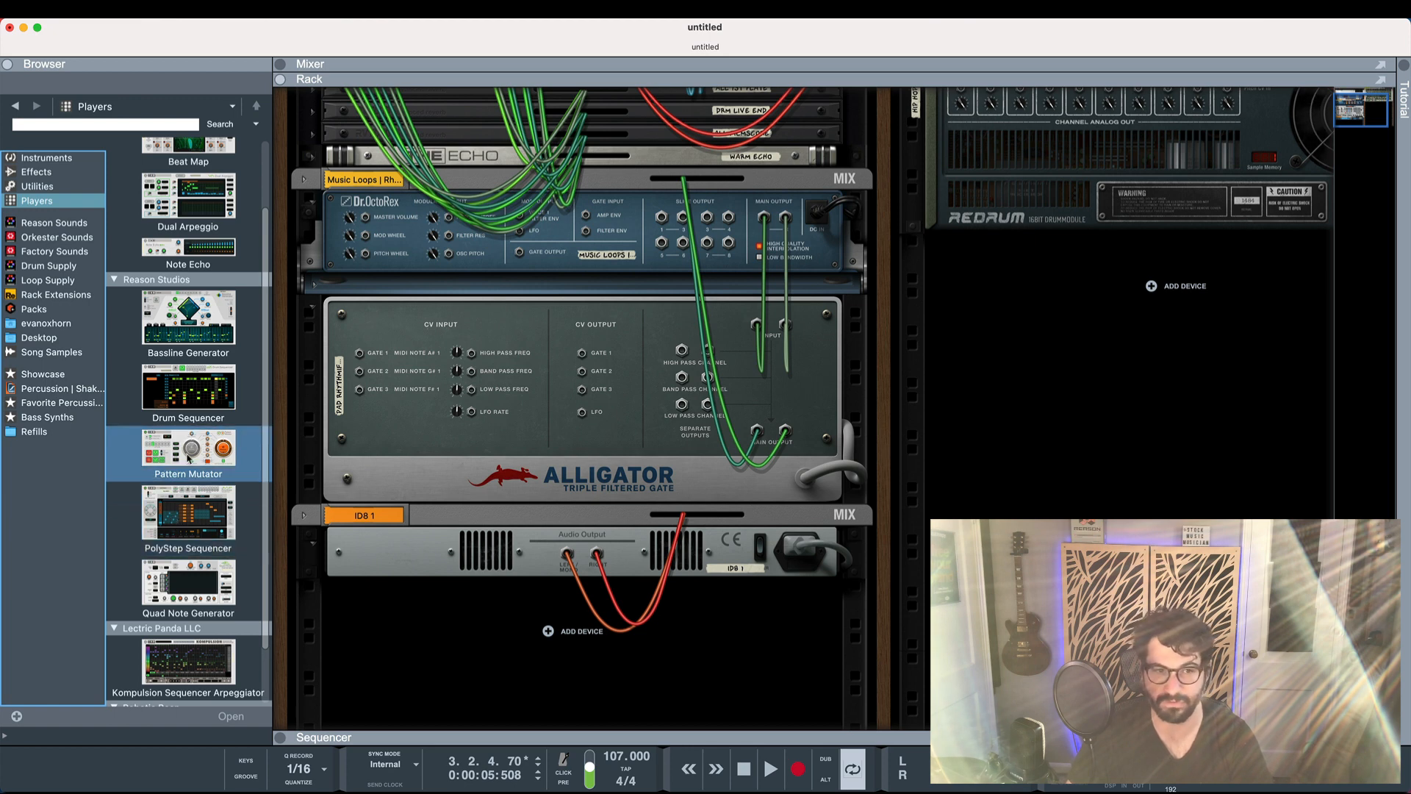
click(188, 450)
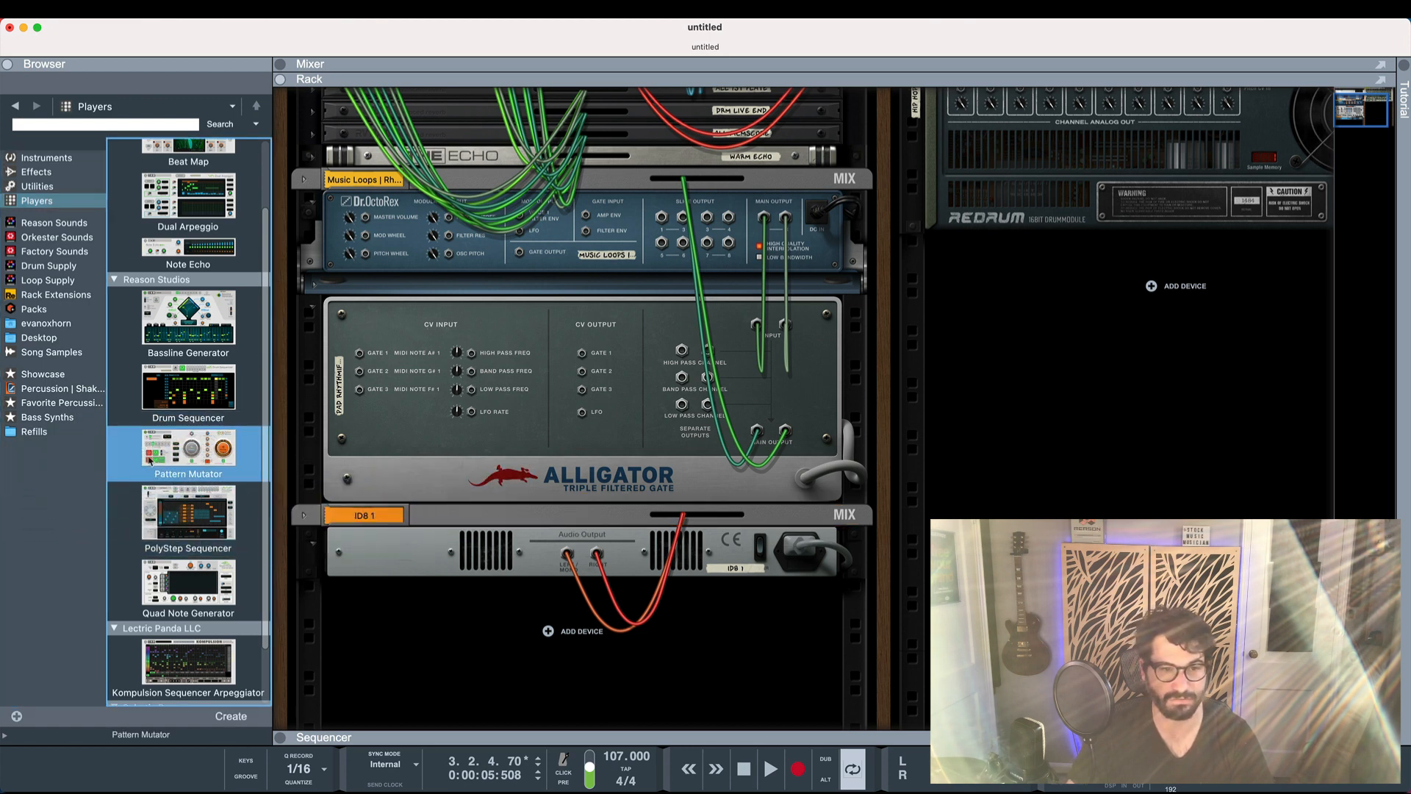
scroll(up, 3)
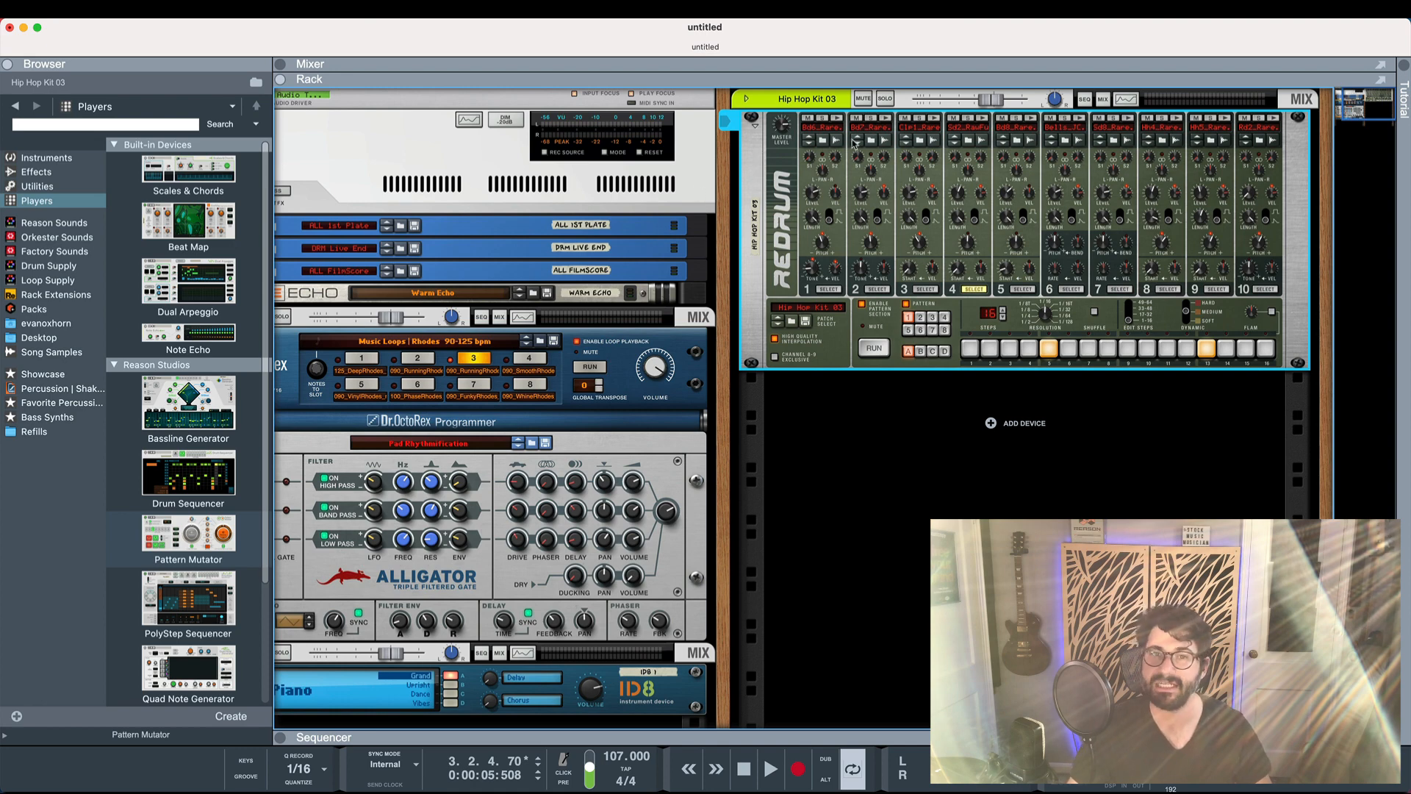
mouse_move(1269, 234)
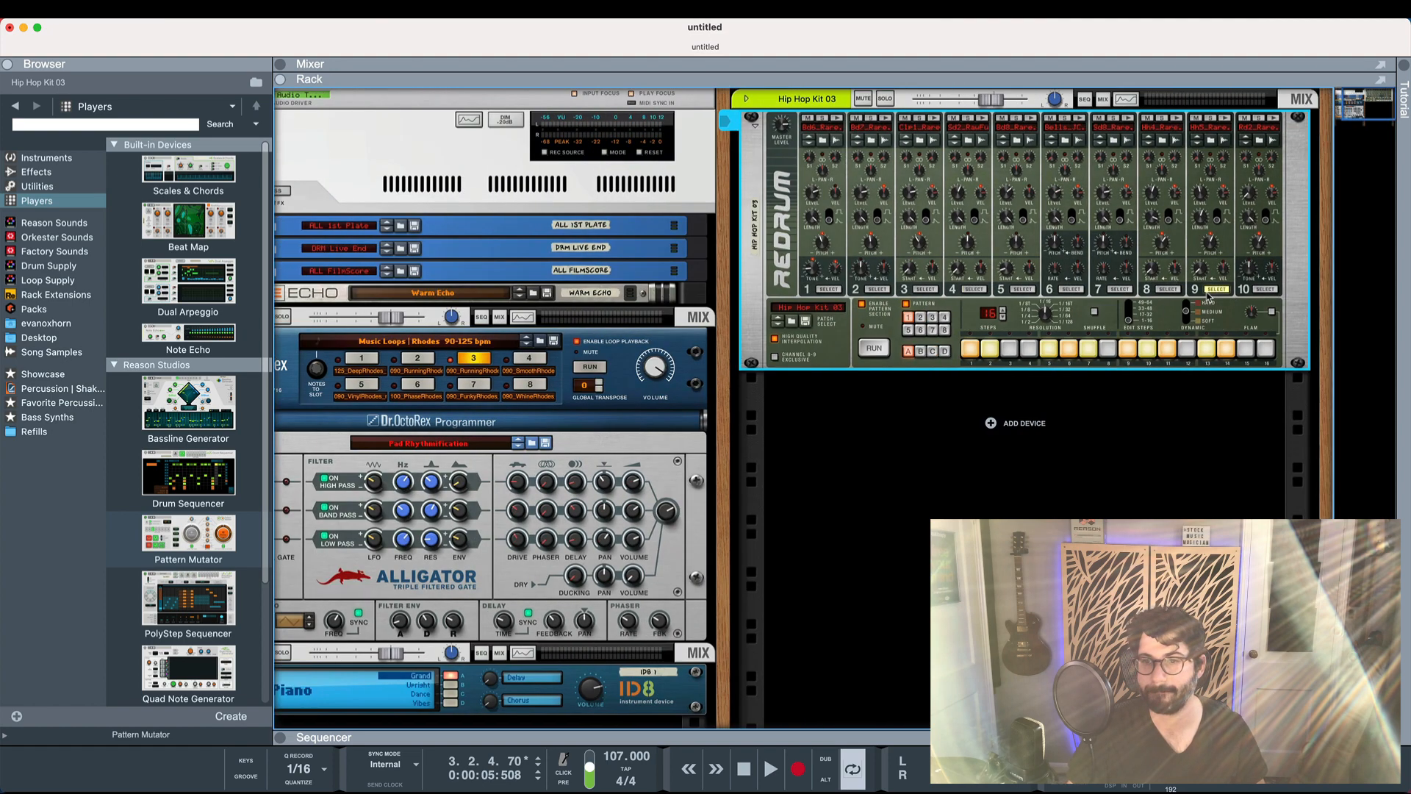
Hide the browser so the Hip Hop Kit 03 Redrum and ID8 fill the window.
key(Tab)
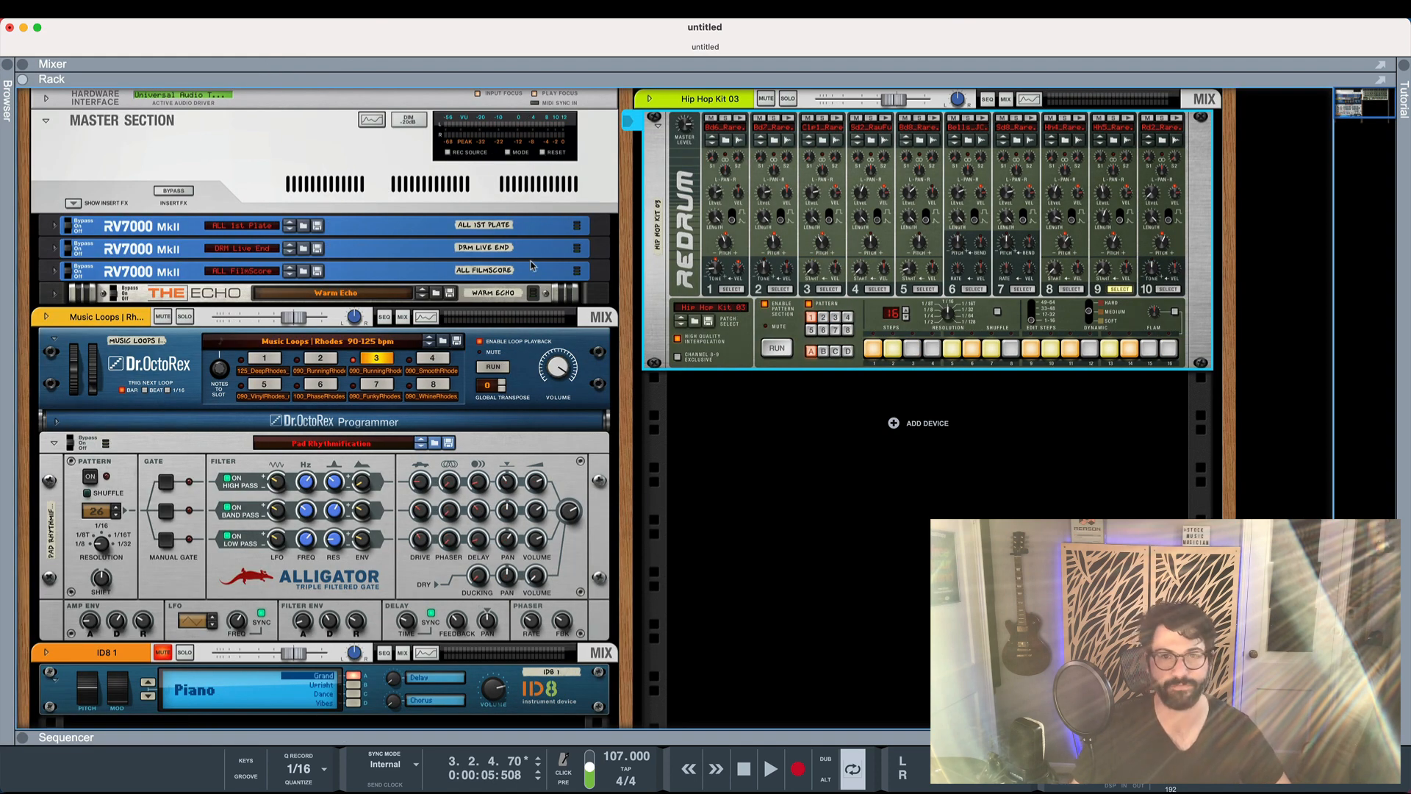
Run playback with the Redrum pattern and put the Dr. OctoRex Rhodes loop on slot 1.
click(770, 767)
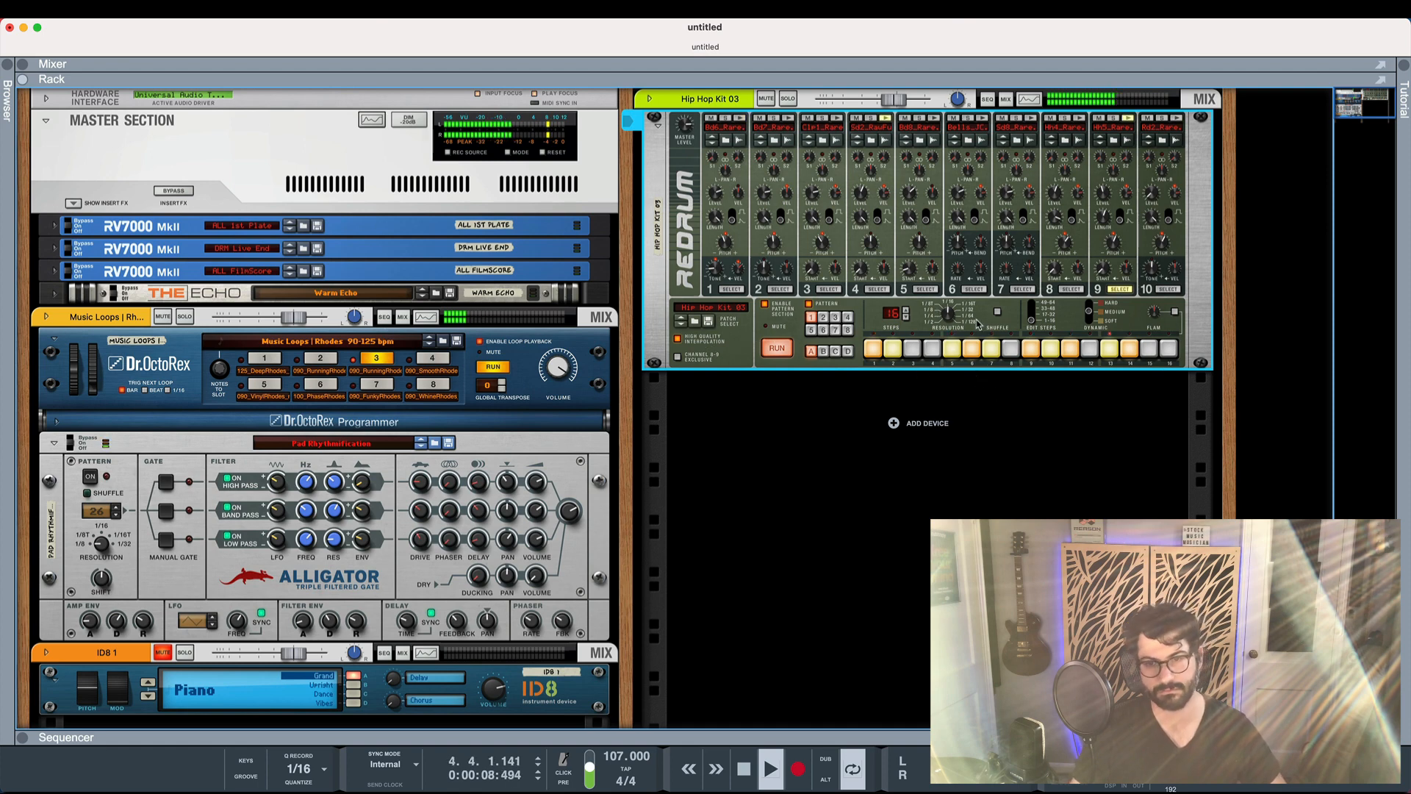
mouse_move(998, 321)
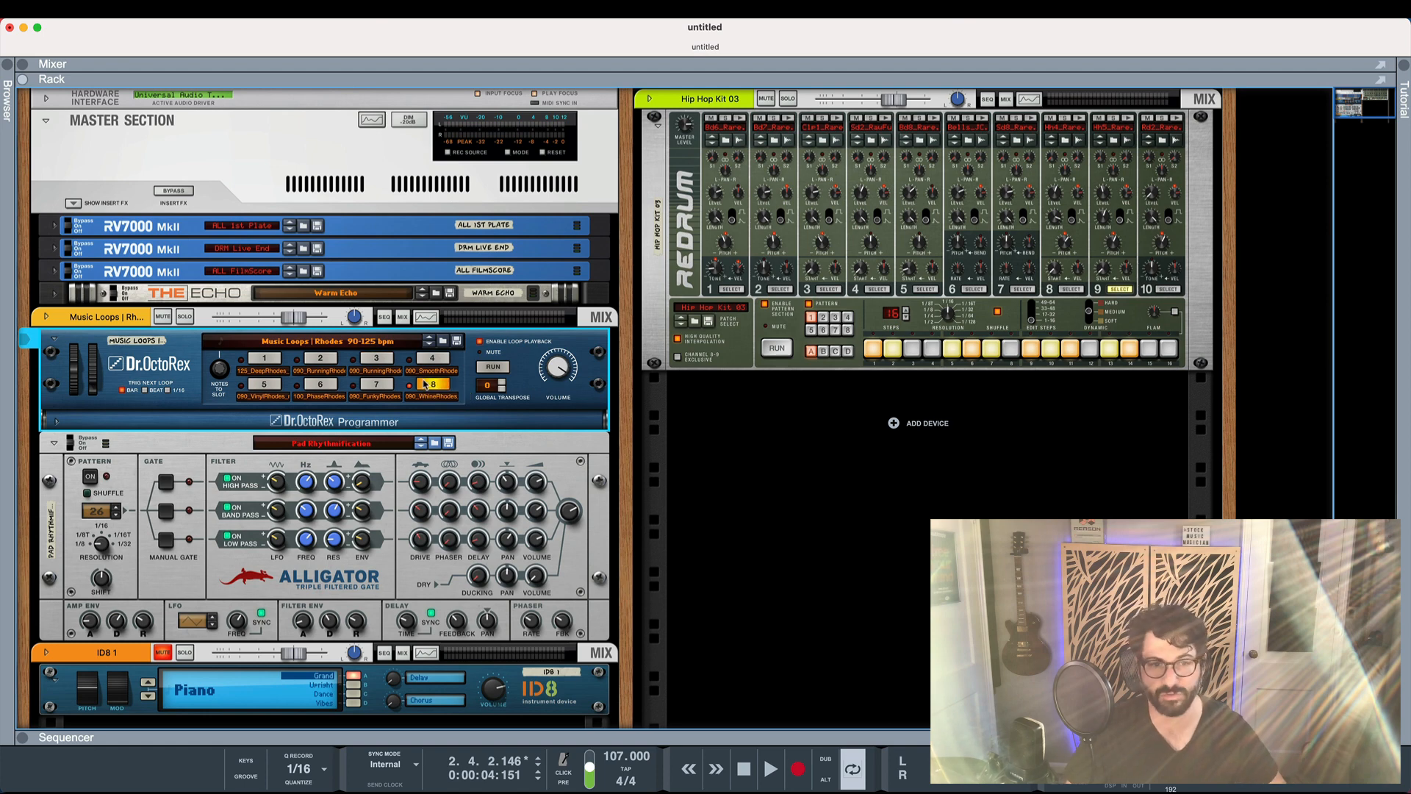
click(769, 770)
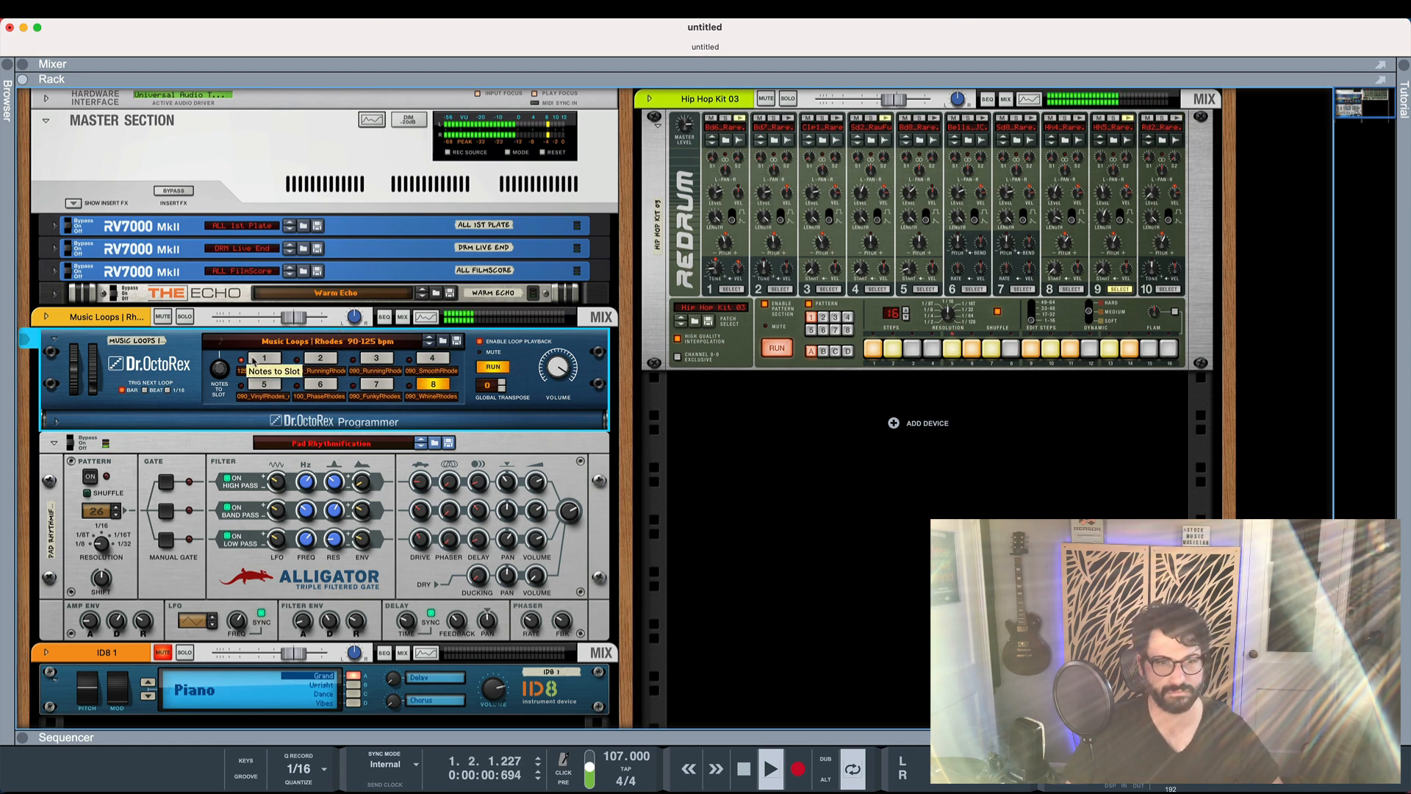
click(264, 358)
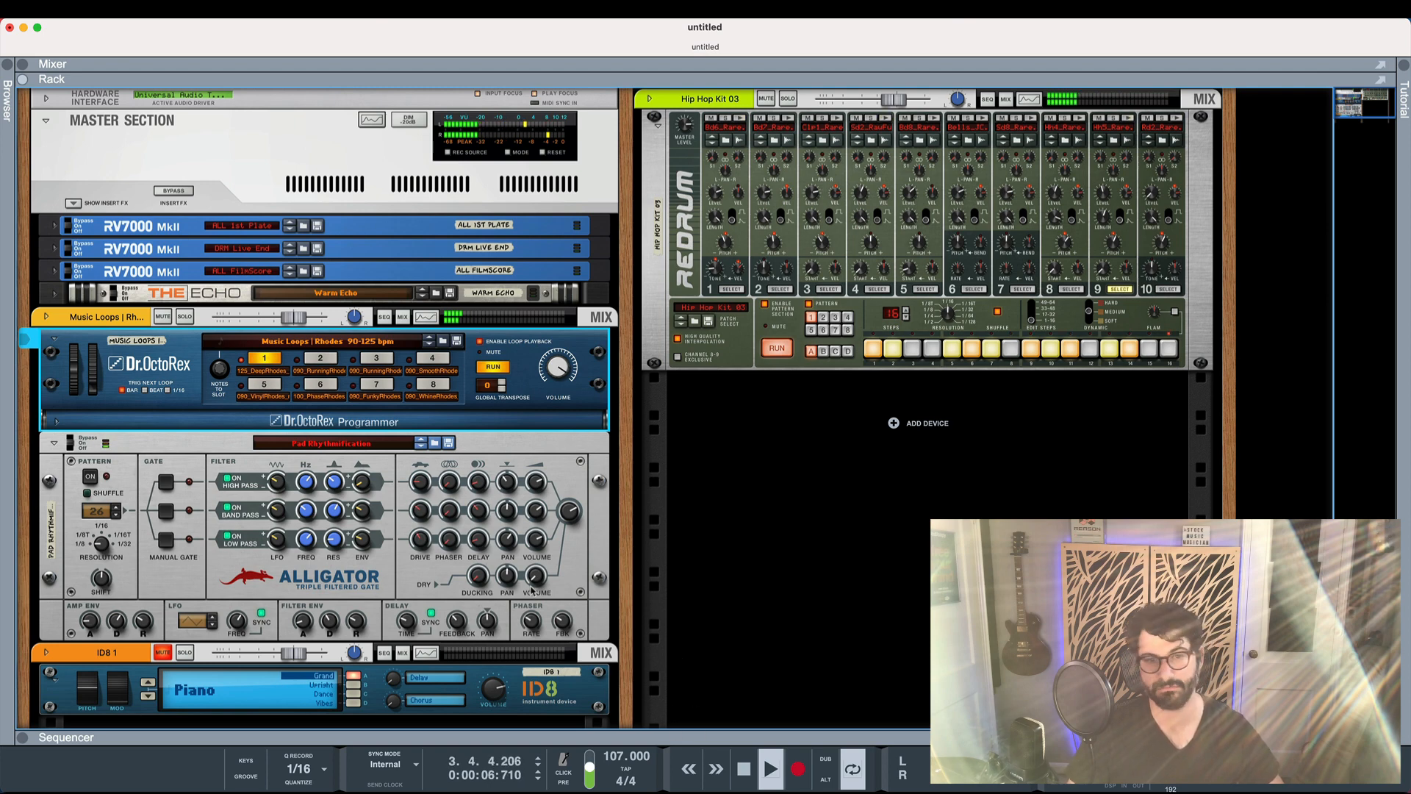
click(769, 767)
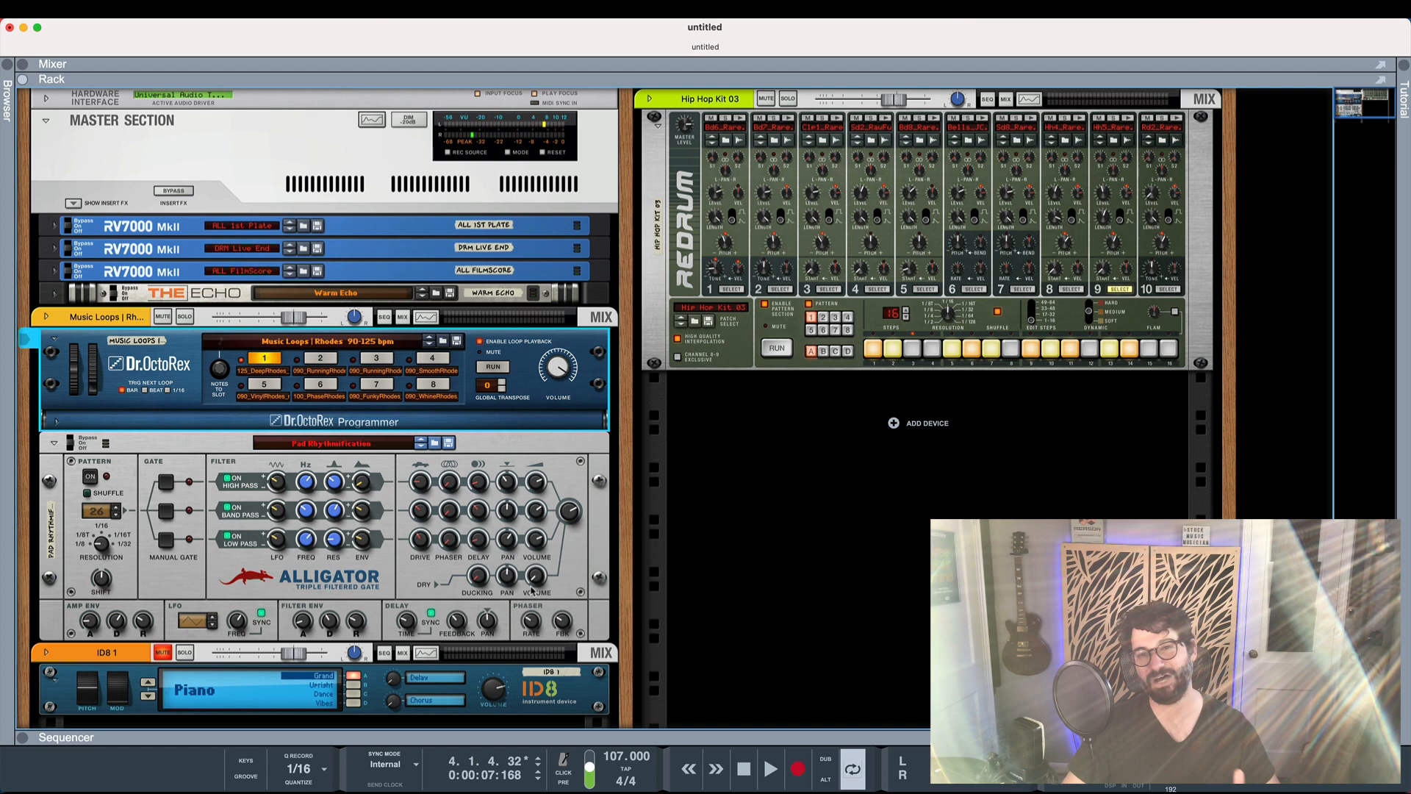